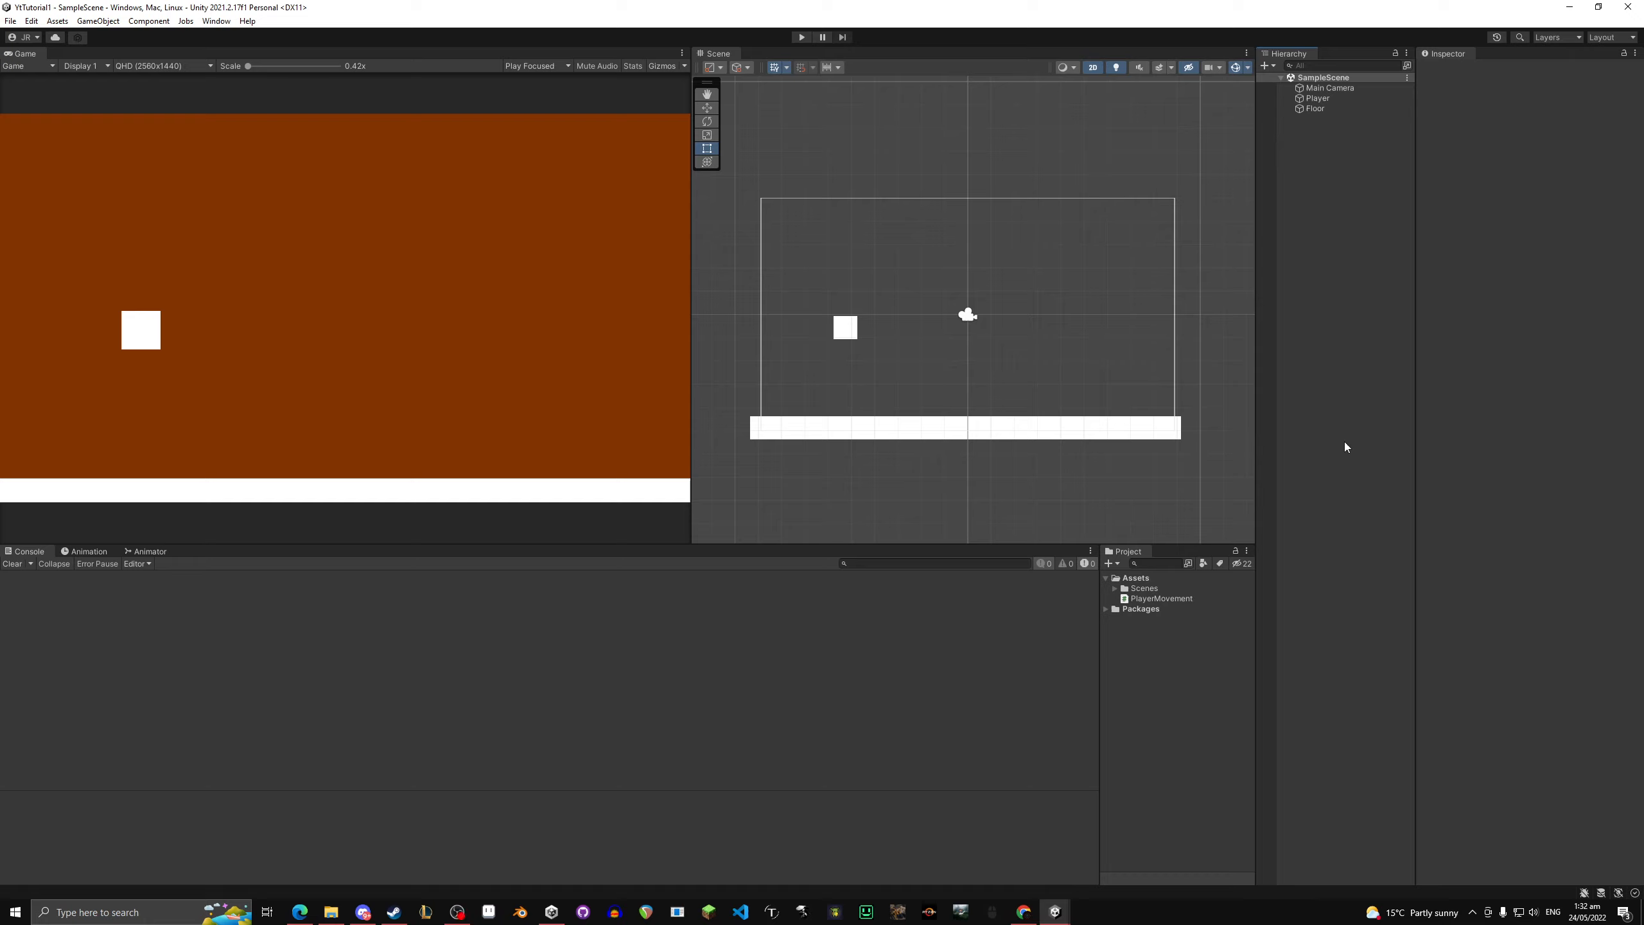
pyautogui.moveTo(1364, 256)
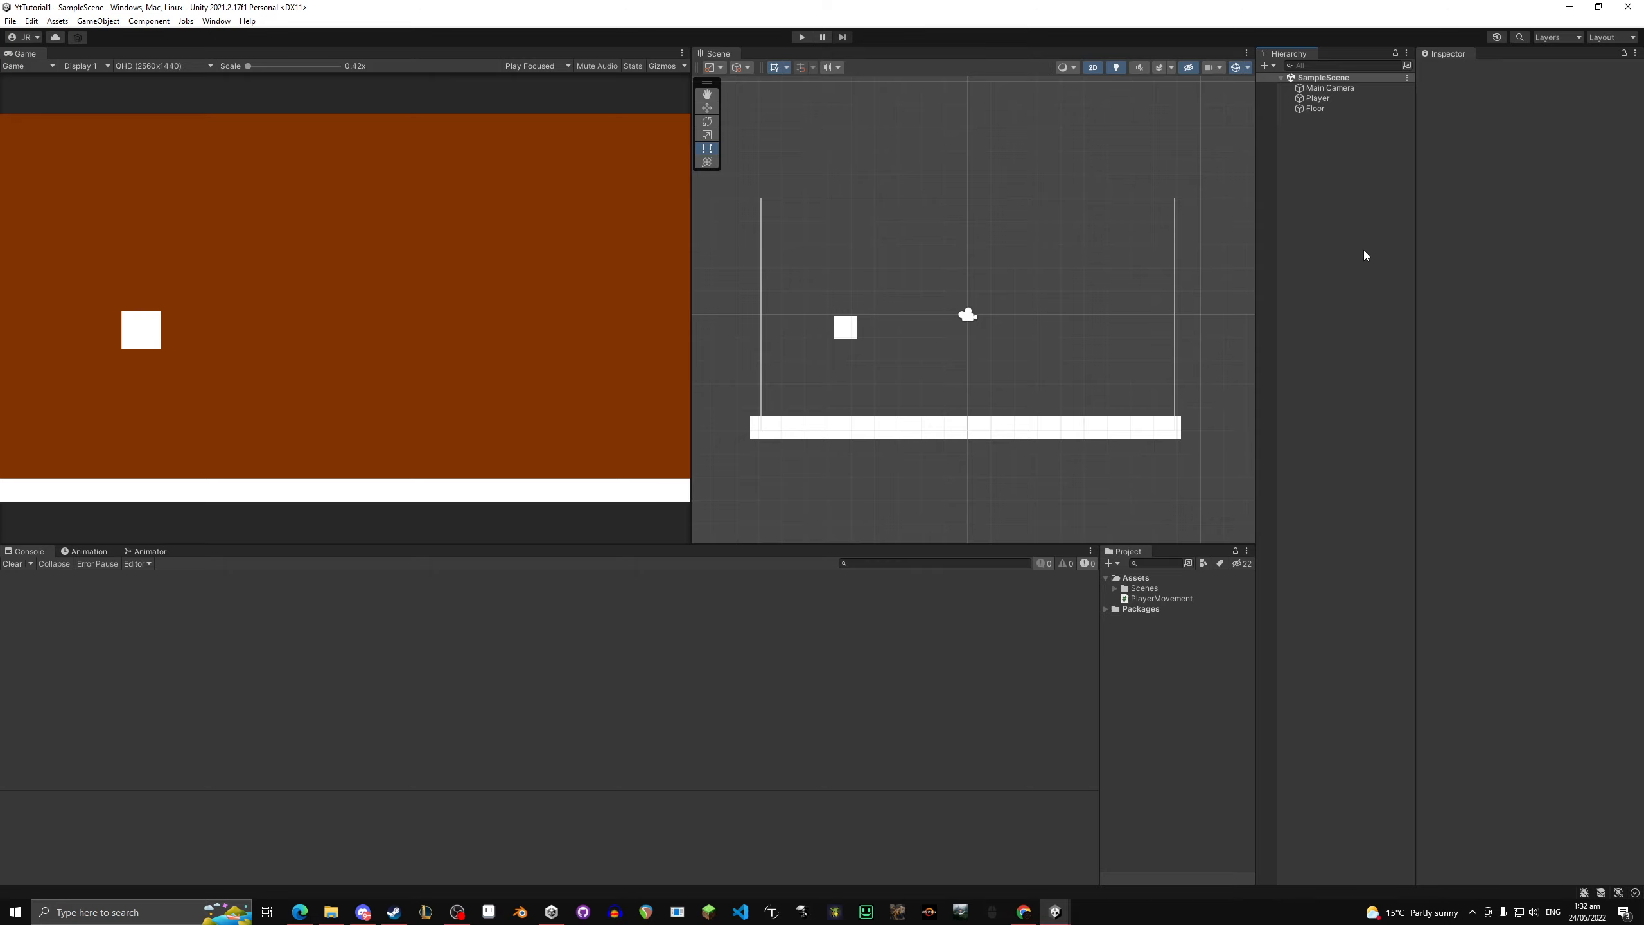
# Step: Import the DootBot.png robot image into the project's Assets folder
pyautogui.click(1315, 108)
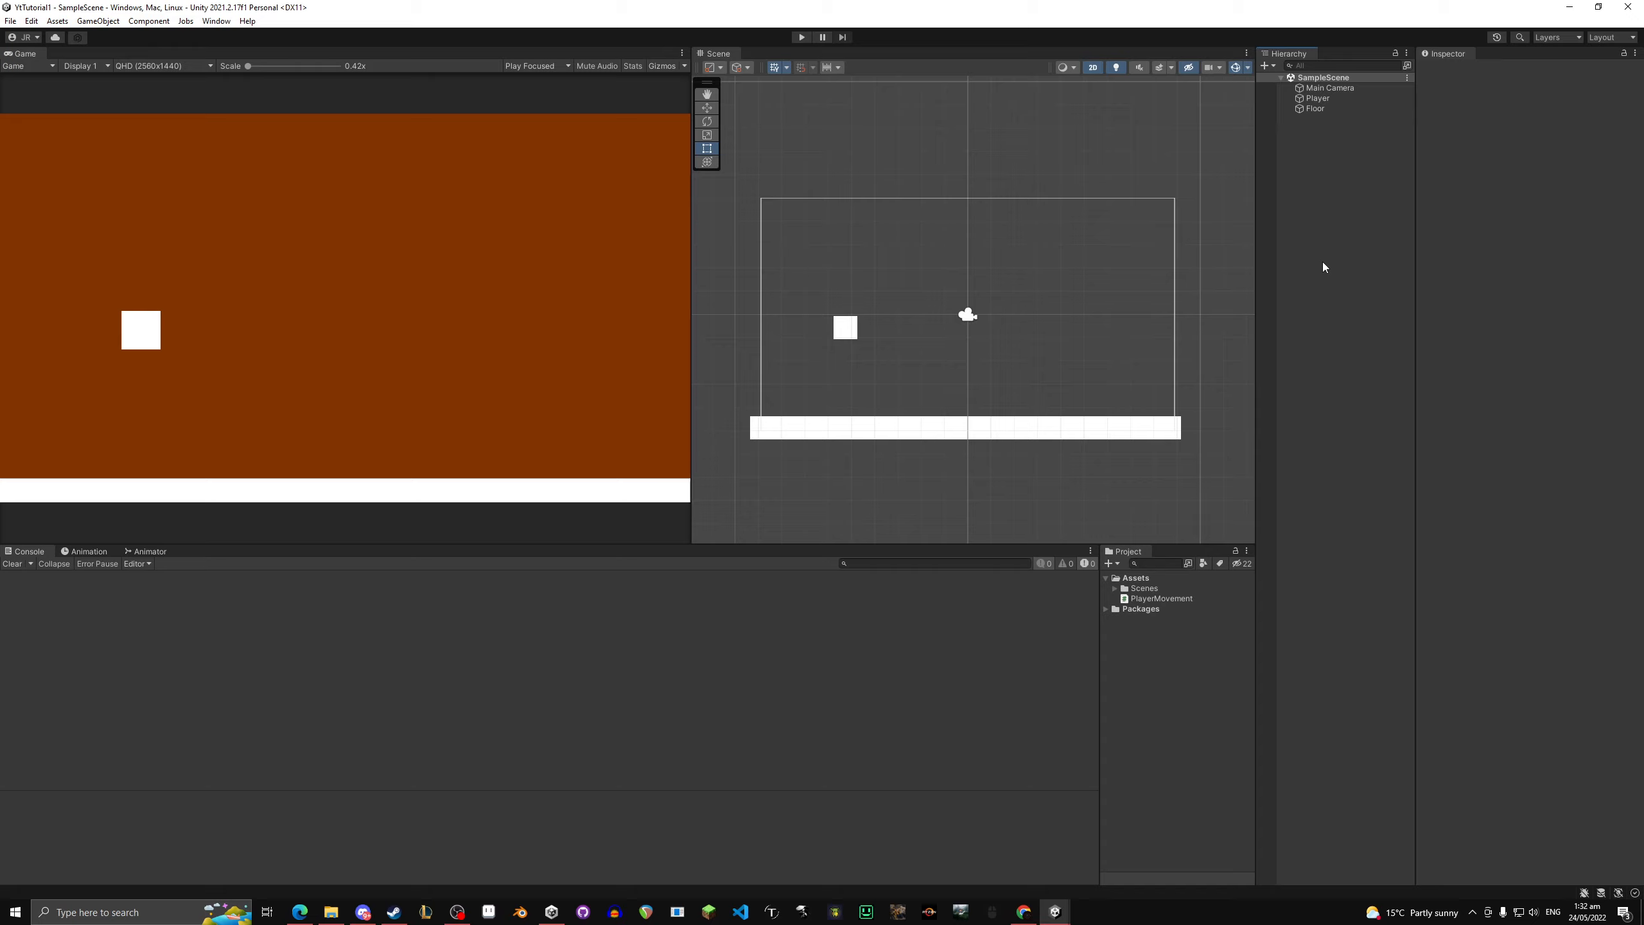
pyautogui.moveTo(1217, 442)
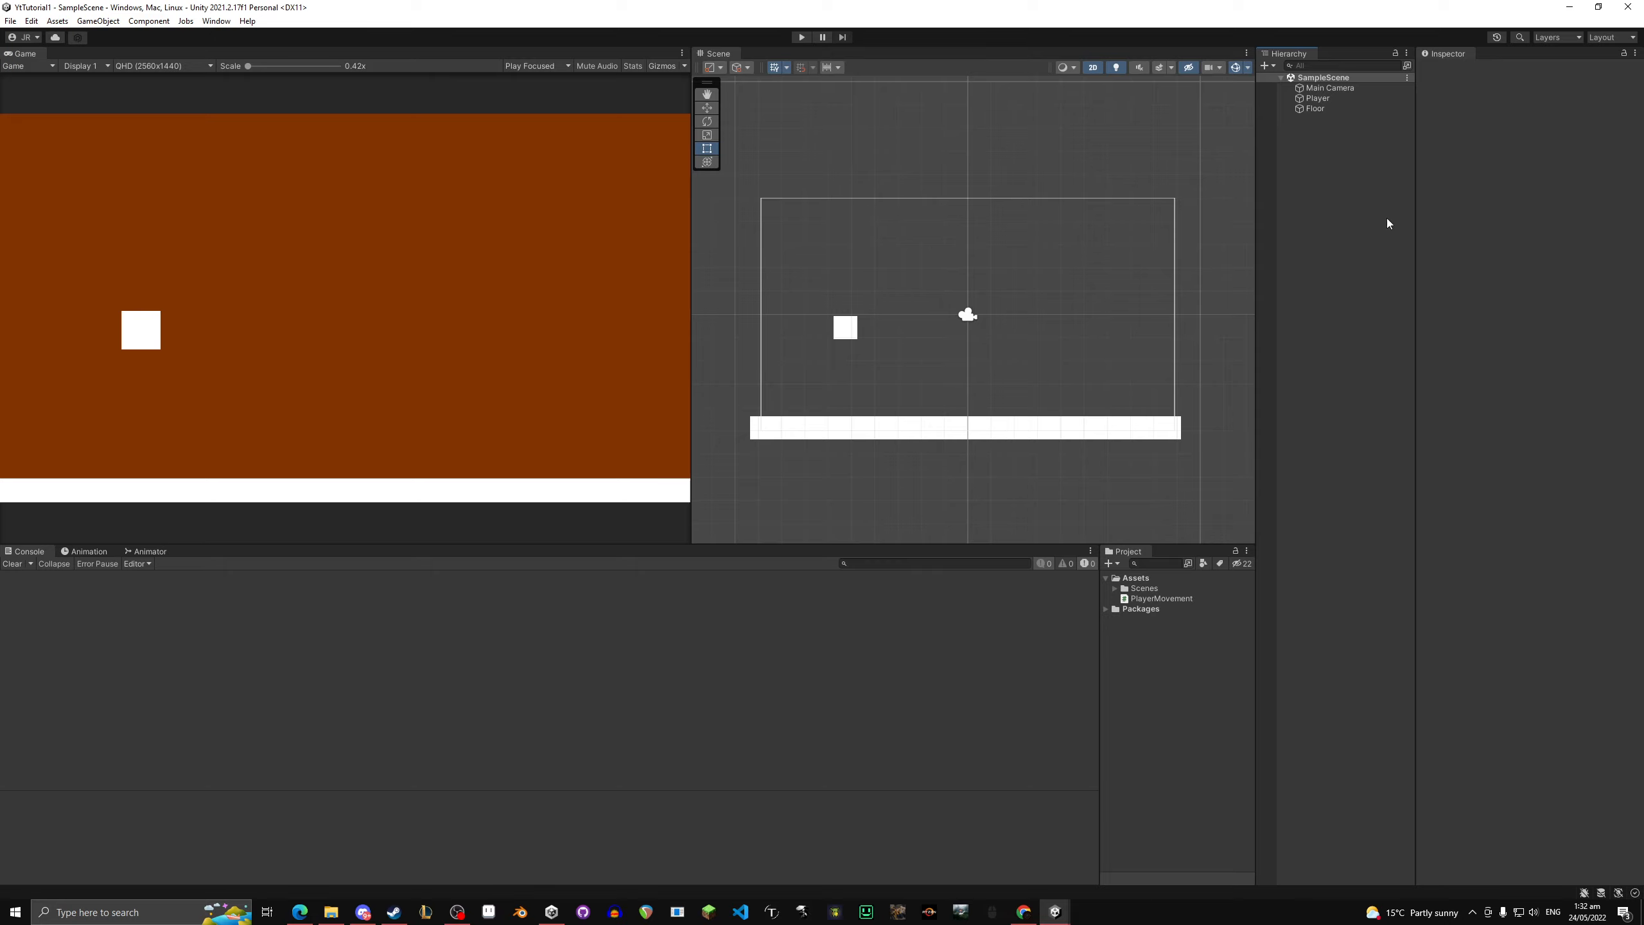
pyautogui.moveTo(1113, 365)
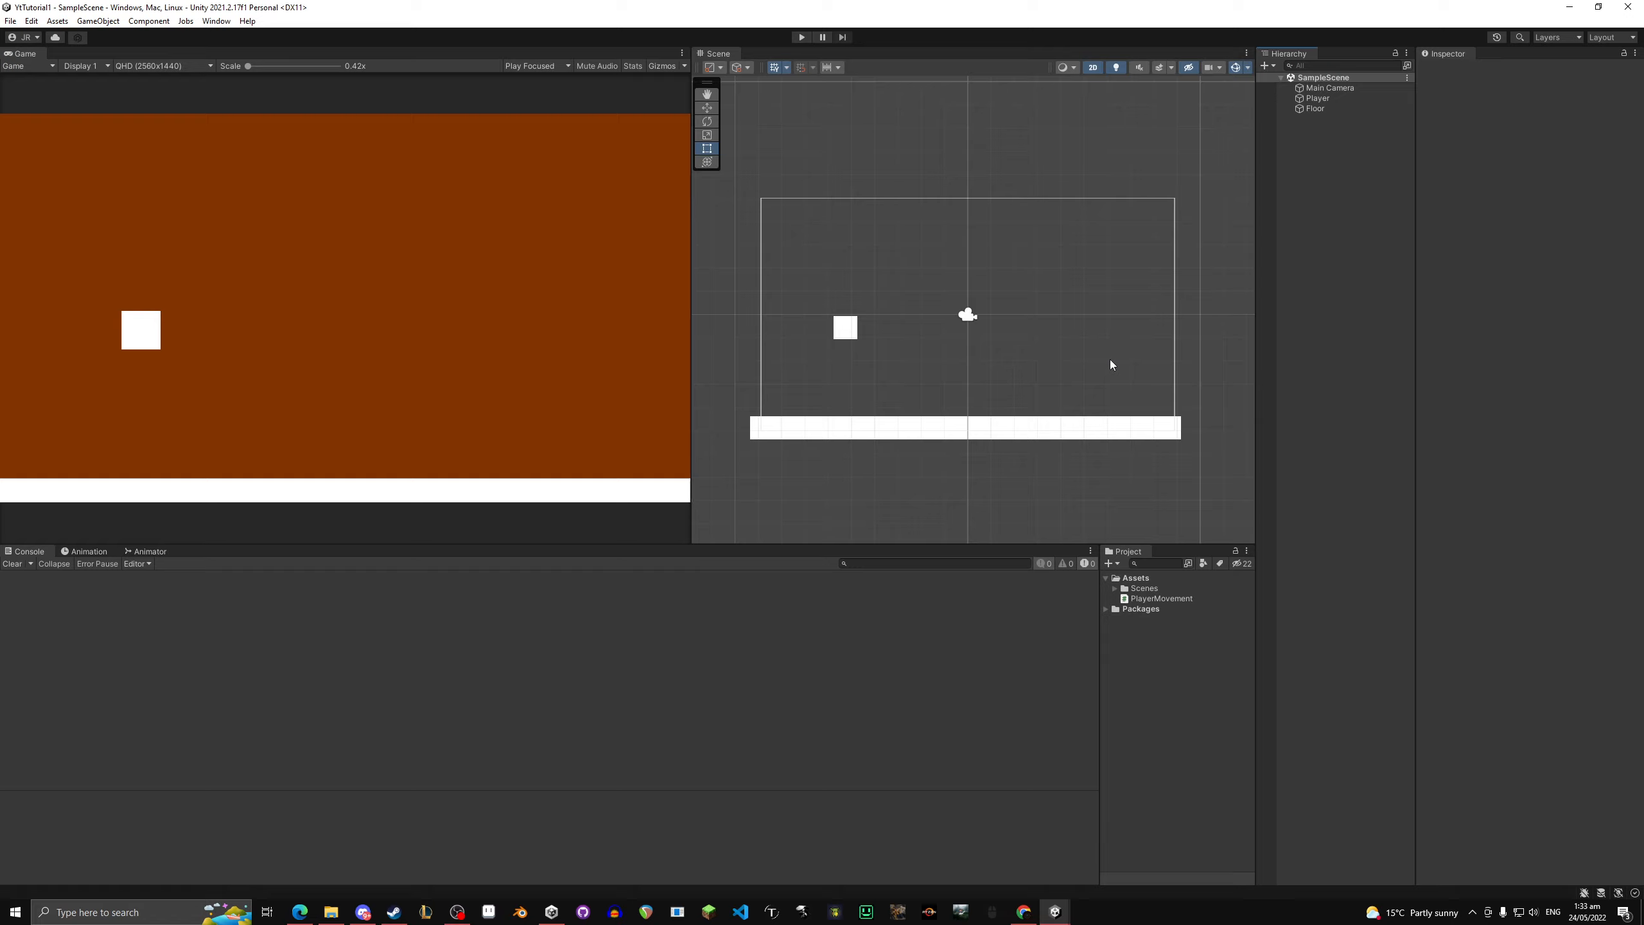
pyautogui.moveTo(1040, 376)
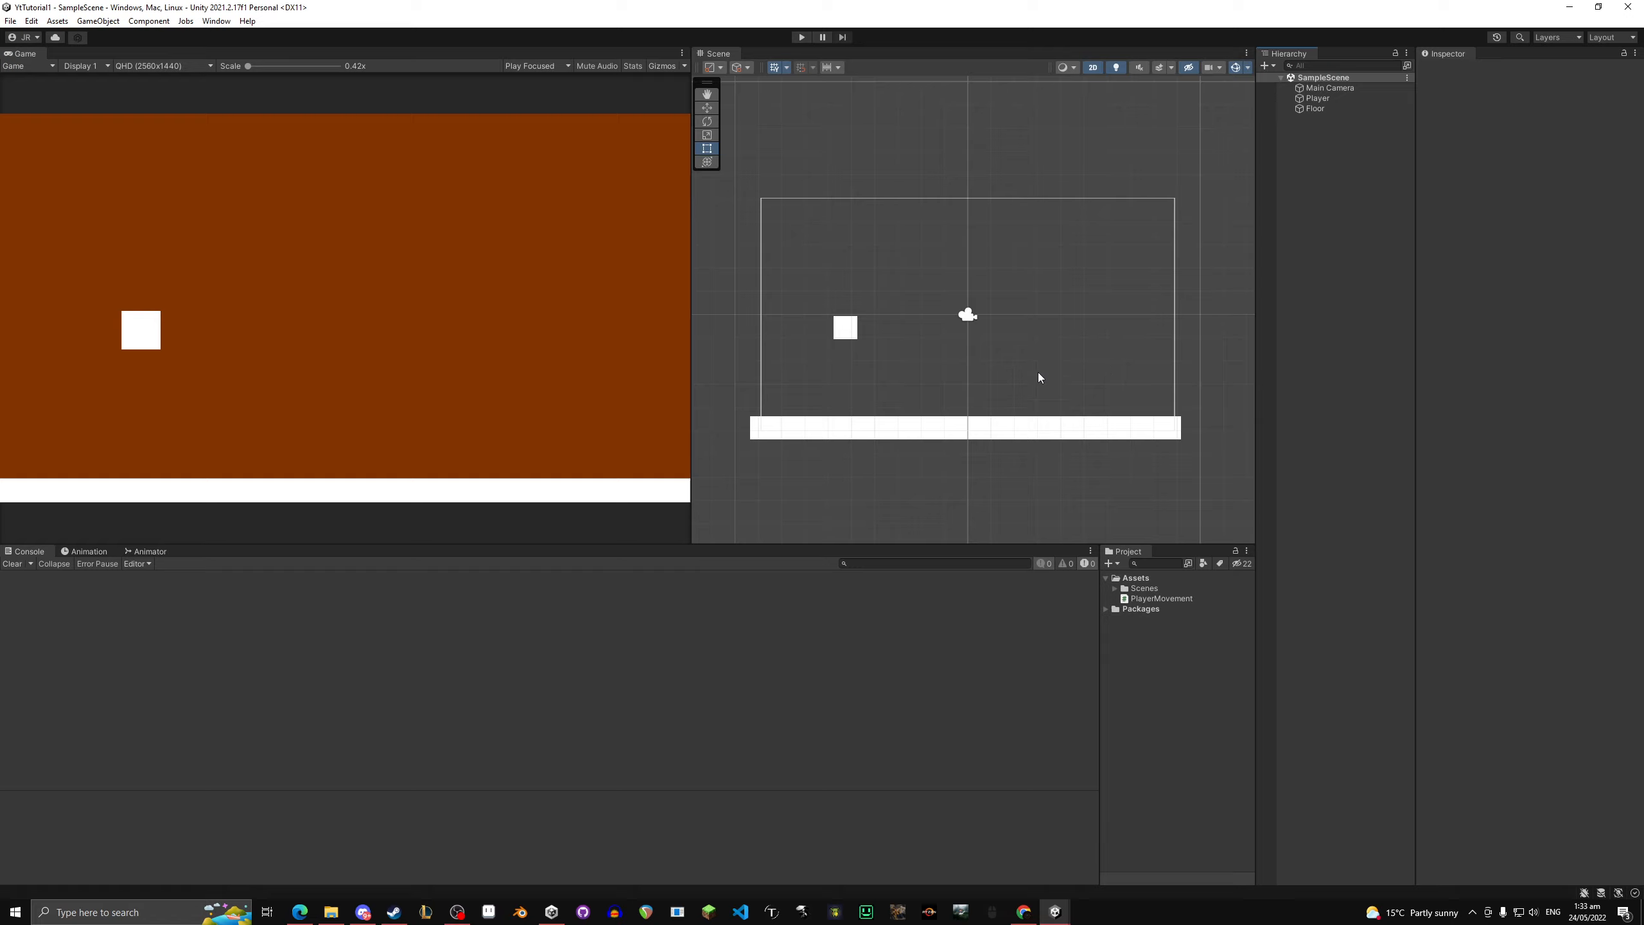
pyautogui.moveTo(971, 398)
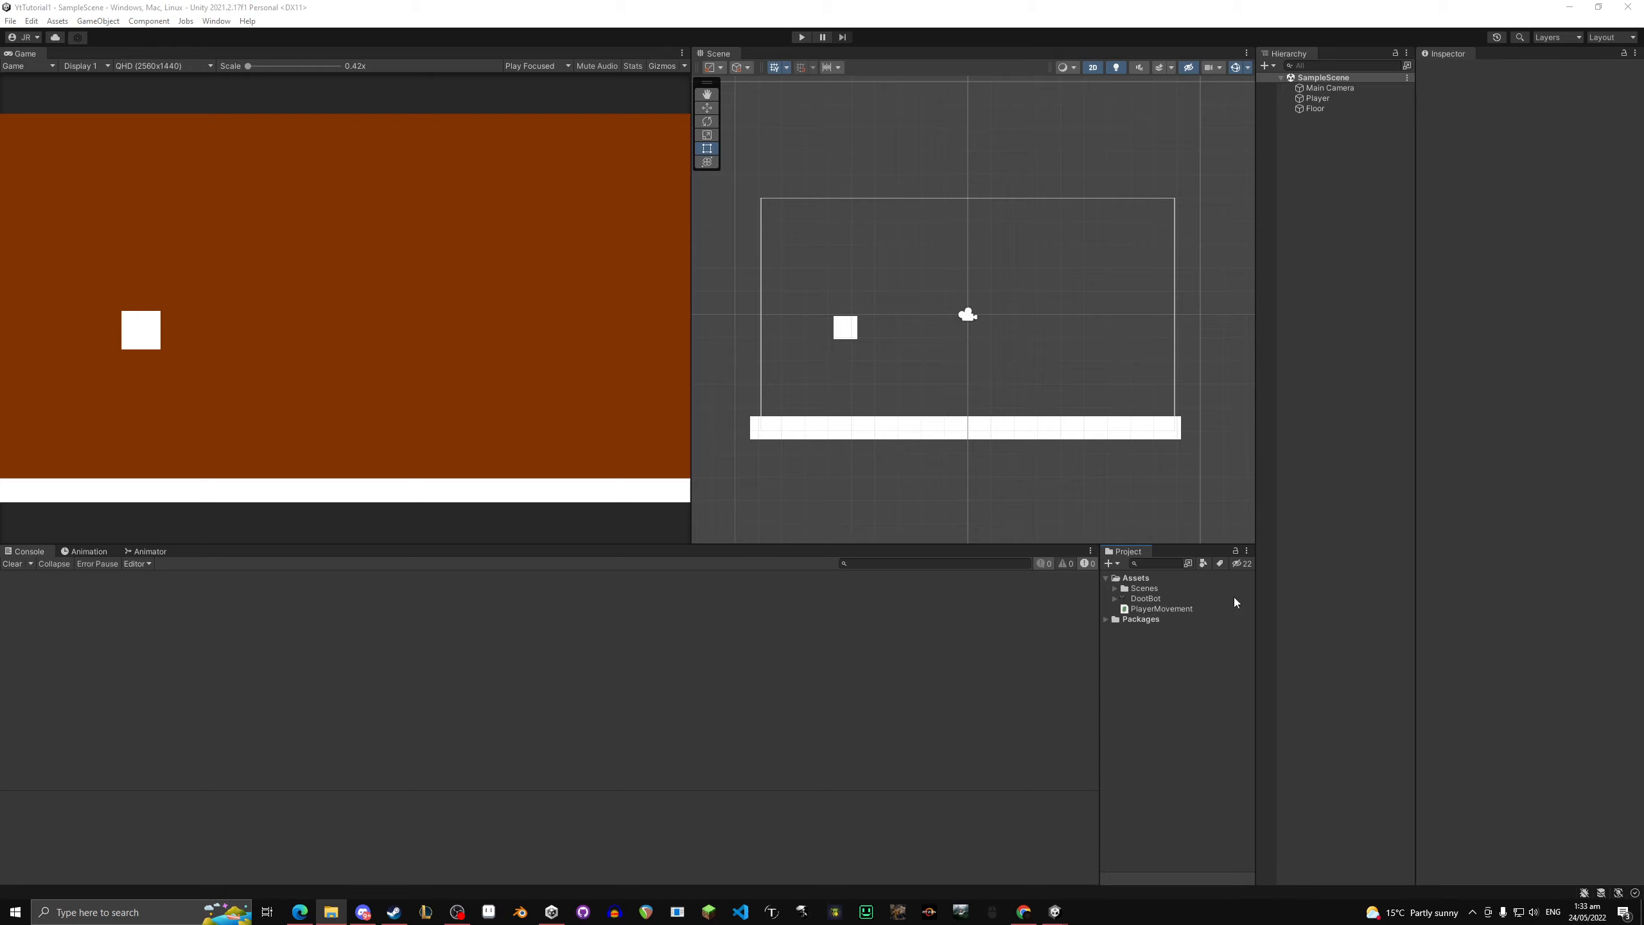
# Step: Give DootBot Compression None, Filter Mode Point (no filter), Sprite Mode Multiple, and apply
pyautogui.click(1144, 597)
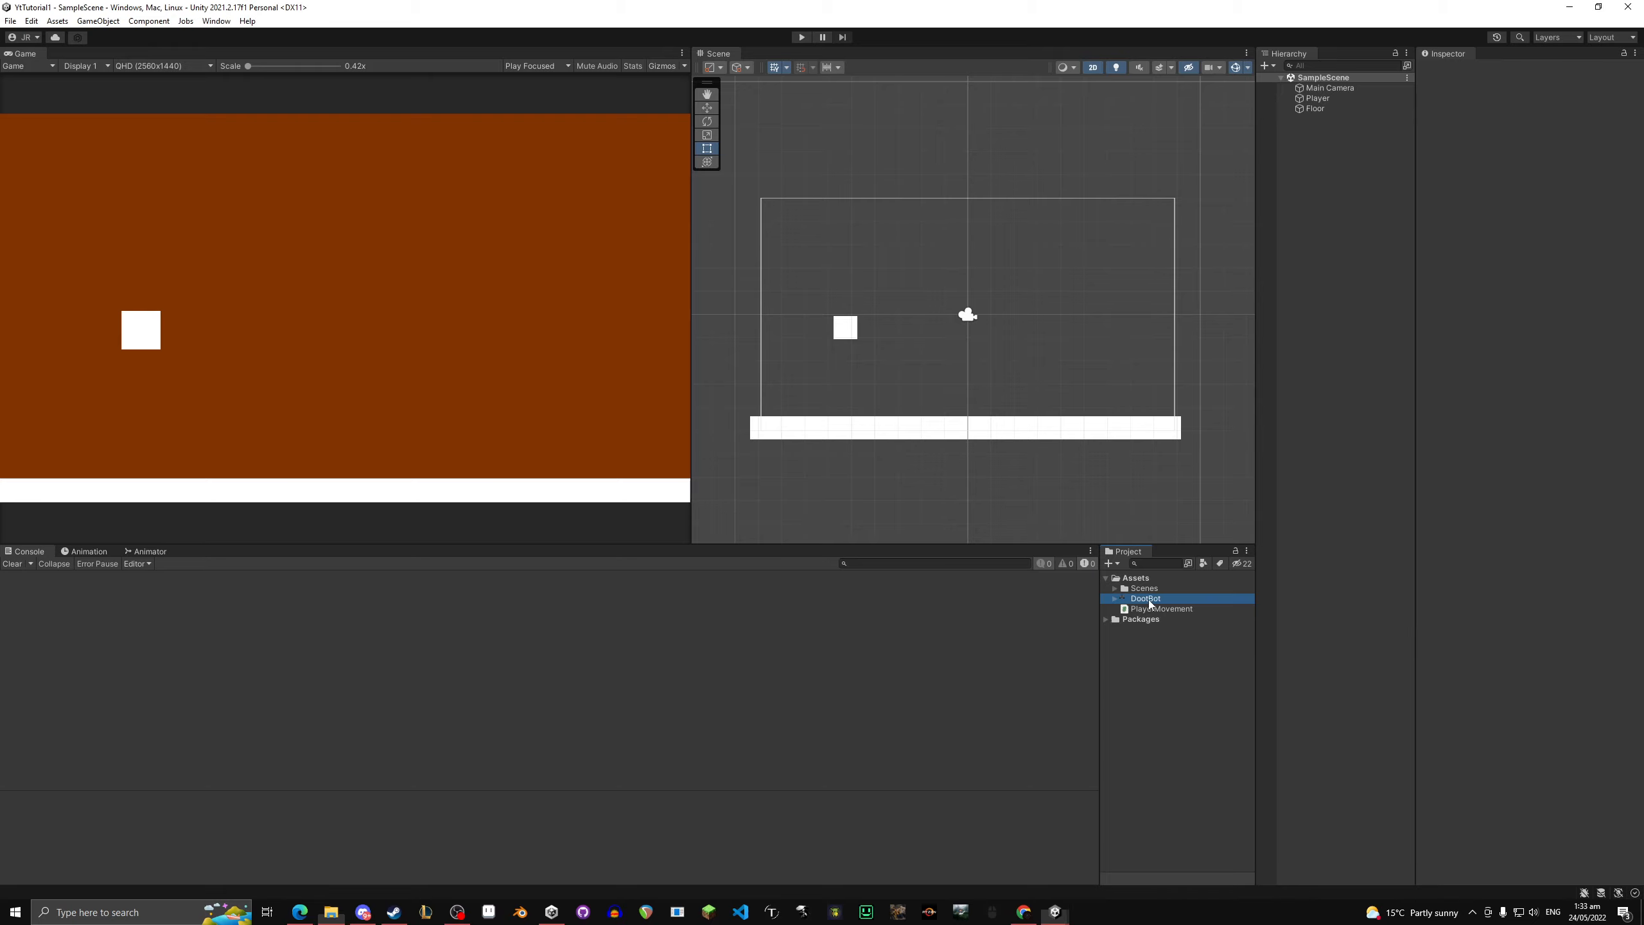
pyautogui.click(1145, 597)
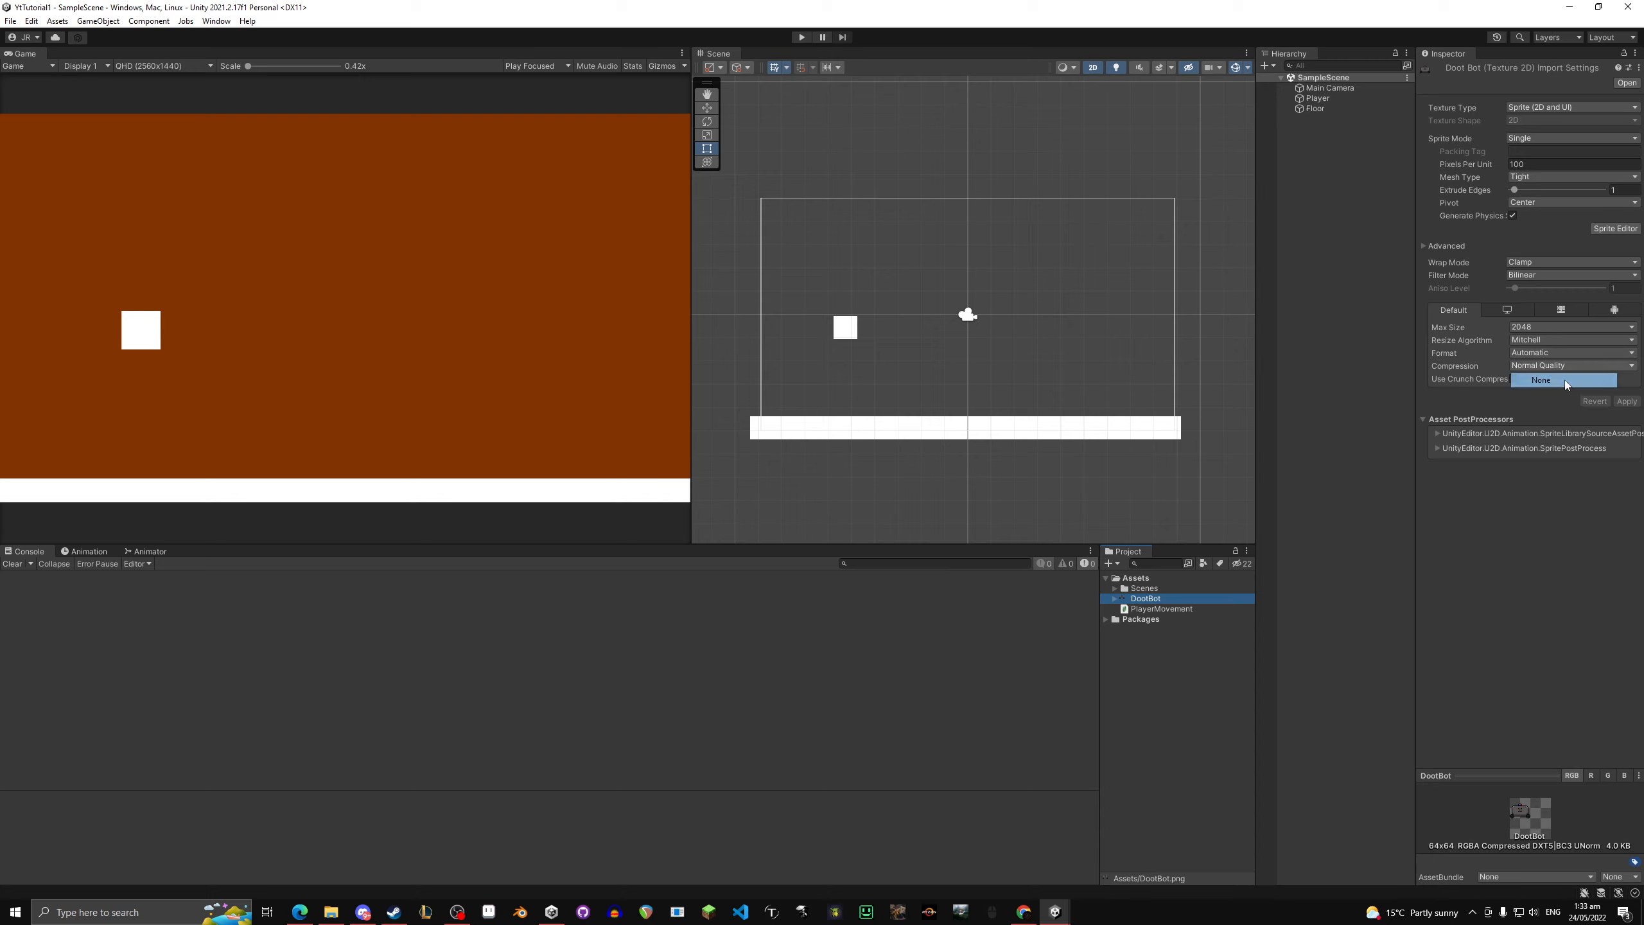
pyautogui.click(1564, 380)
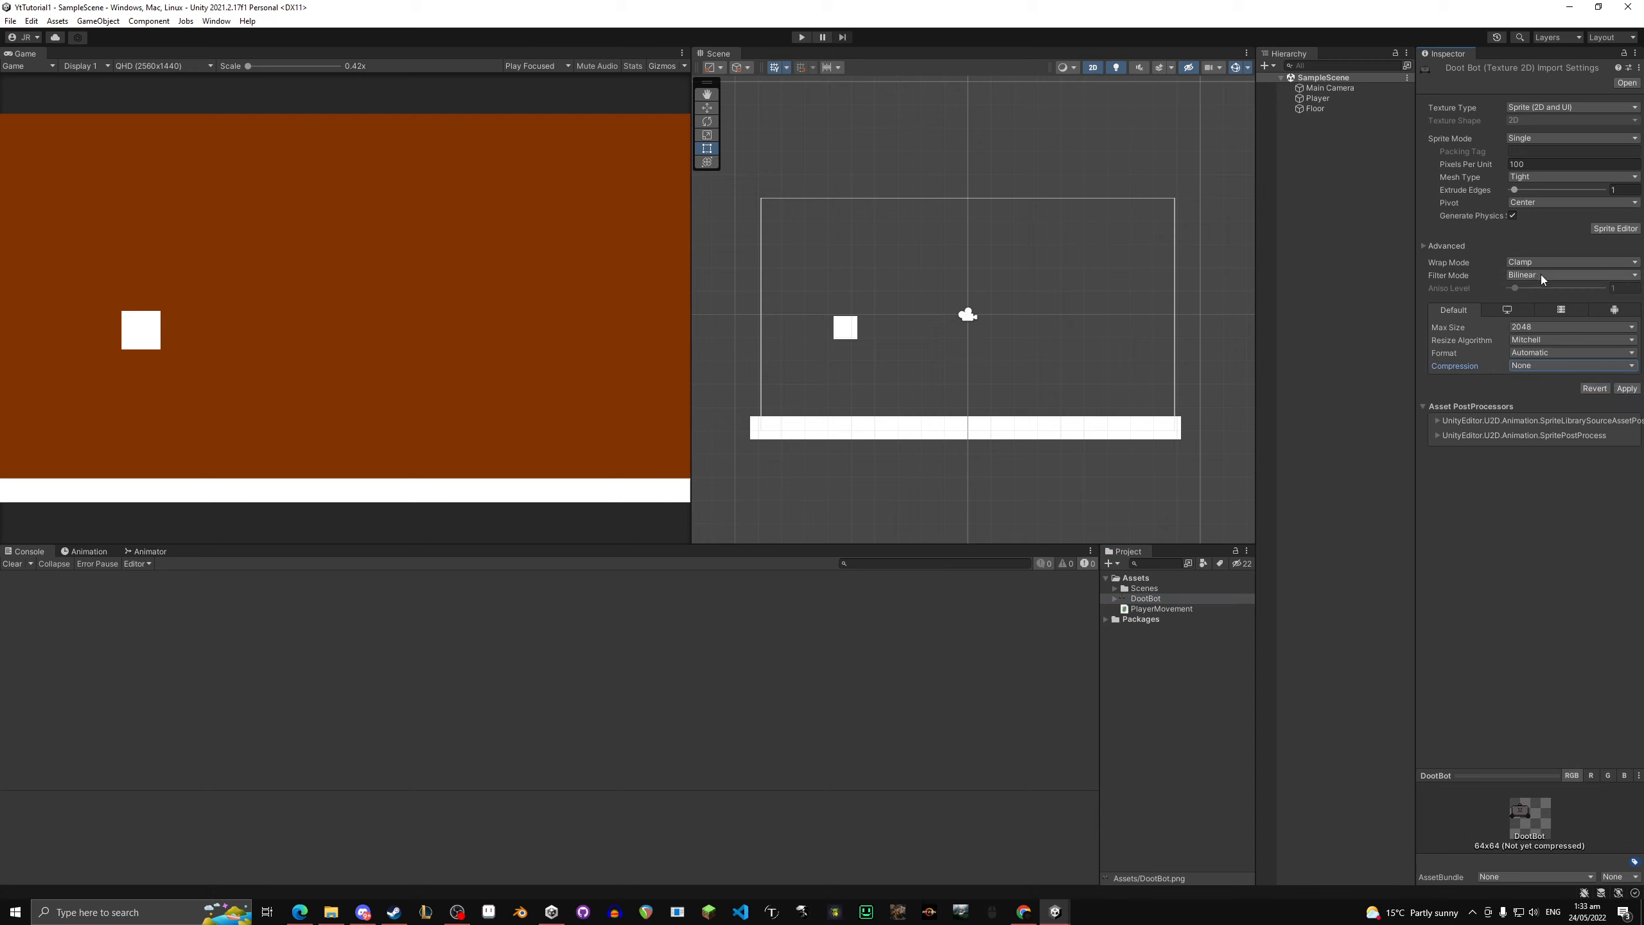
pyautogui.click(1572, 274)
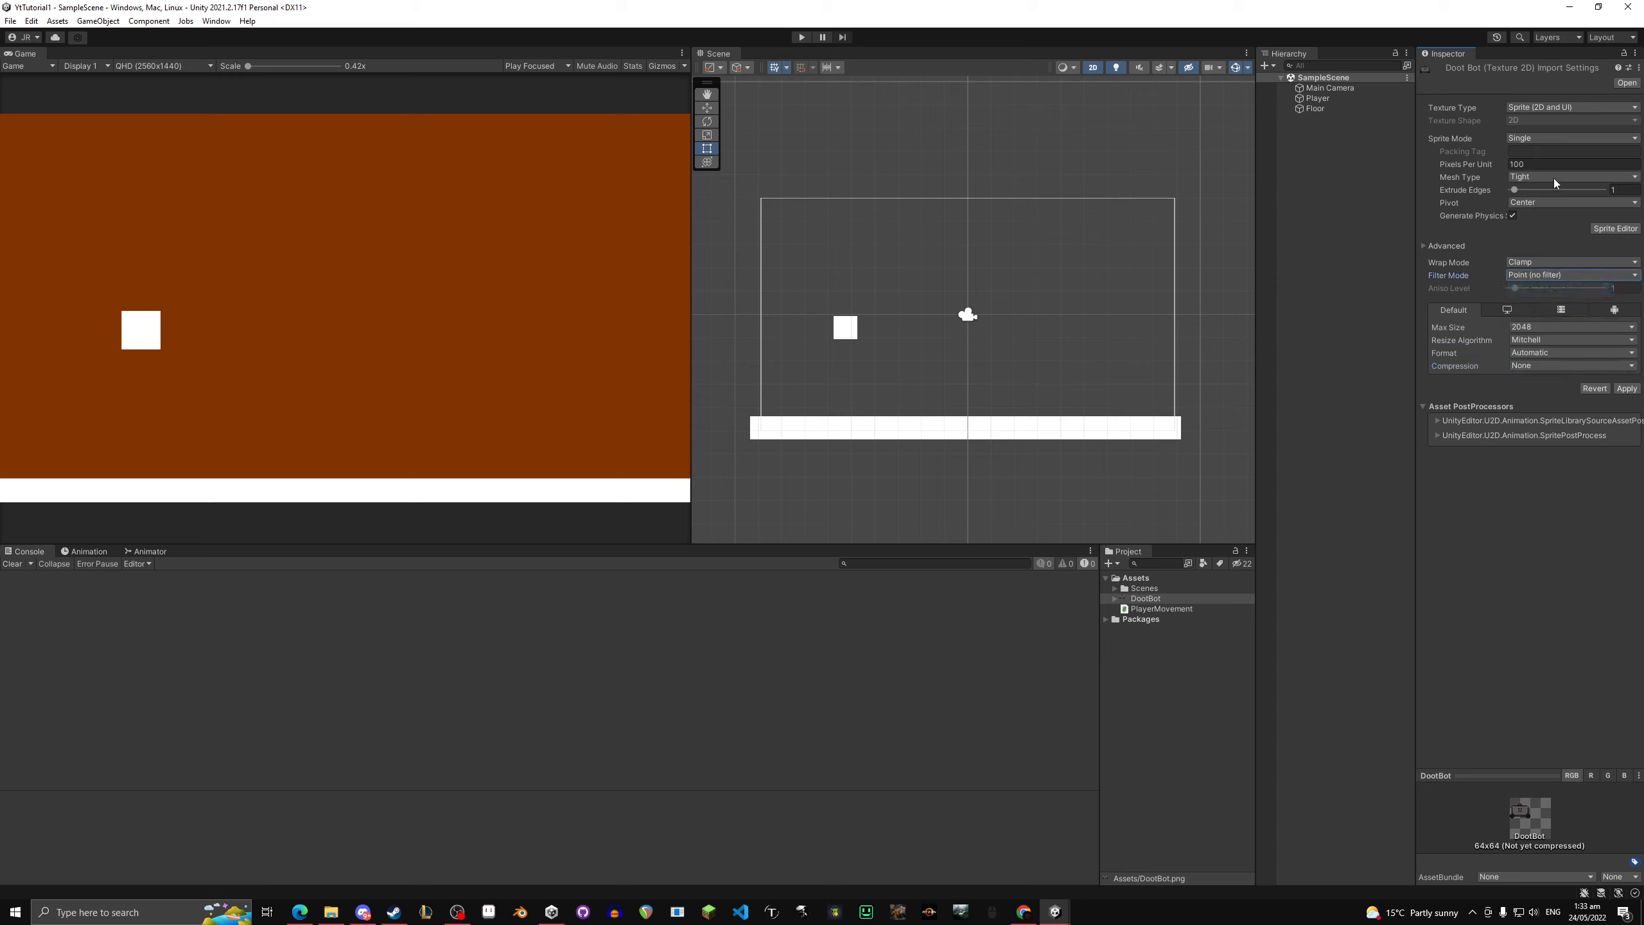
pyautogui.click(1572, 138)
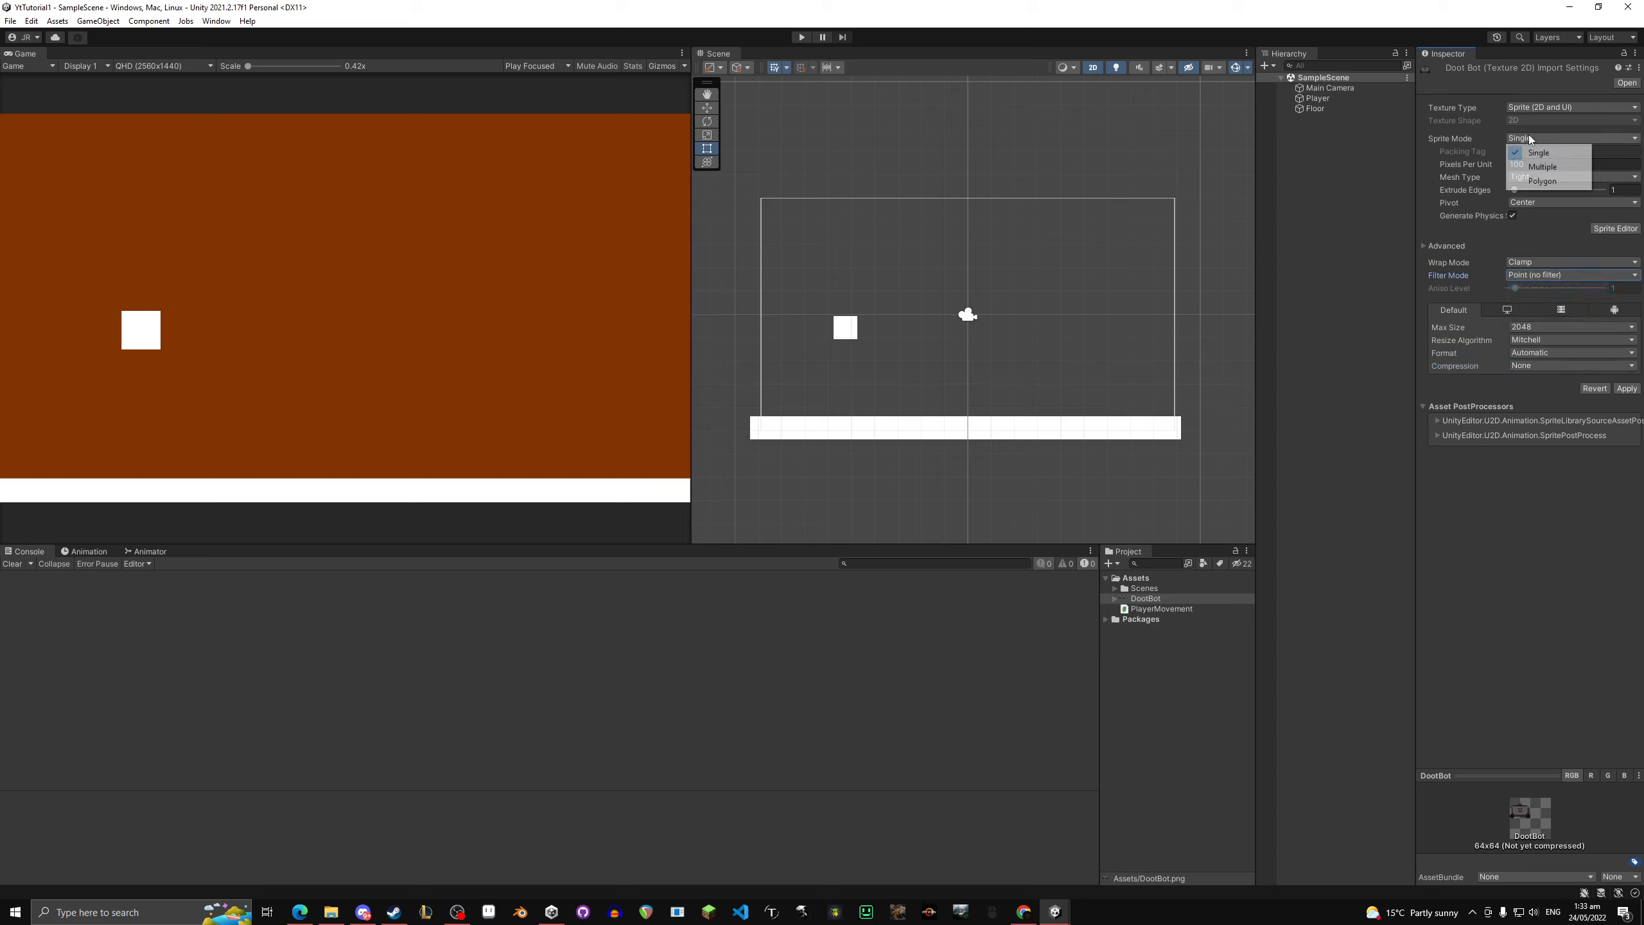
pyautogui.click(1543, 167)
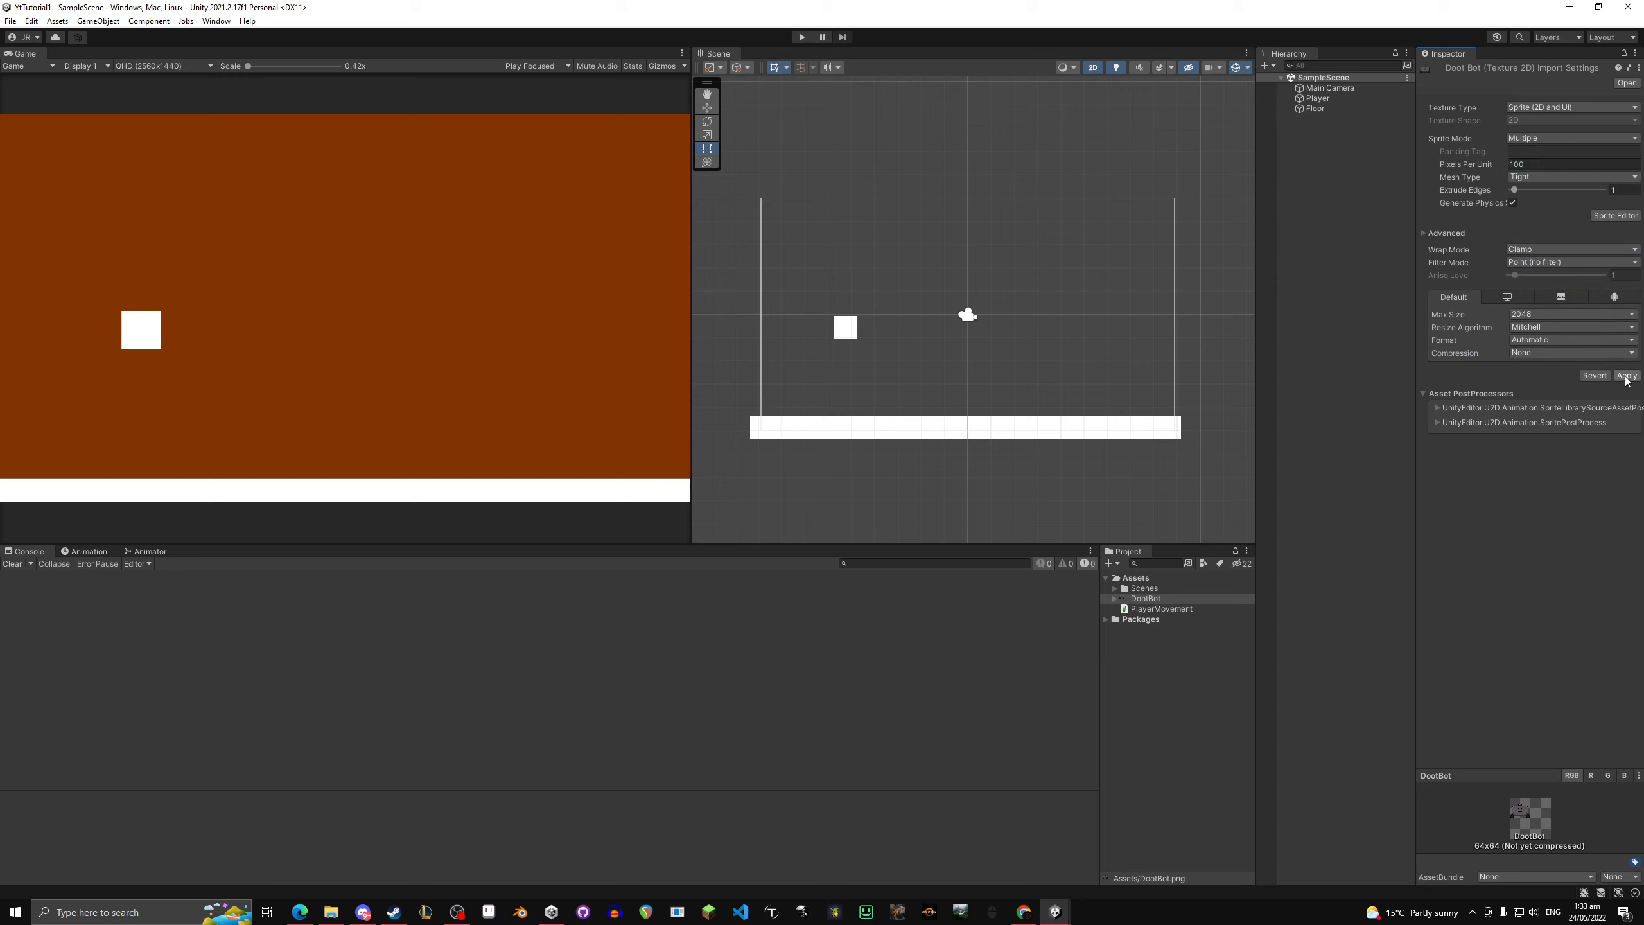
pyautogui.click(1626, 375)
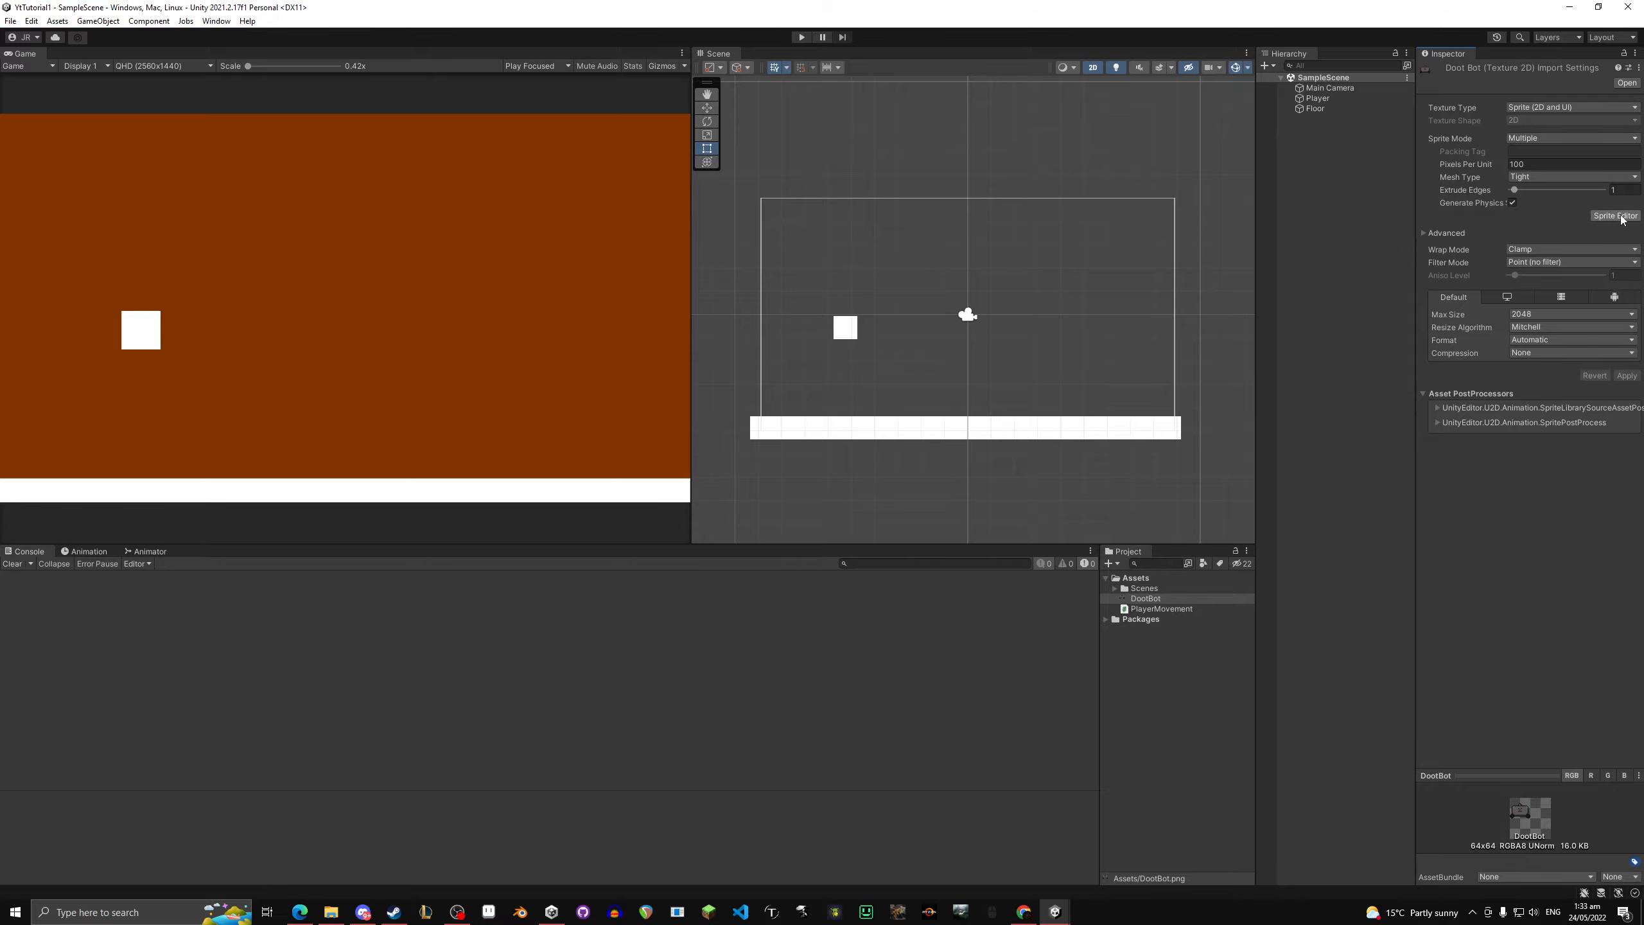
# Step: Load DootBot in the Sprite Editor and bring up its Slice settings
pyautogui.click(1616, 215)
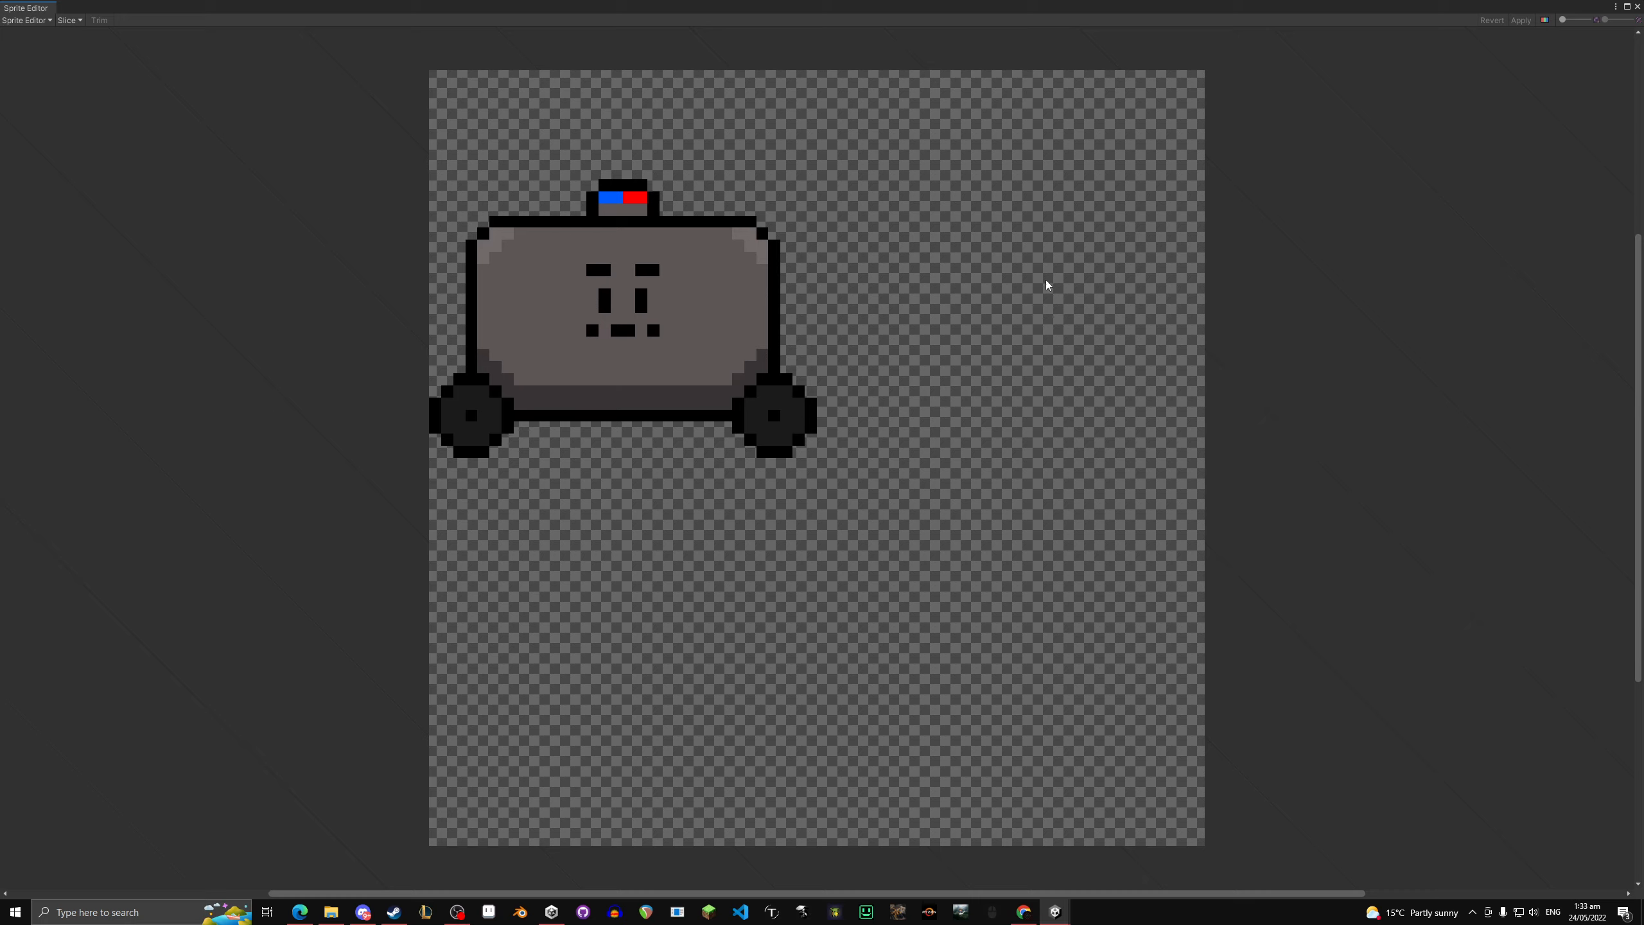
pyautogui.moveTo(732, 383)
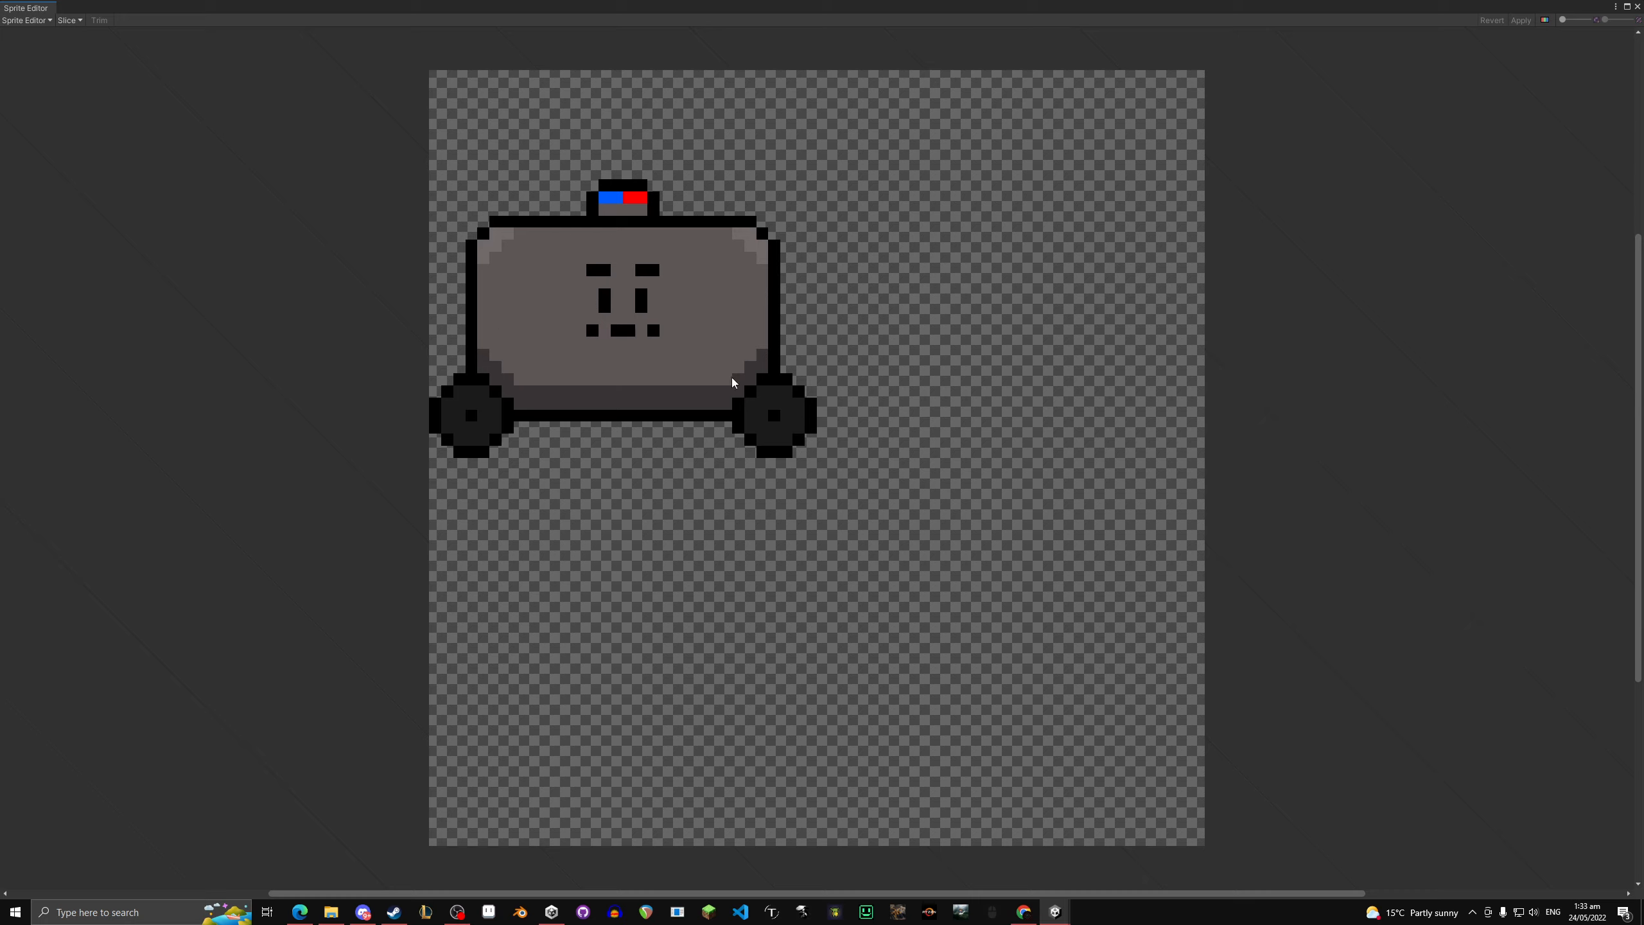
pyautogui.moveTo(578, 353)
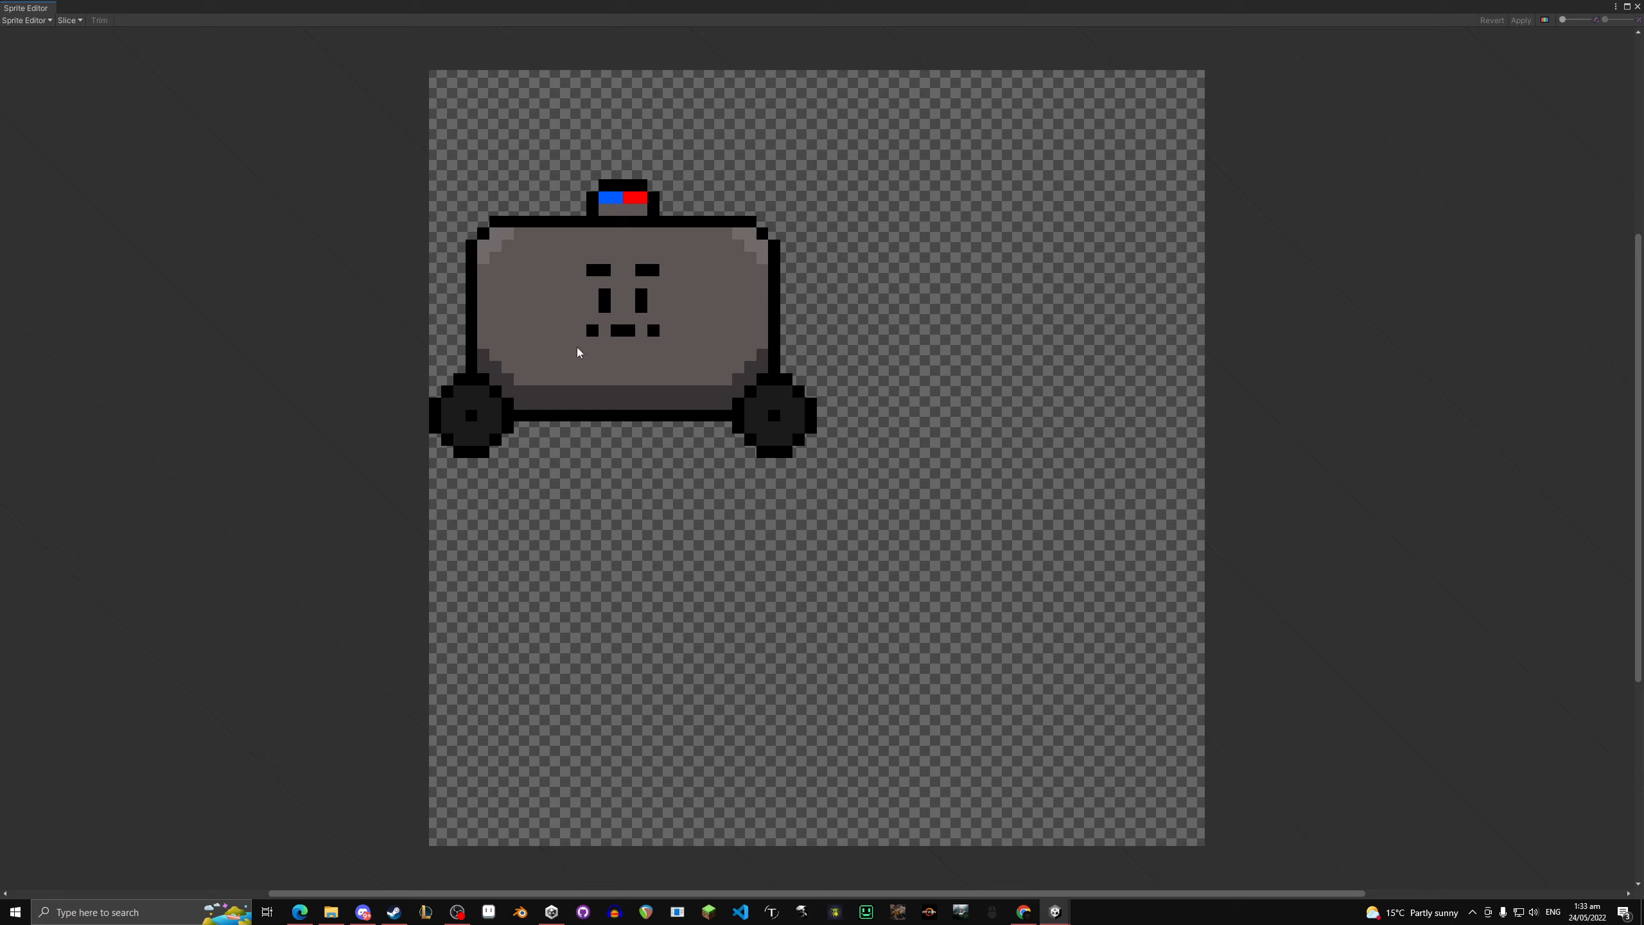
pyautogui.click(67, 21)
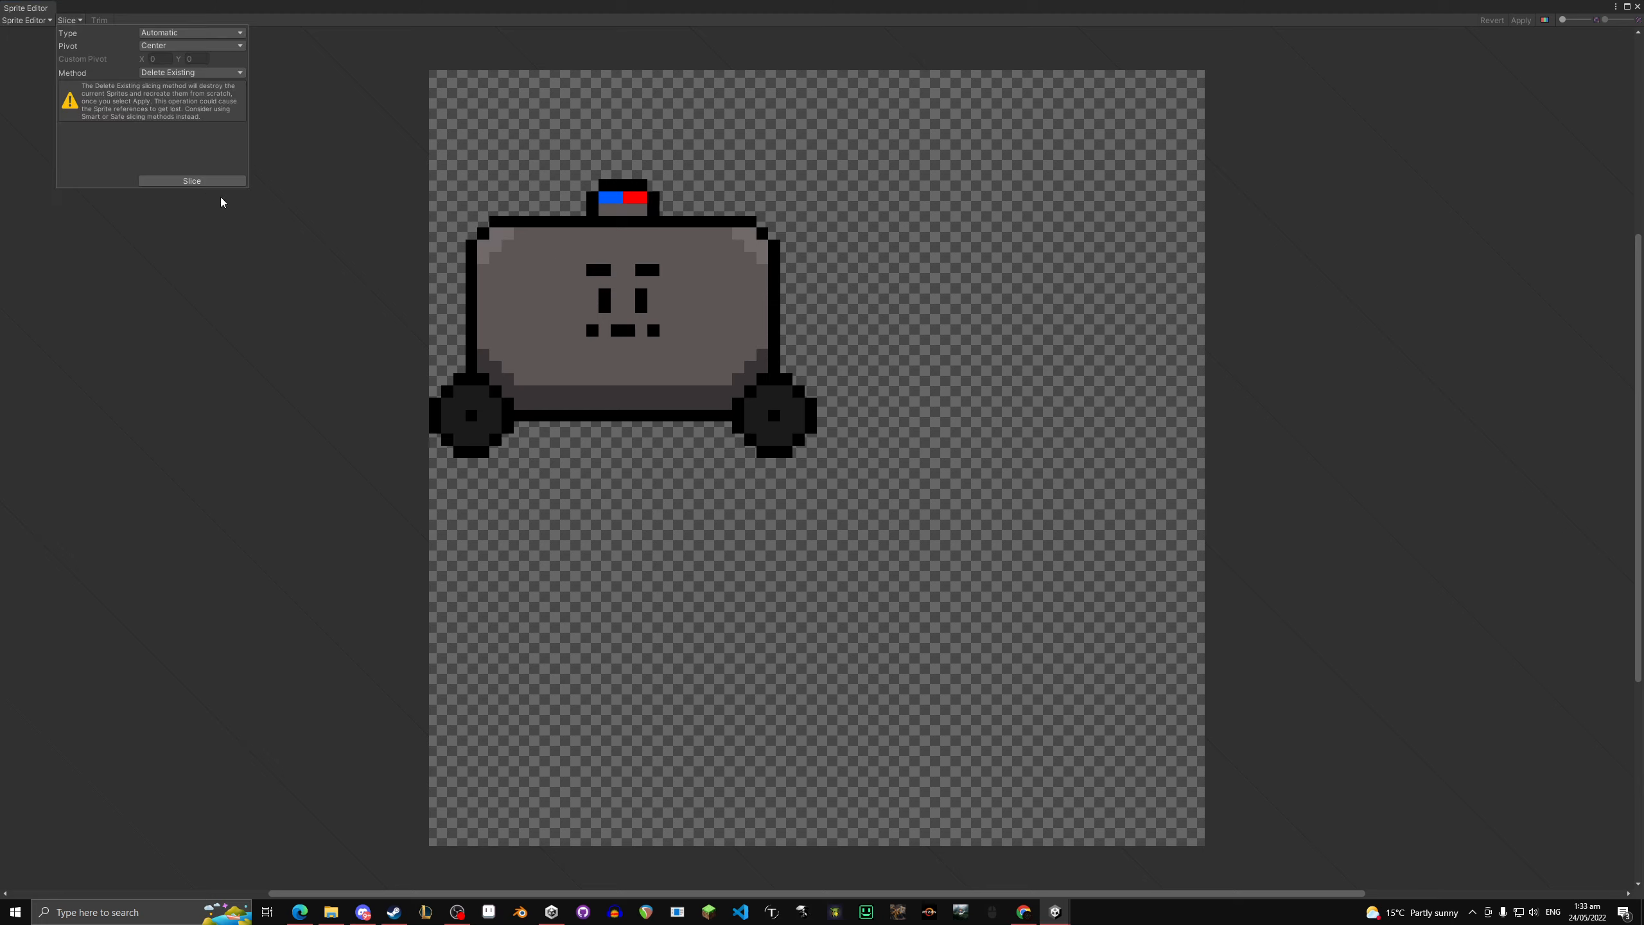
pyautogui.moveTo(452, 180)
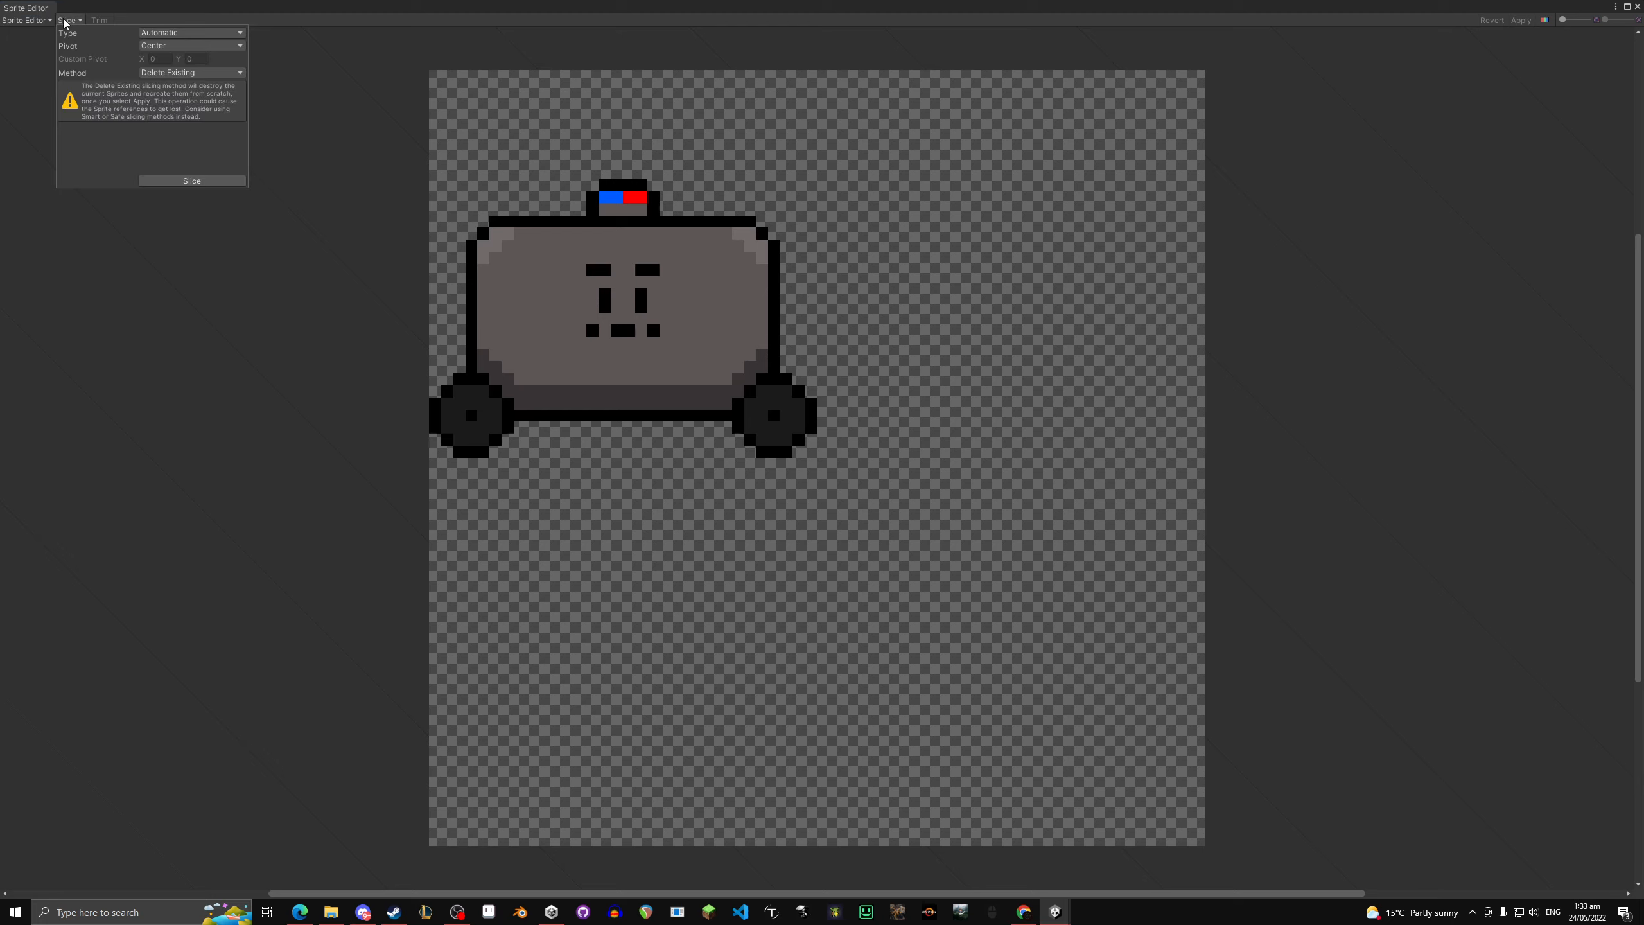
# Step: Auto-slice the robot image and stretch the slice rect to enclose the whole robot
pyautogui.click(192, 179)
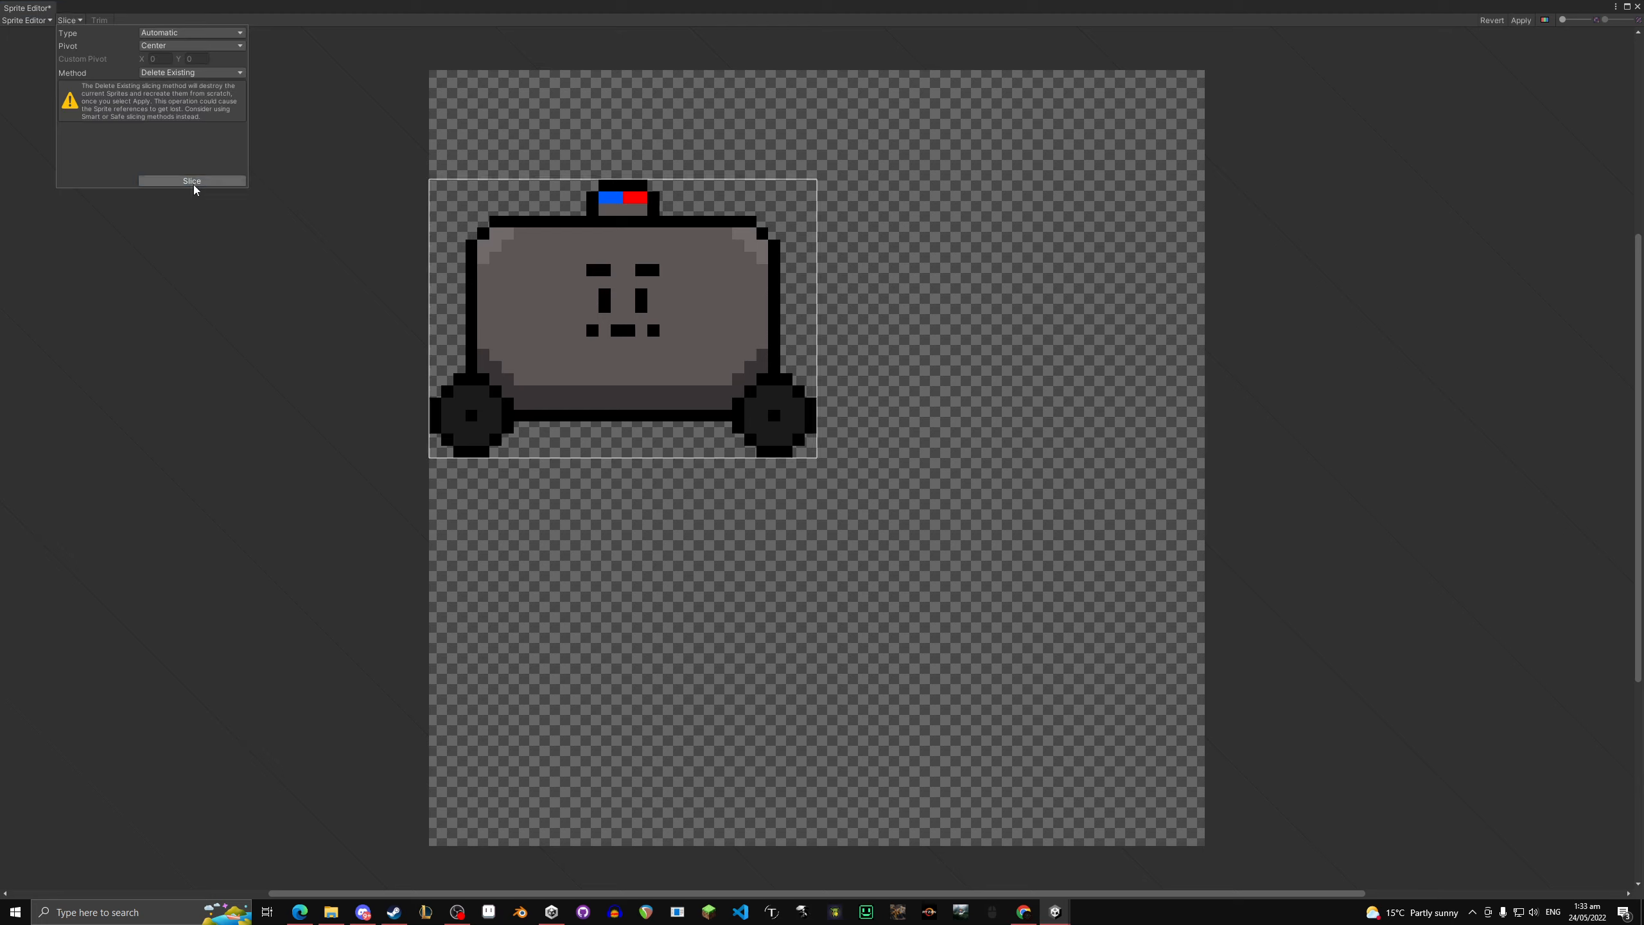
pyautogui.click(193, 180)
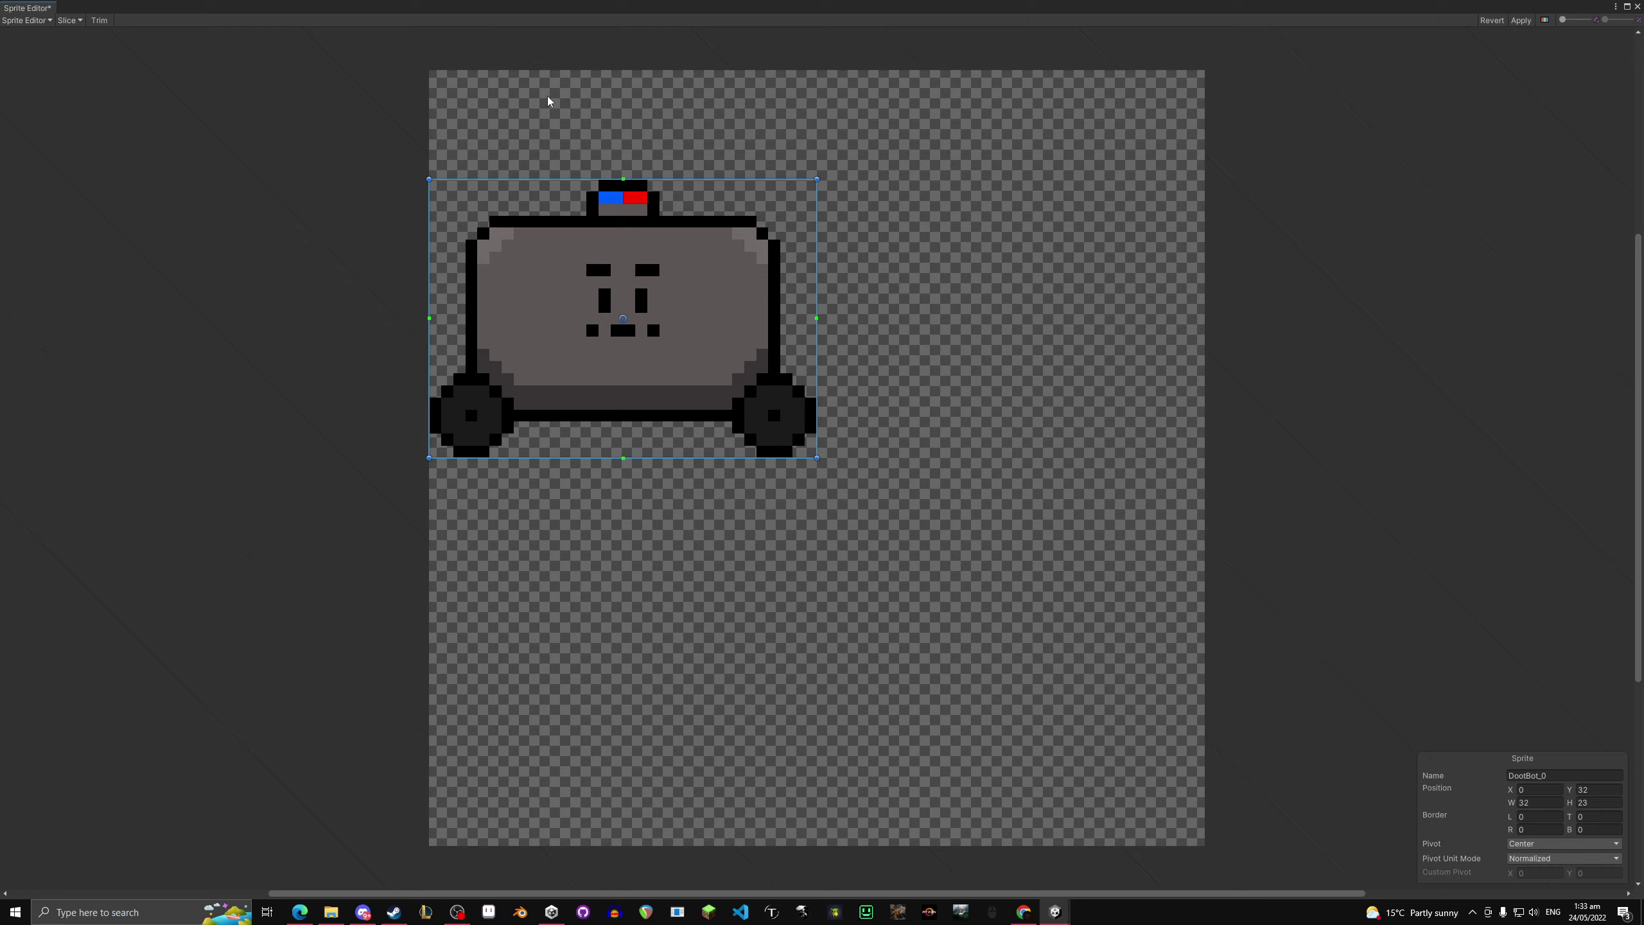
pyautogui.moveTo(676, 167)
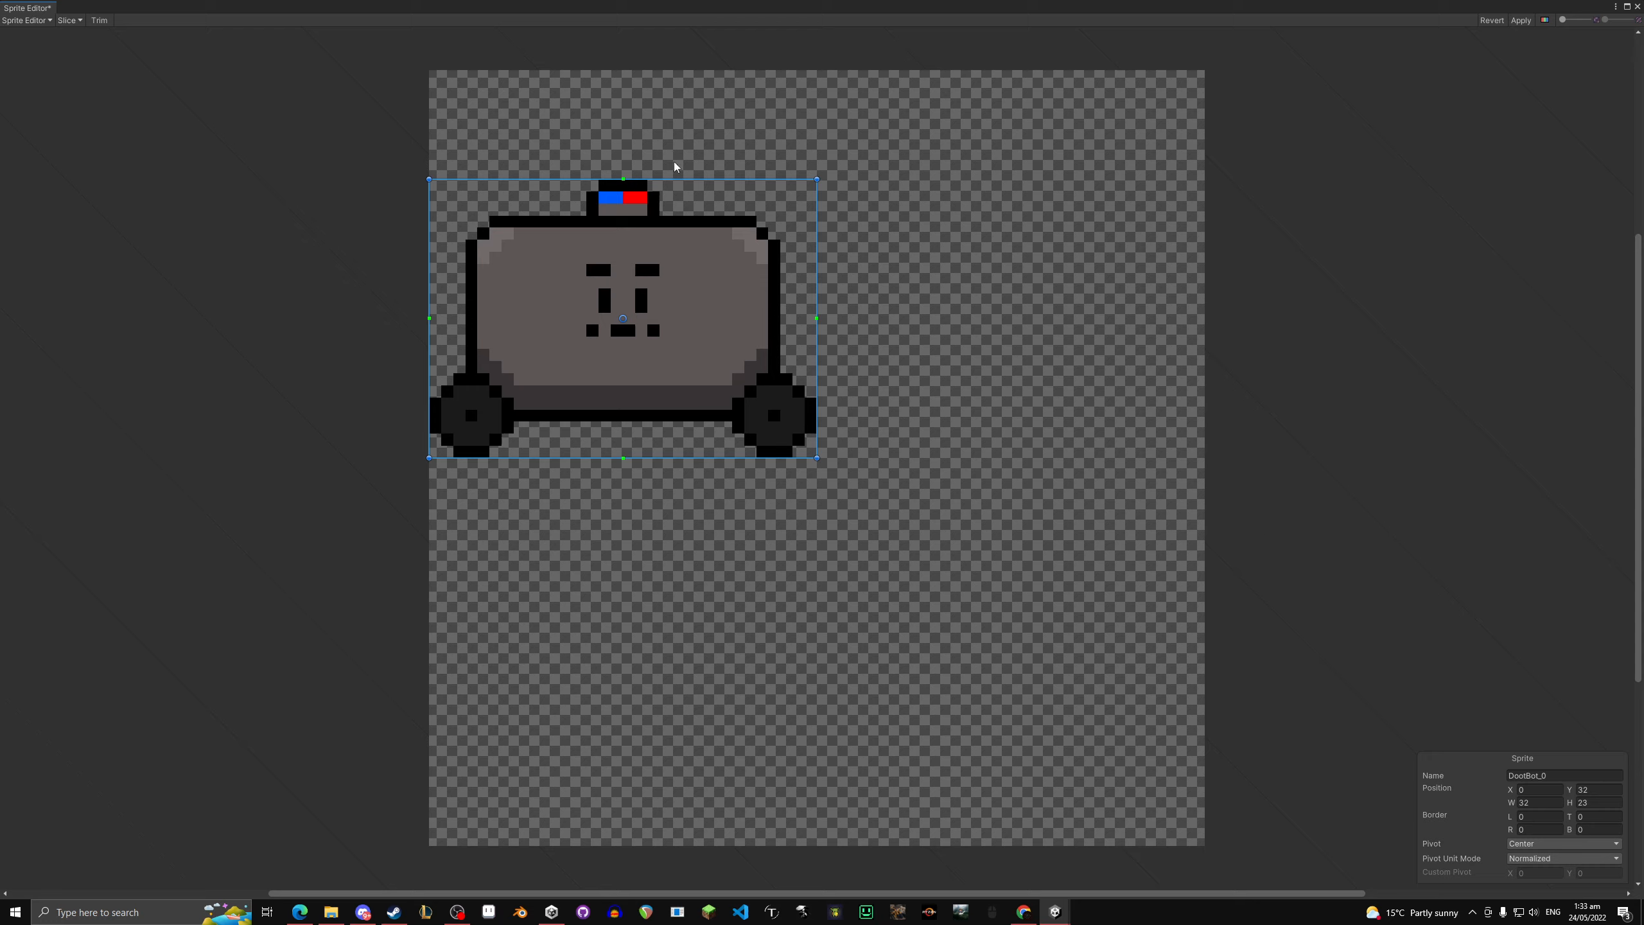
pyautogui.moveTo(719, 430)
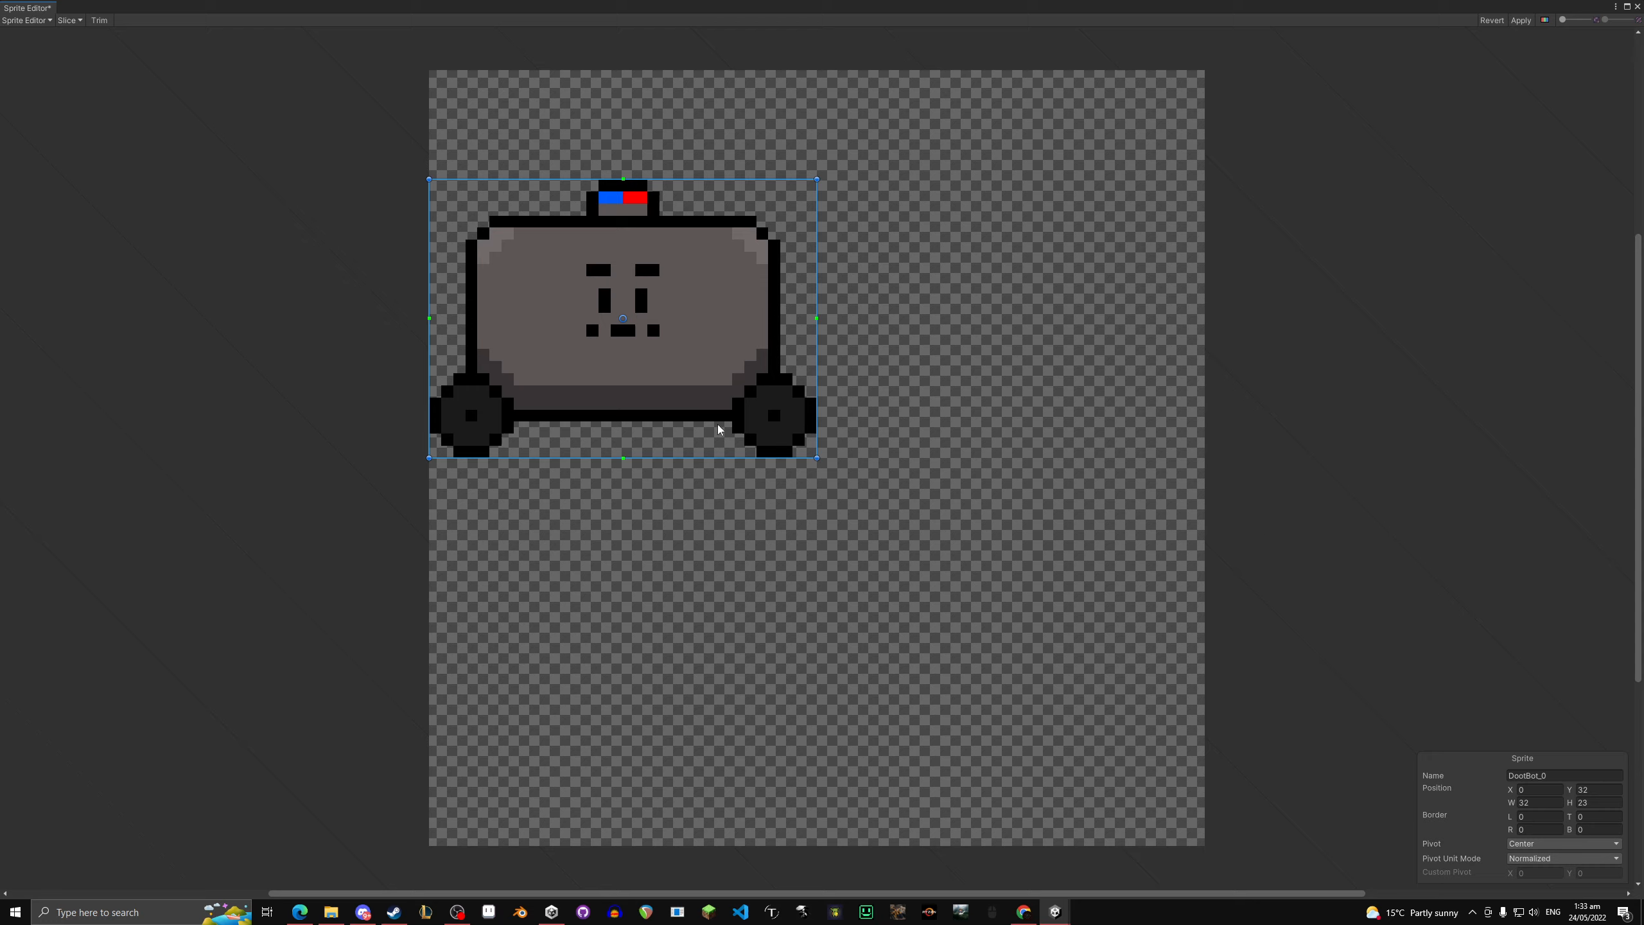
pyautogui.moveTo(817, 315); pyautogui.dragTo(807, 314)
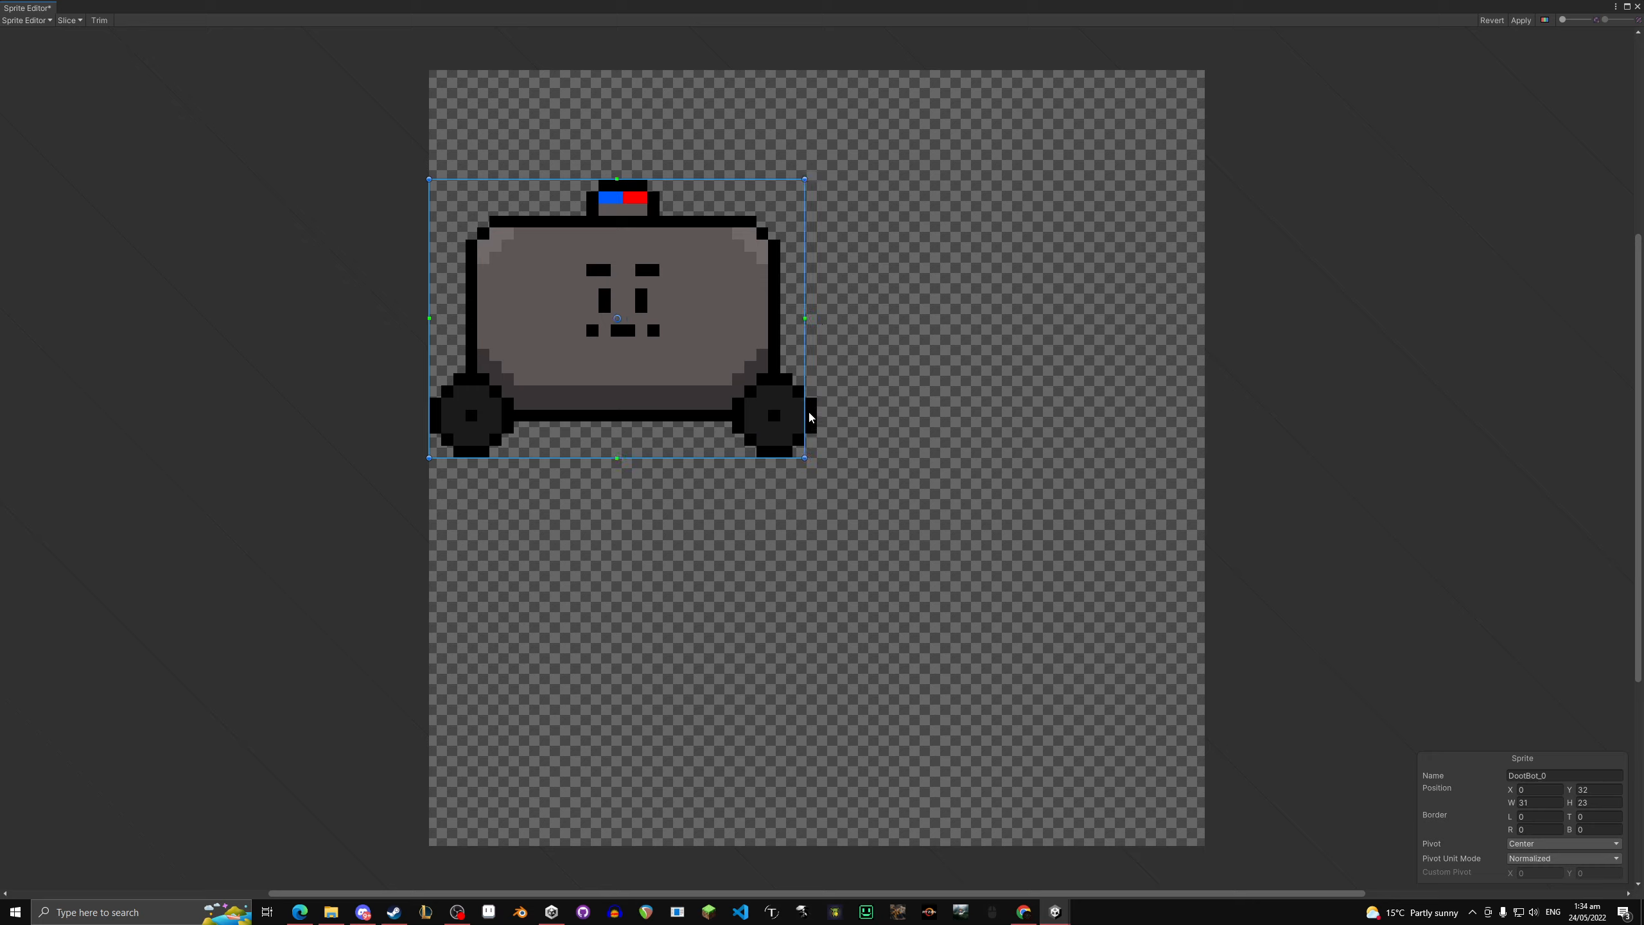
pyautogui.moveTo(568, 289)
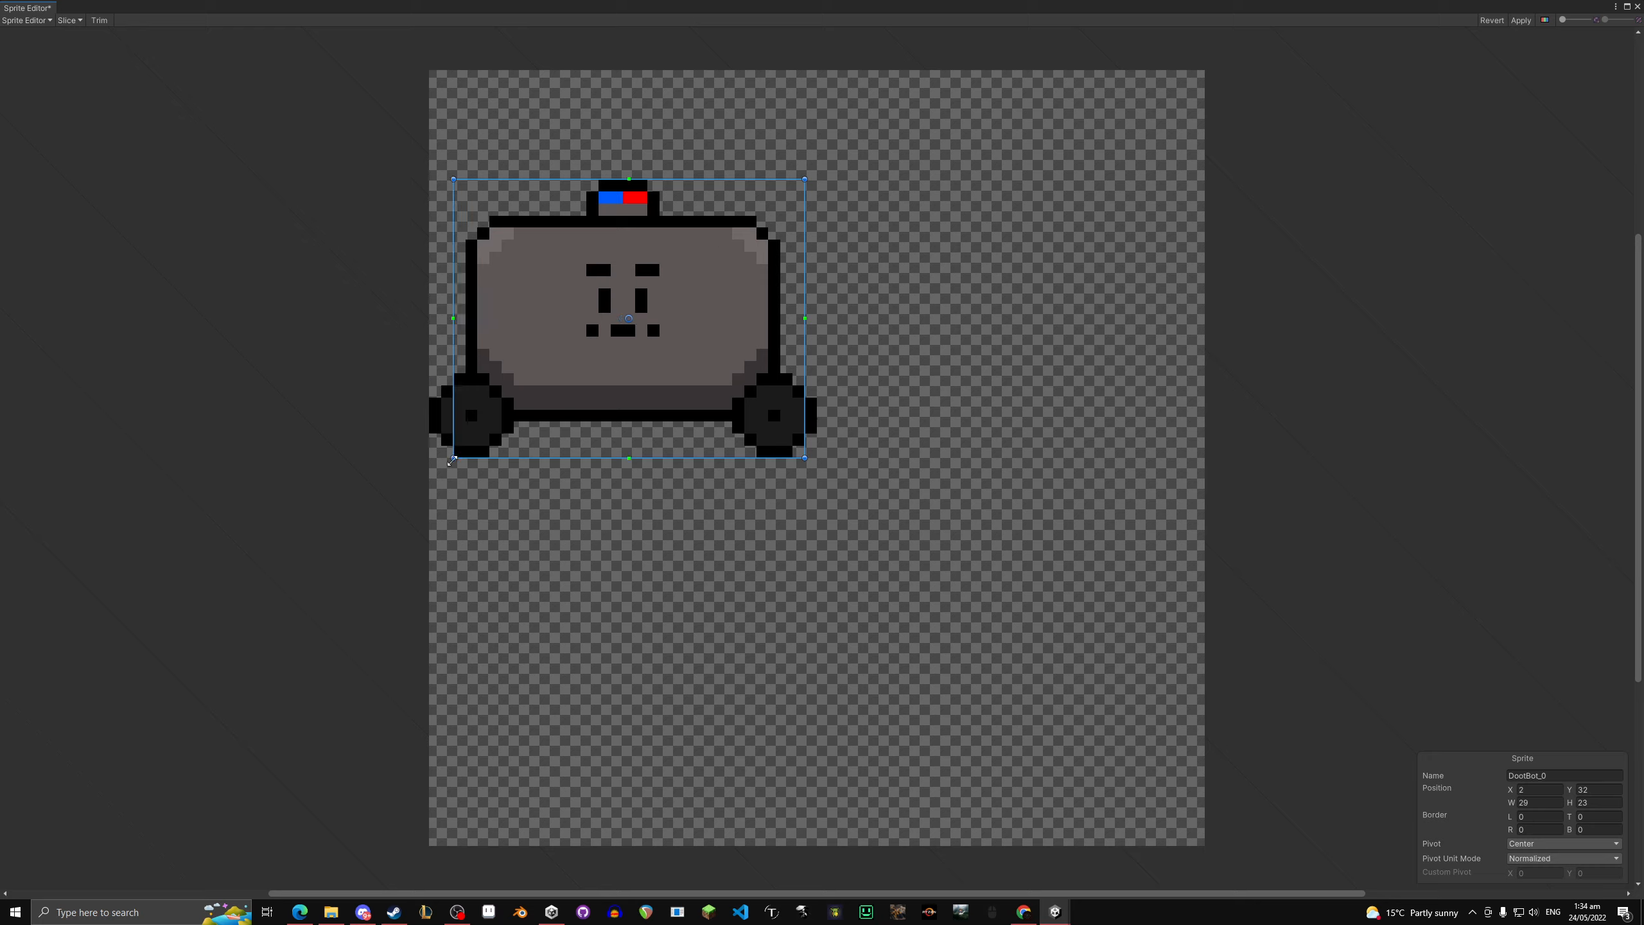
pyautogui.moveTo(450, 461); pyautogui.dragTo(587, 335)
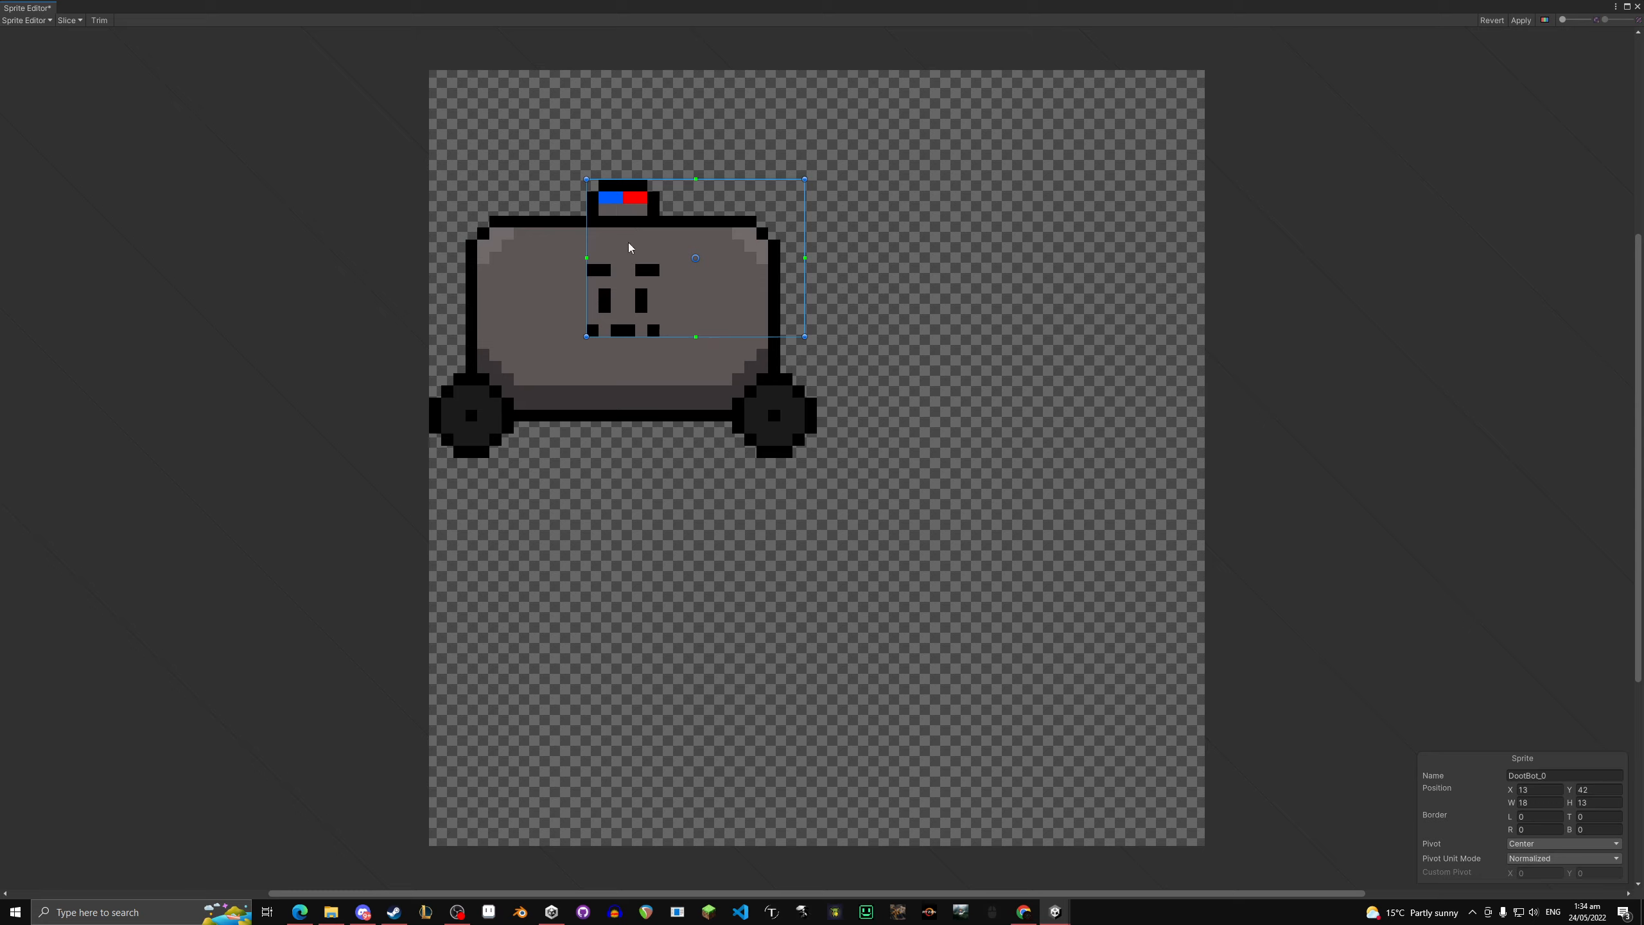
pyautogui.moveTo(632, 290)
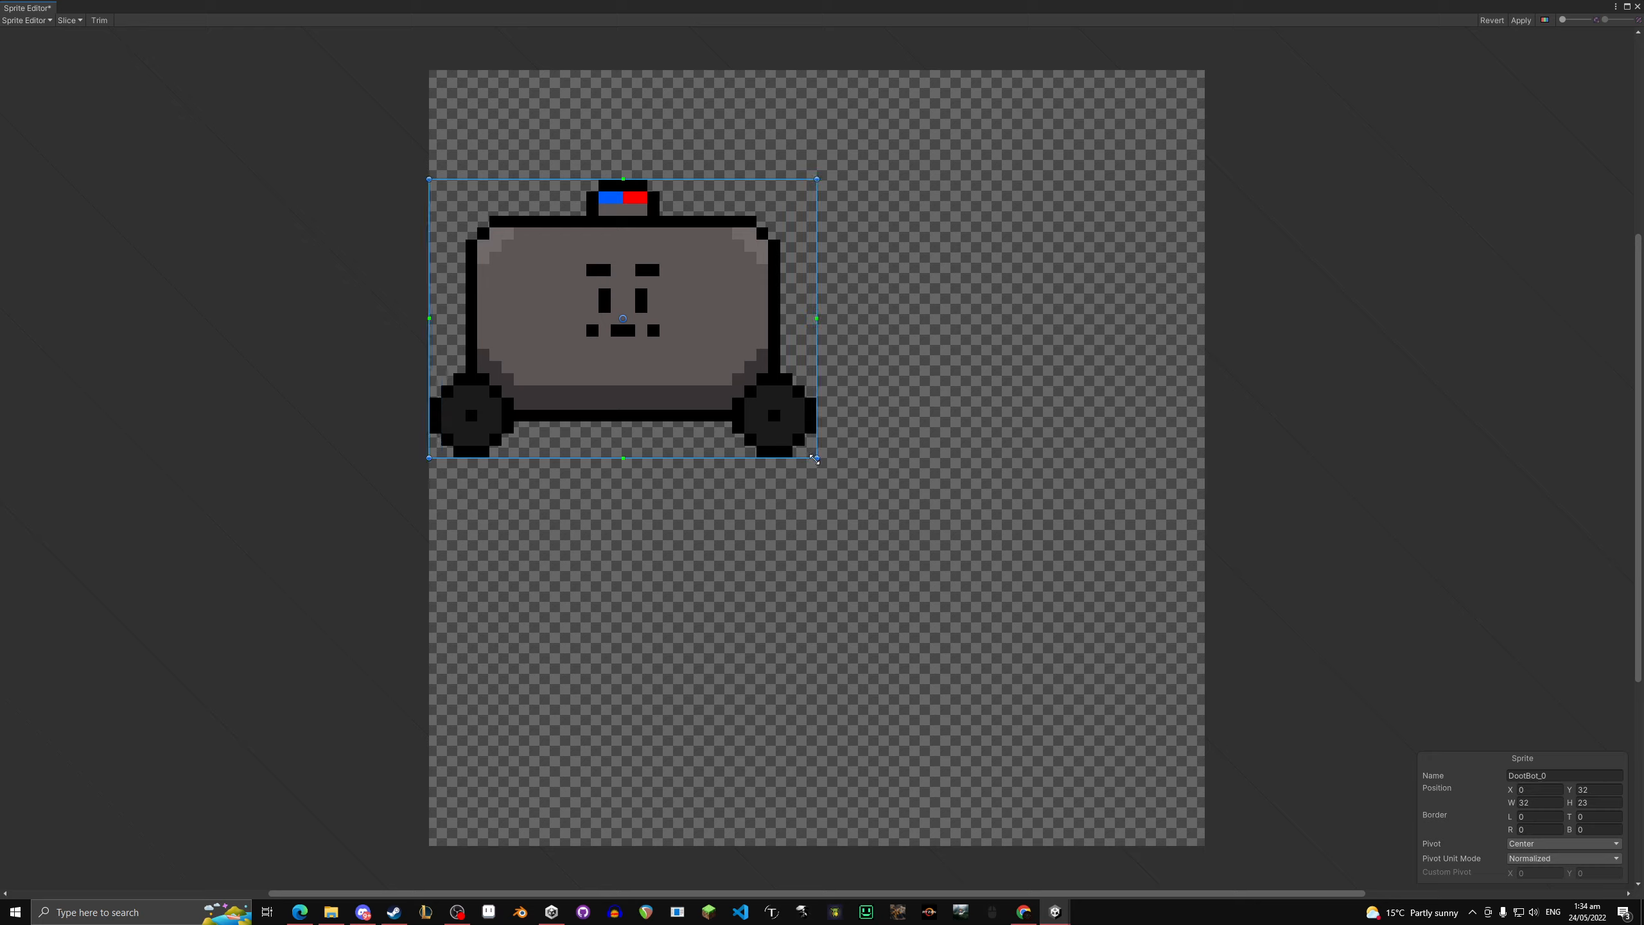
pyautogui.moveTo(730, 529)
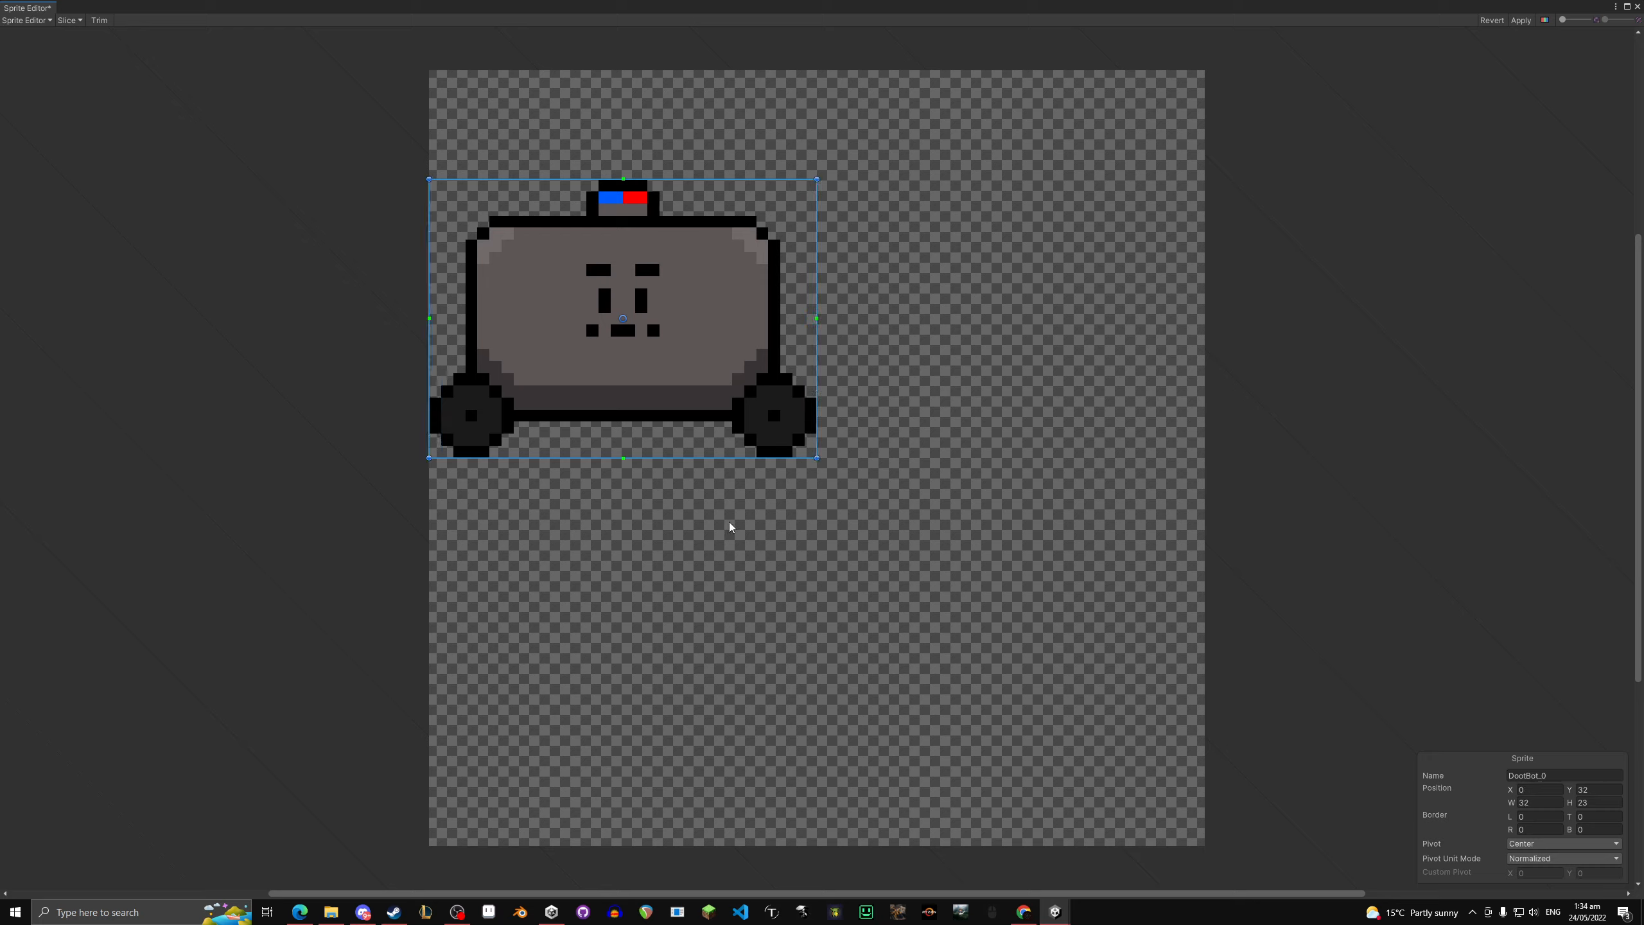
pyautogui.moveTo(968, 497)
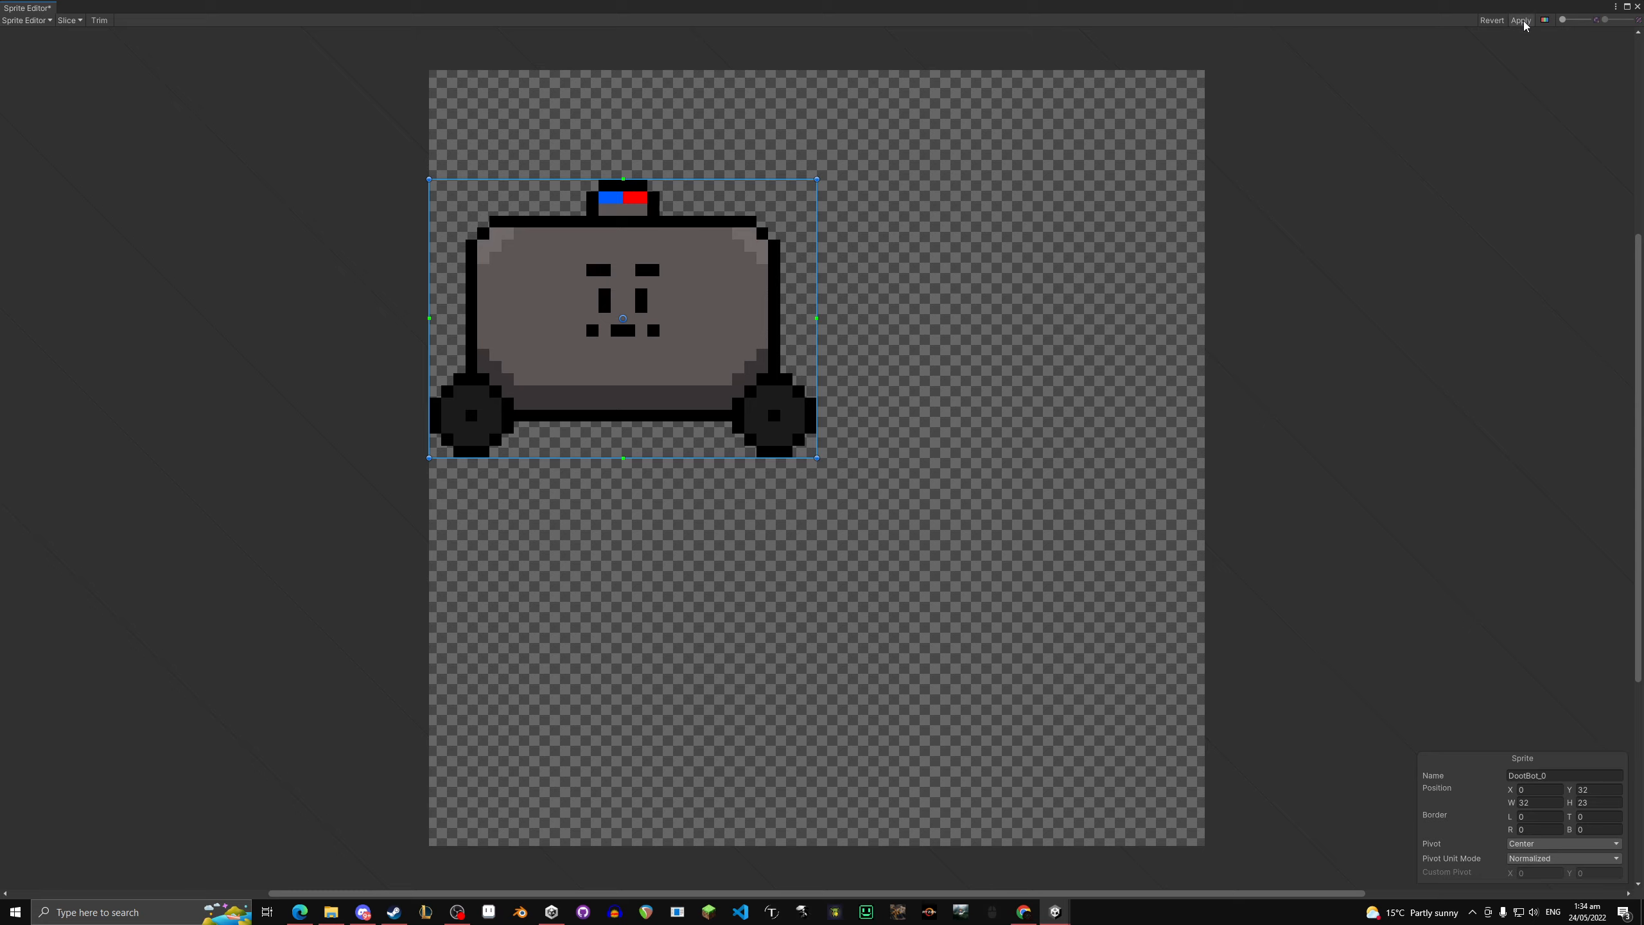
# Step: Apply the slice and begin renaming the sprite BigBoy
pyautogui.click(1521, 21)
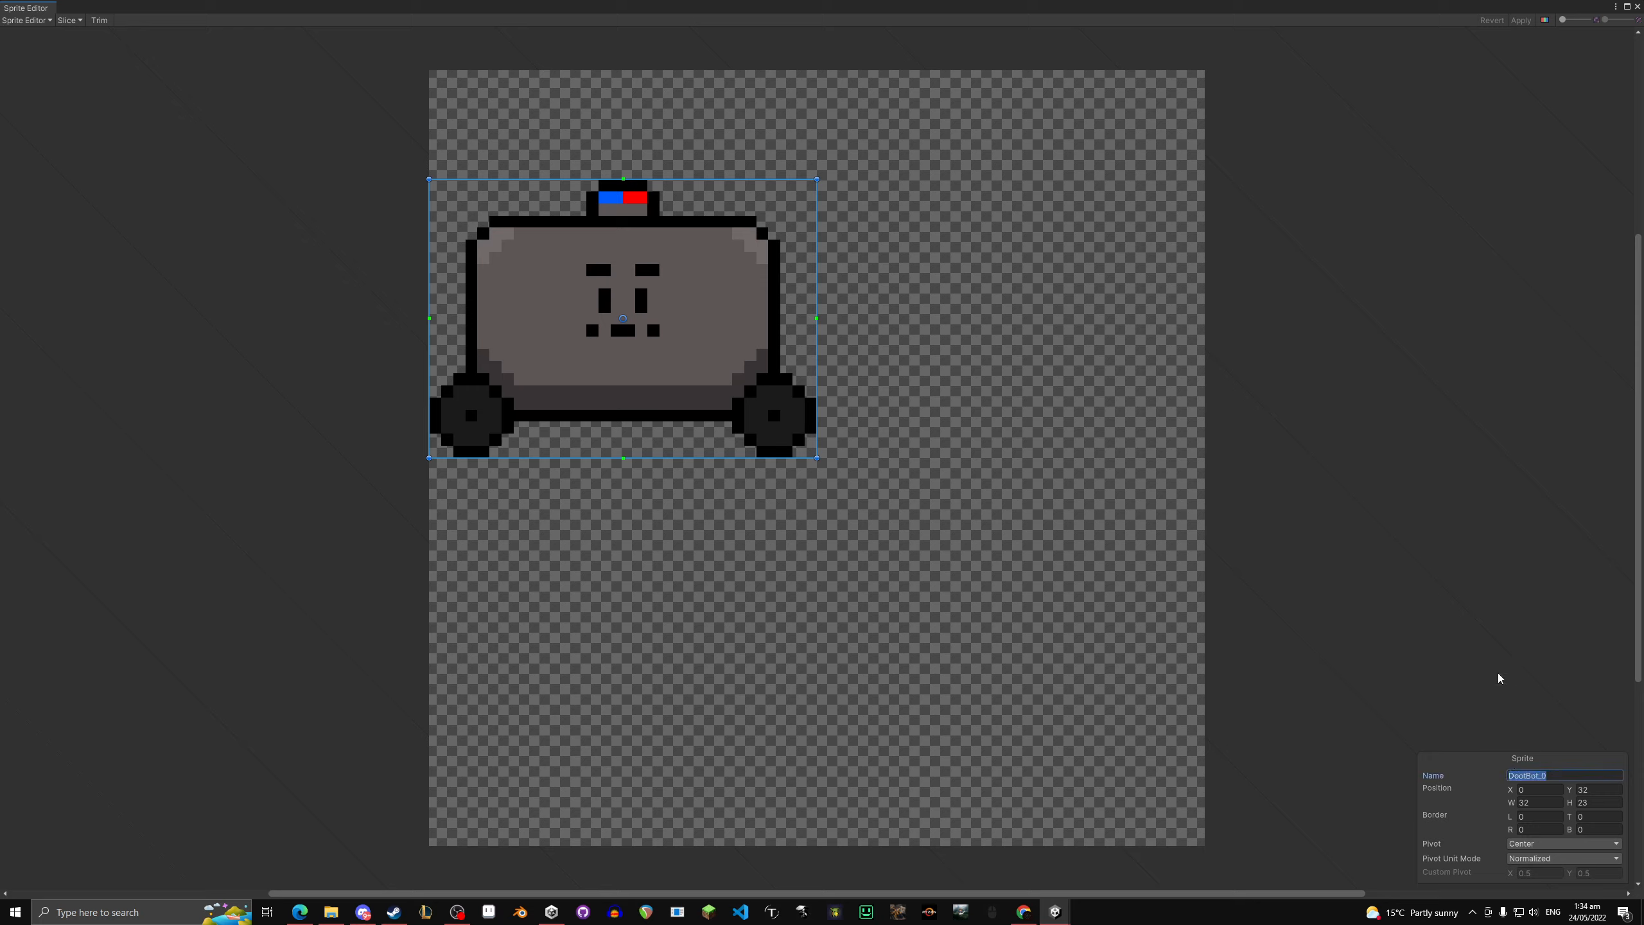
pyautogui.write('B')
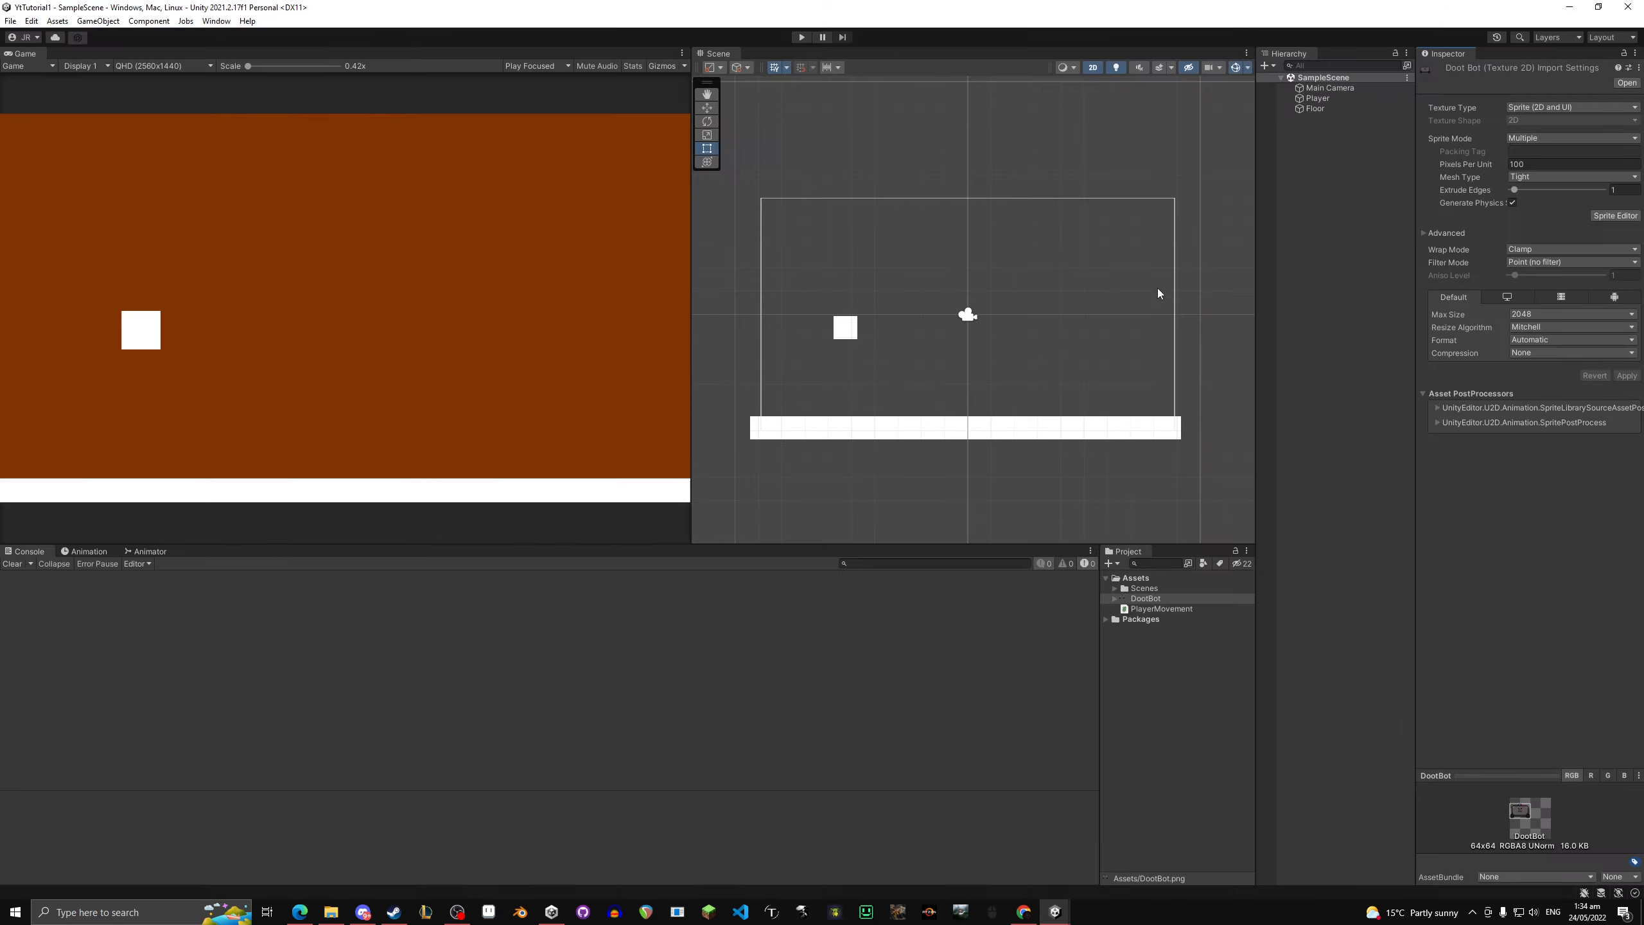
# Step: Expand DootBot's sprites and drop the BigBoy sprite into the scene as a new object
pyautogui.click(1115, 597)
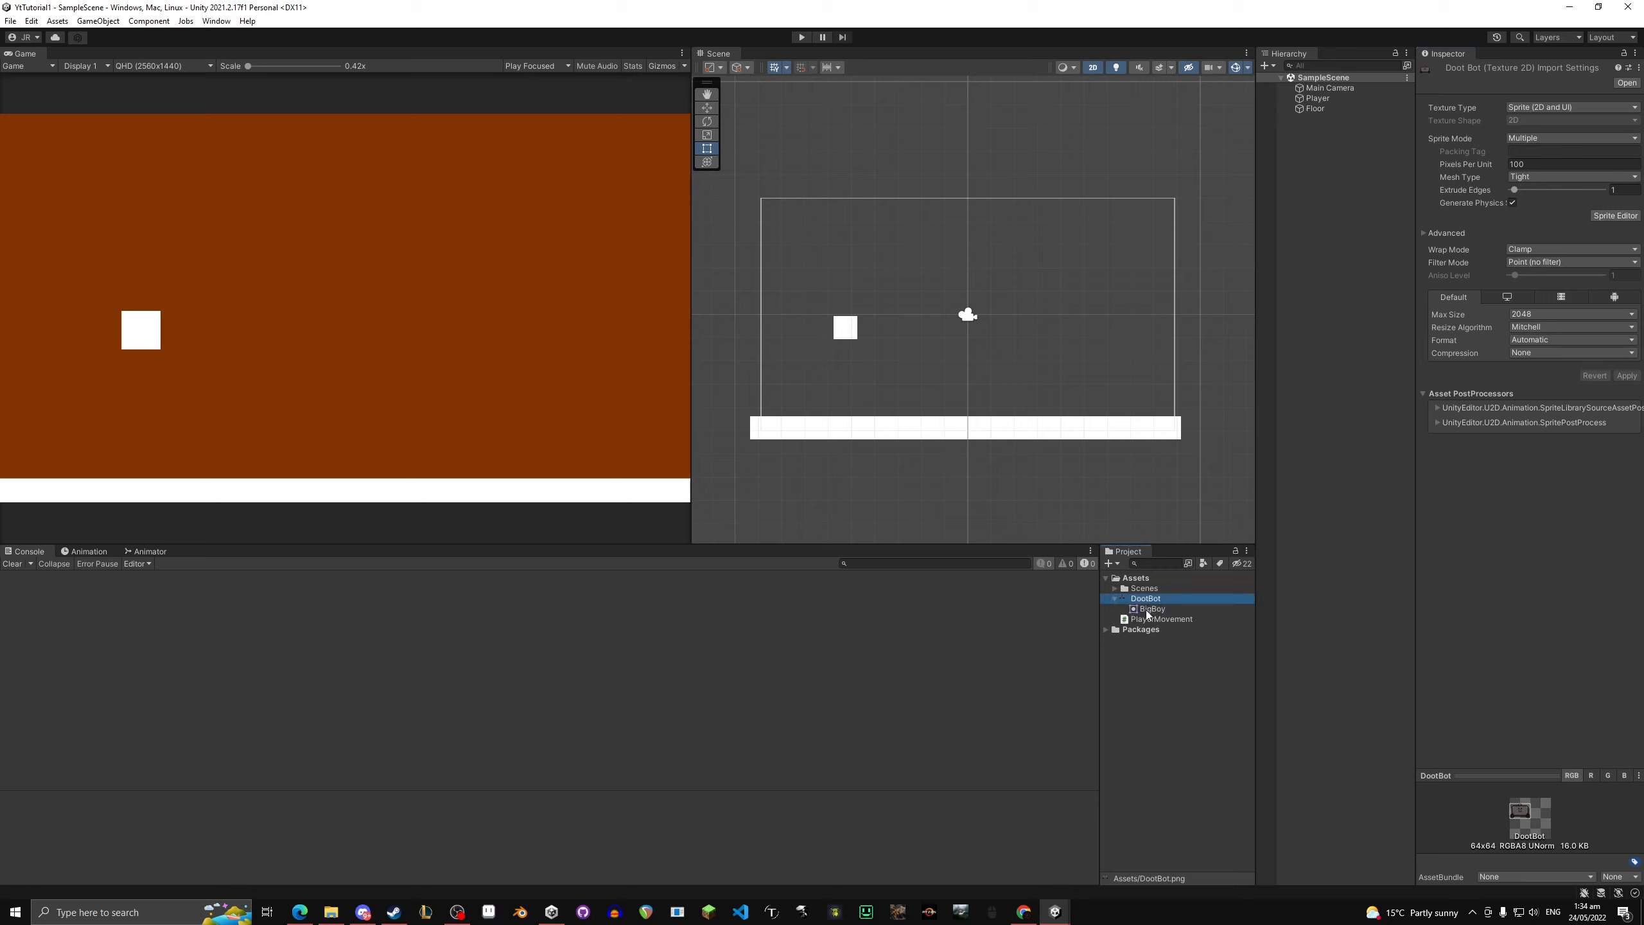
pyautogui.click(1152, 609)
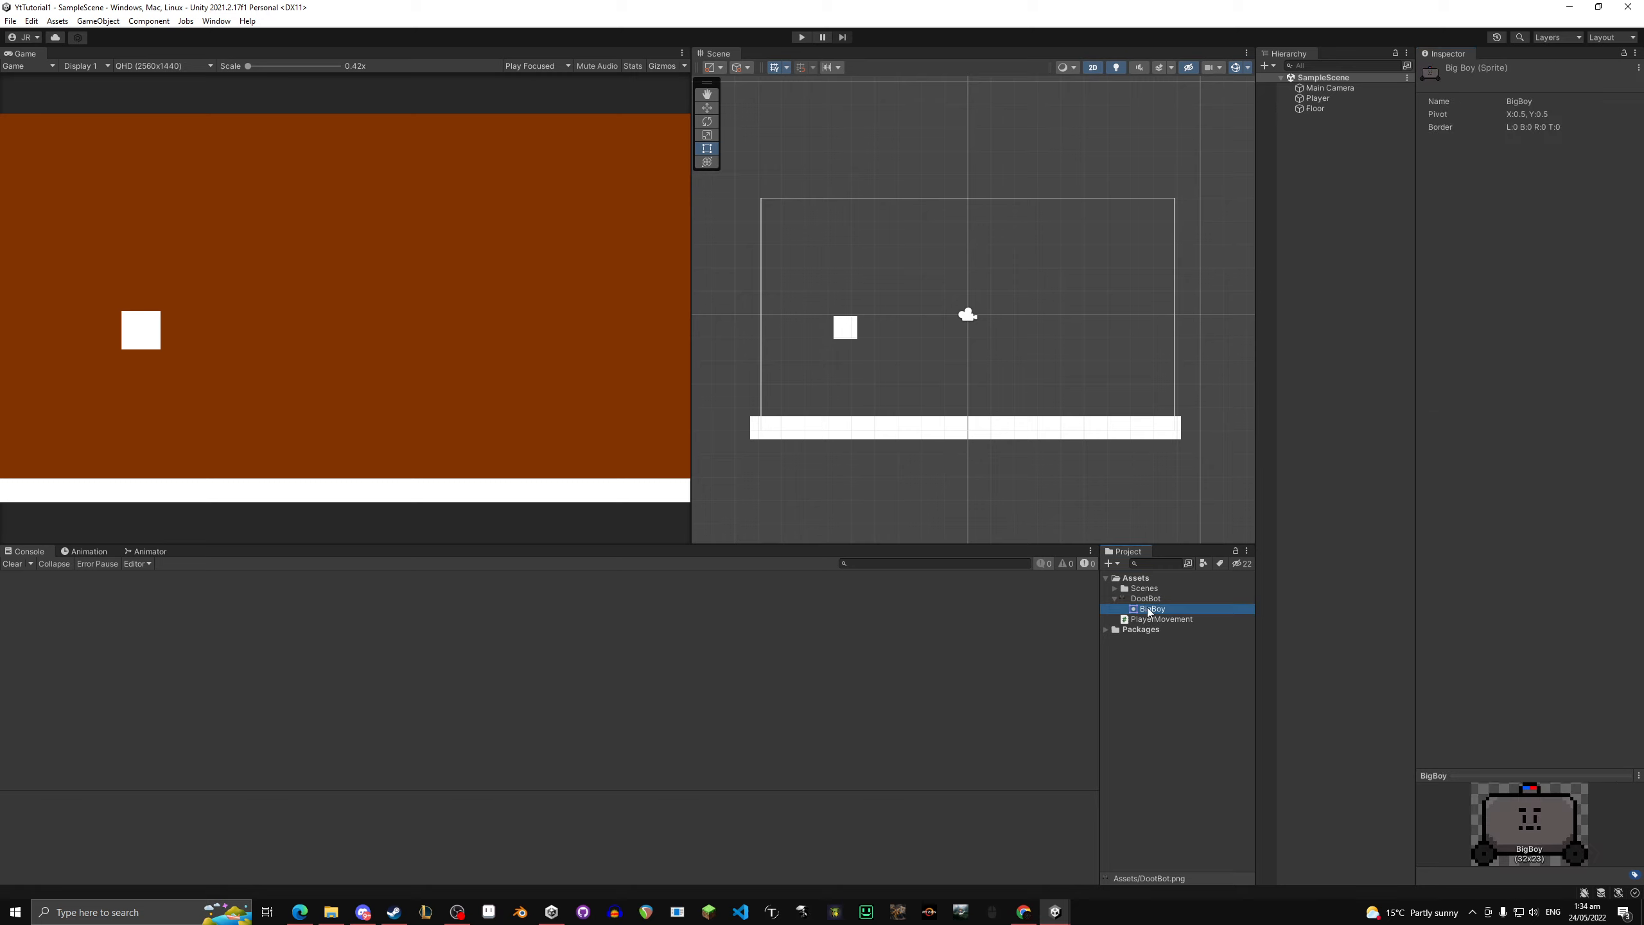
pyautogui.click(1144, 597)
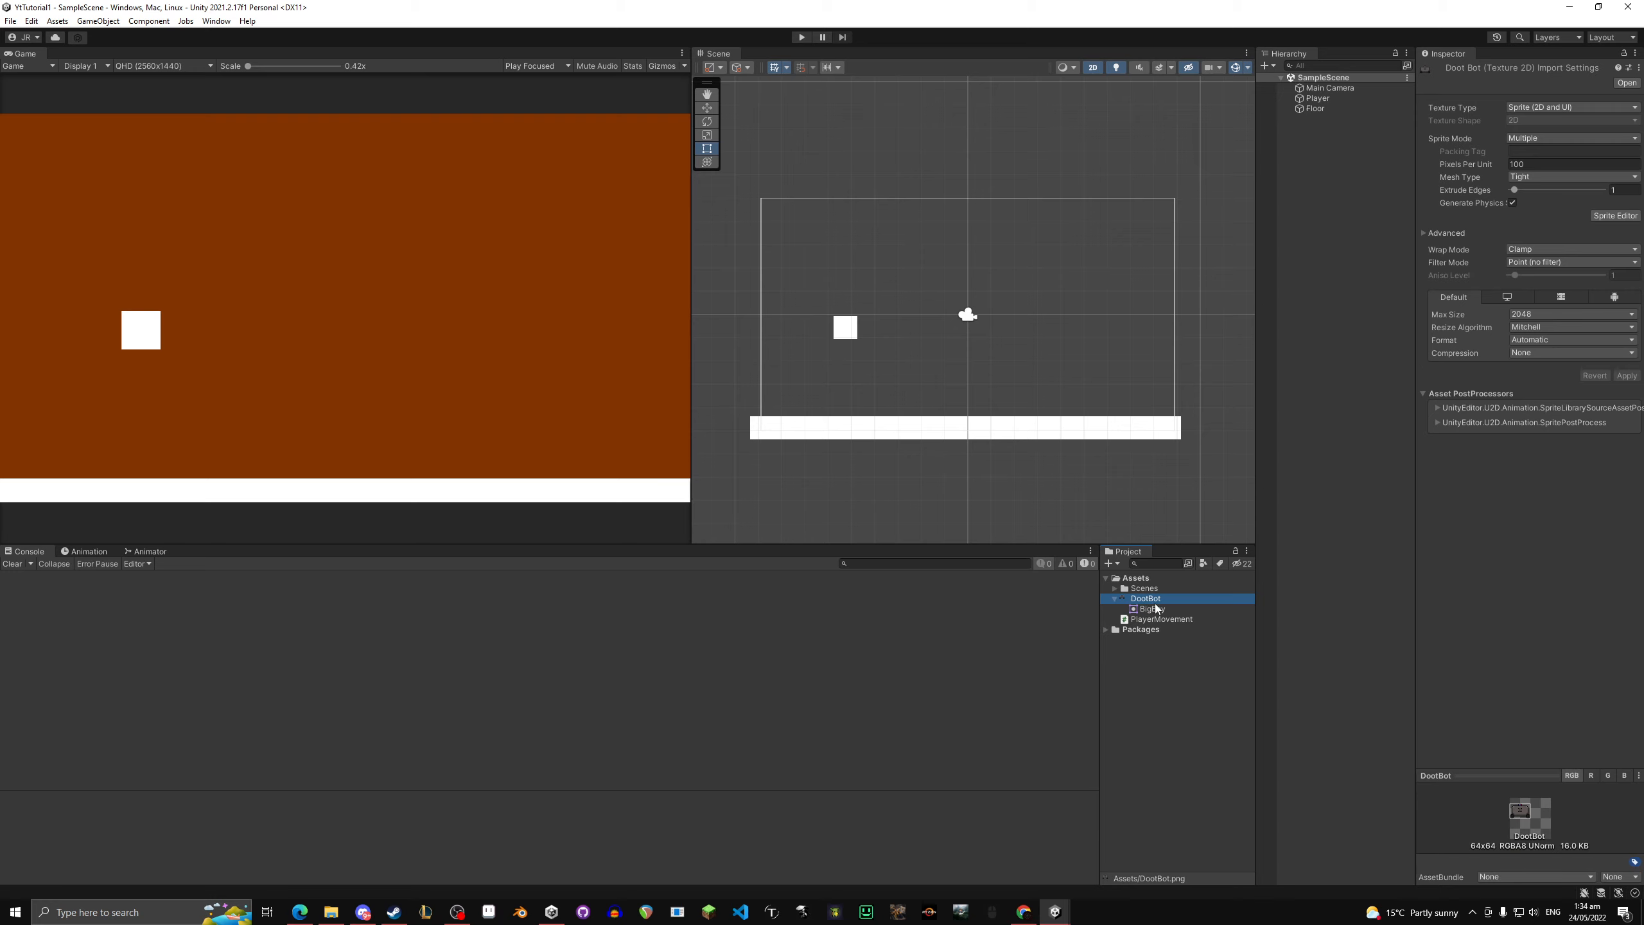
pyautogui.click(1152, 608)
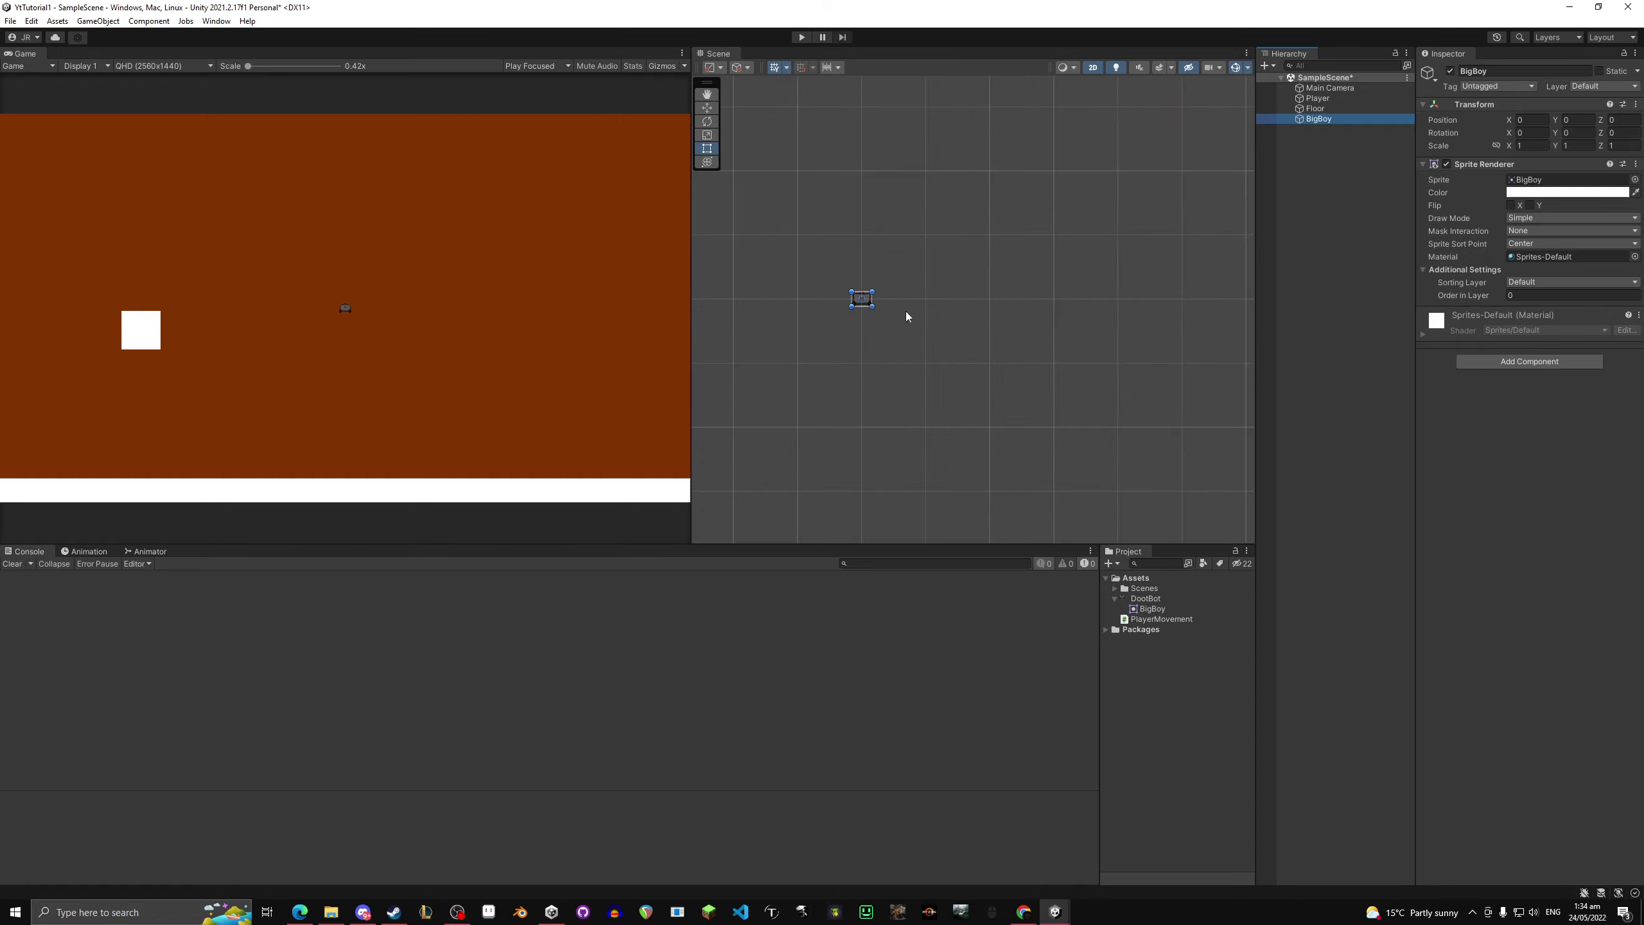
# Step: Scale the BigBoy robot up in the scene and keep DootBot's Filter Mode at Point (no filter)
pyautogui.moveTo(860, 299); pyautogui.dragTo(1206, 488)
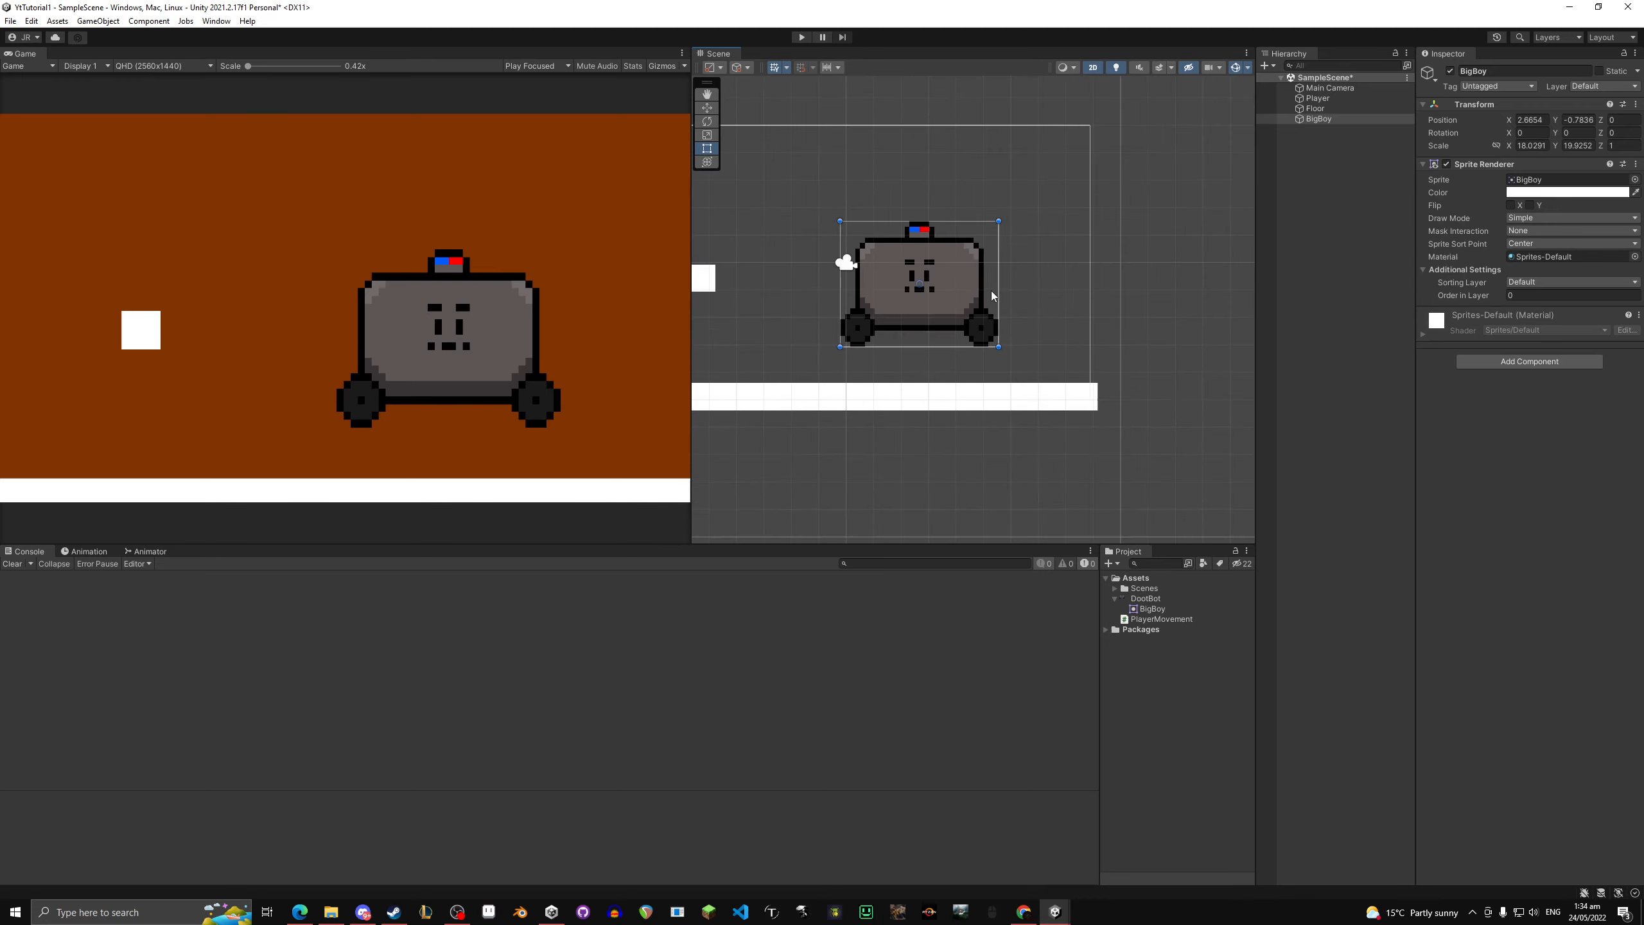
pyautogui.click(1145, 597)
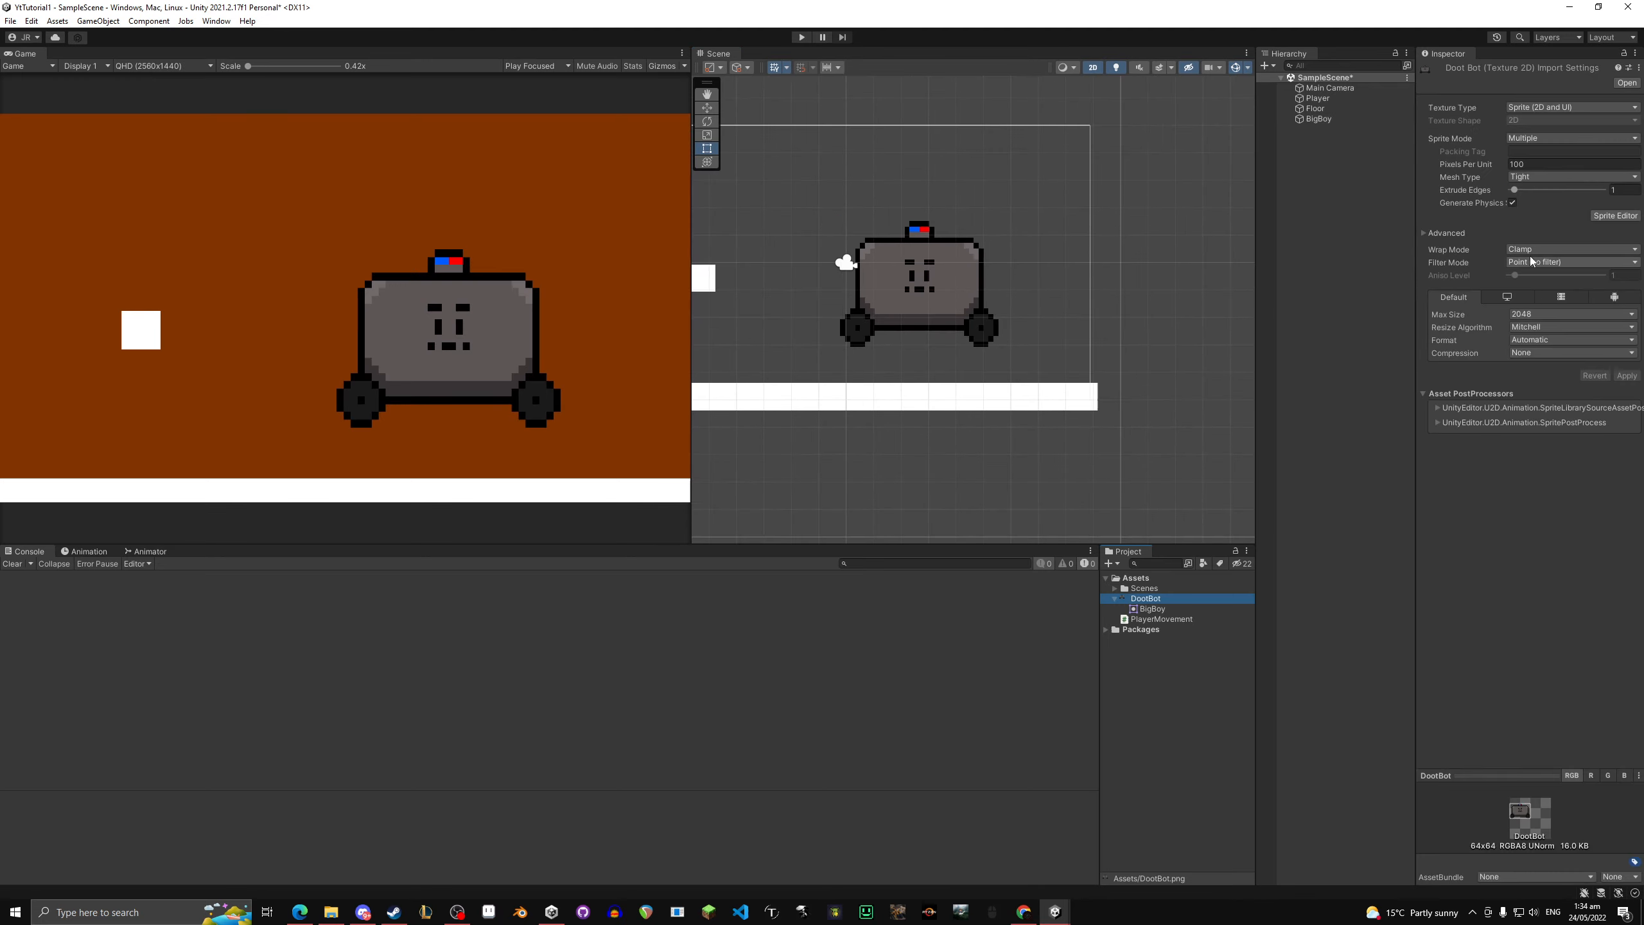
pyautogui.click(1572, 262)
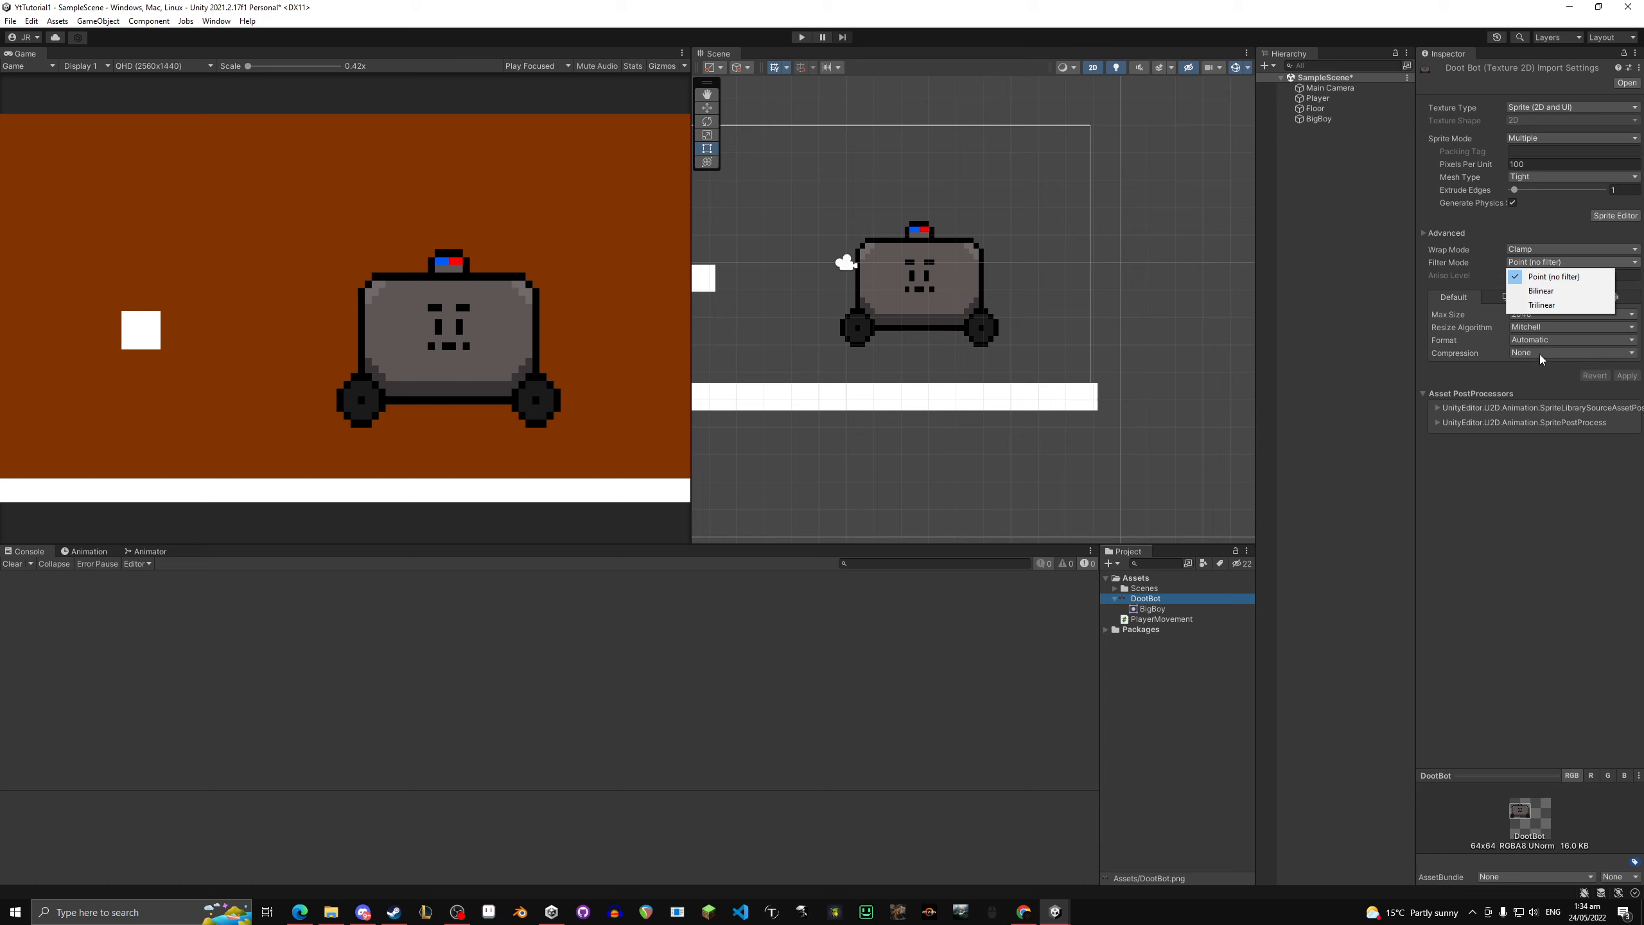
pyautogui.moveTo(953, 273)
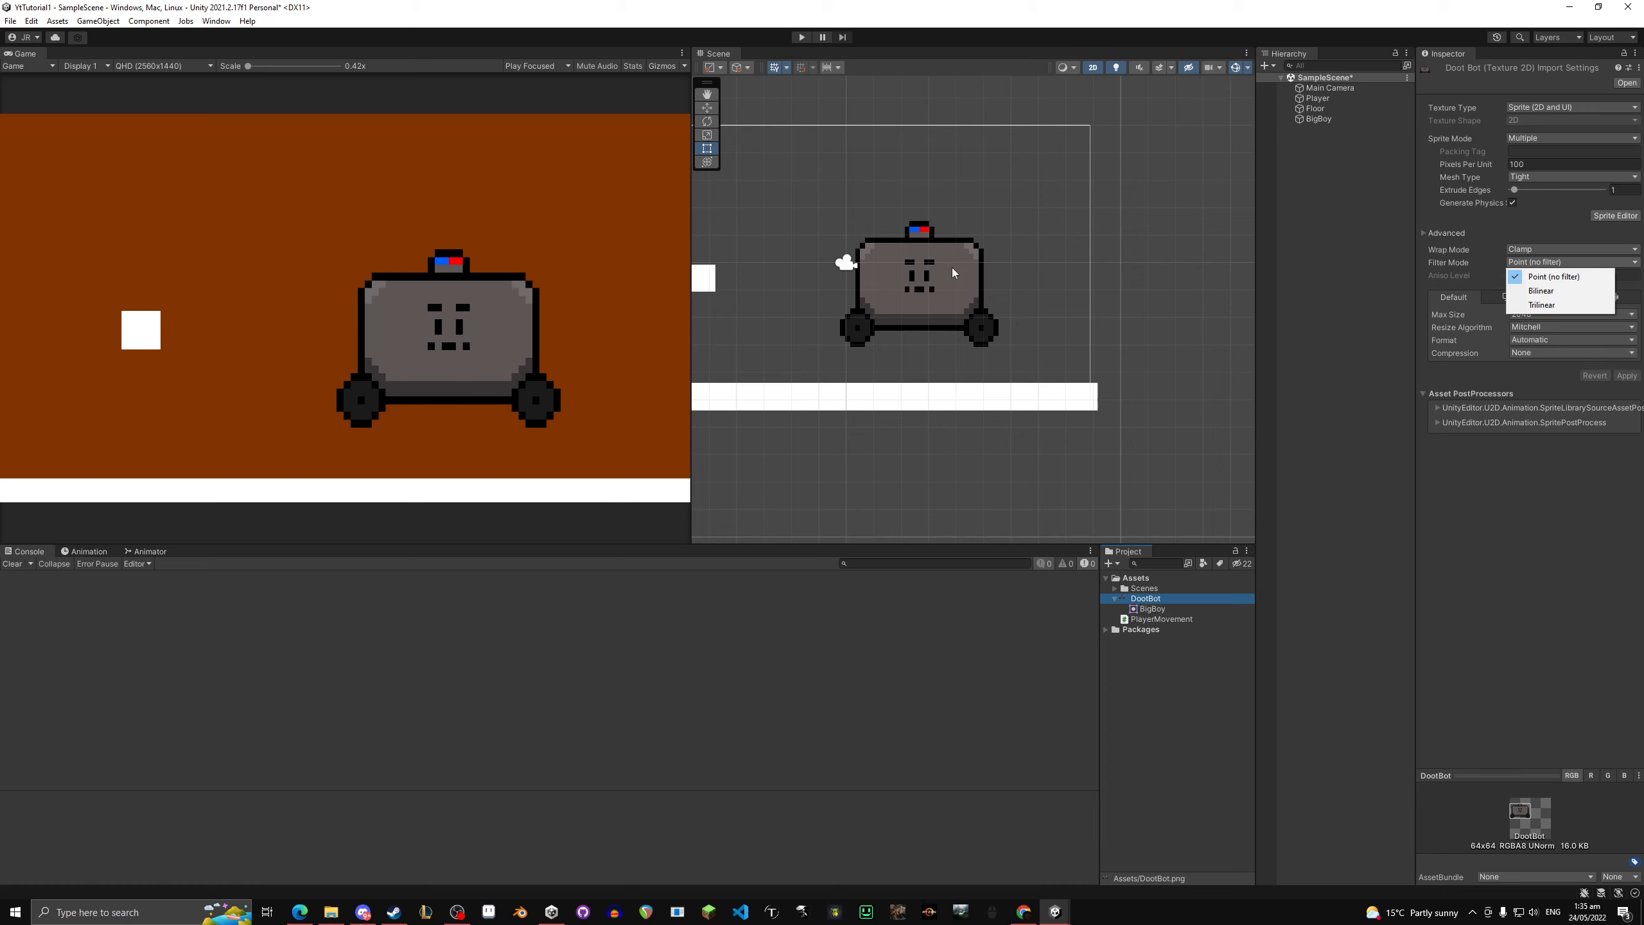
pyautogui.click(1319, 119)
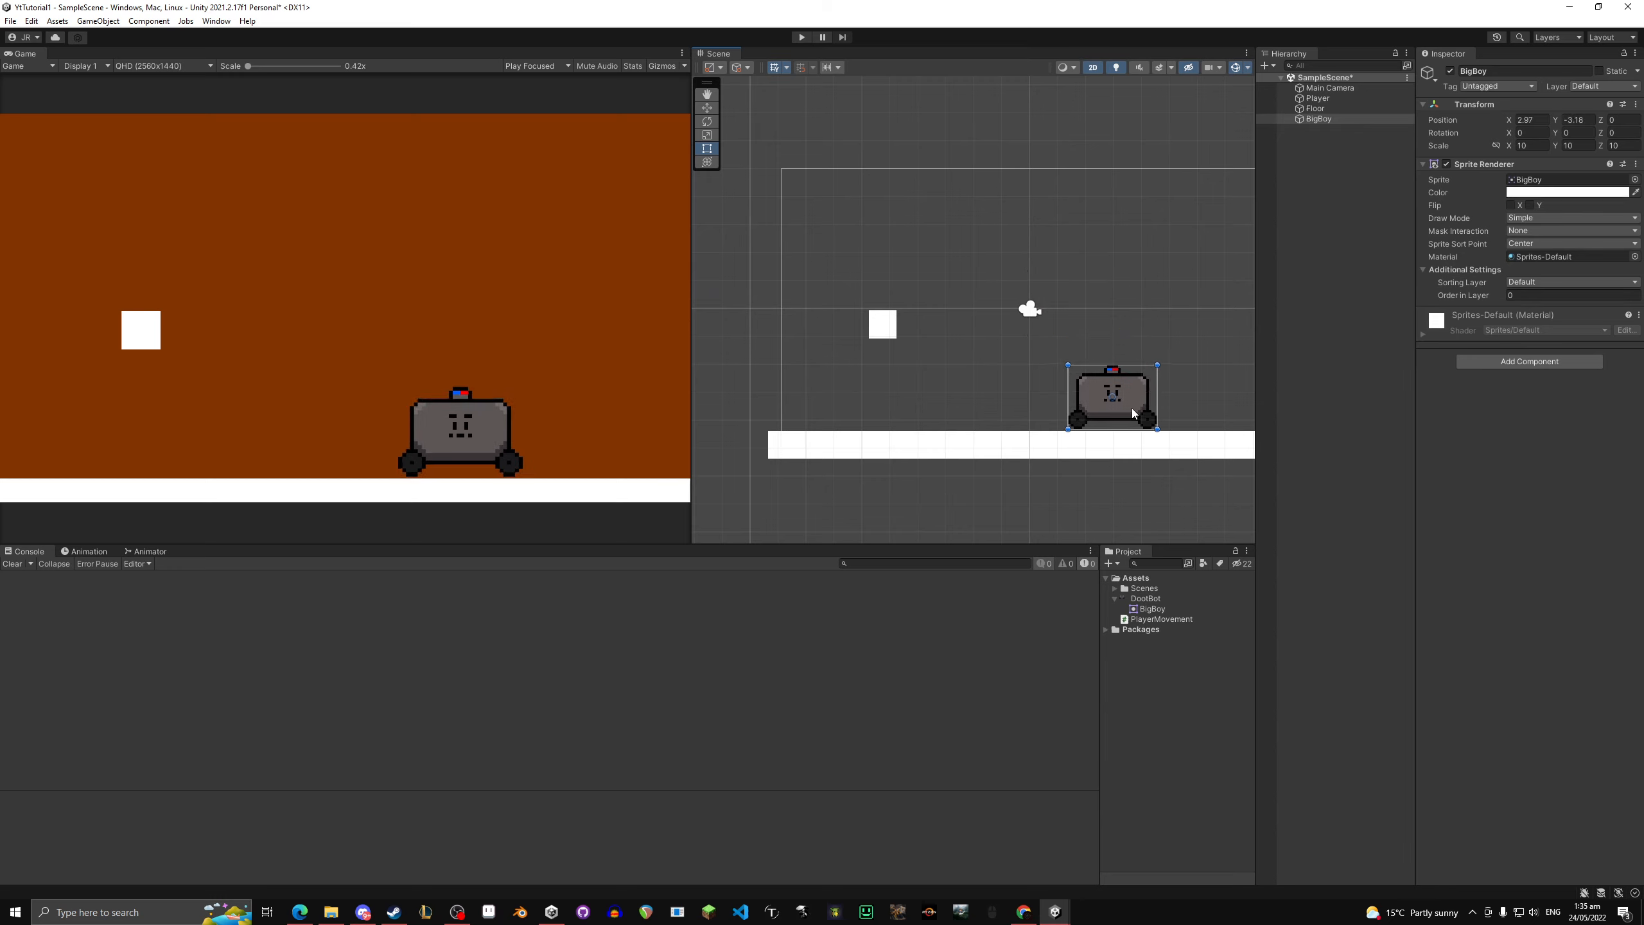
# Step: Drag BigBoy down to rest just above the floor, right of the player
pyautogui.moveTo(1111, 397); pyautogui.dragTo(1036, 362)
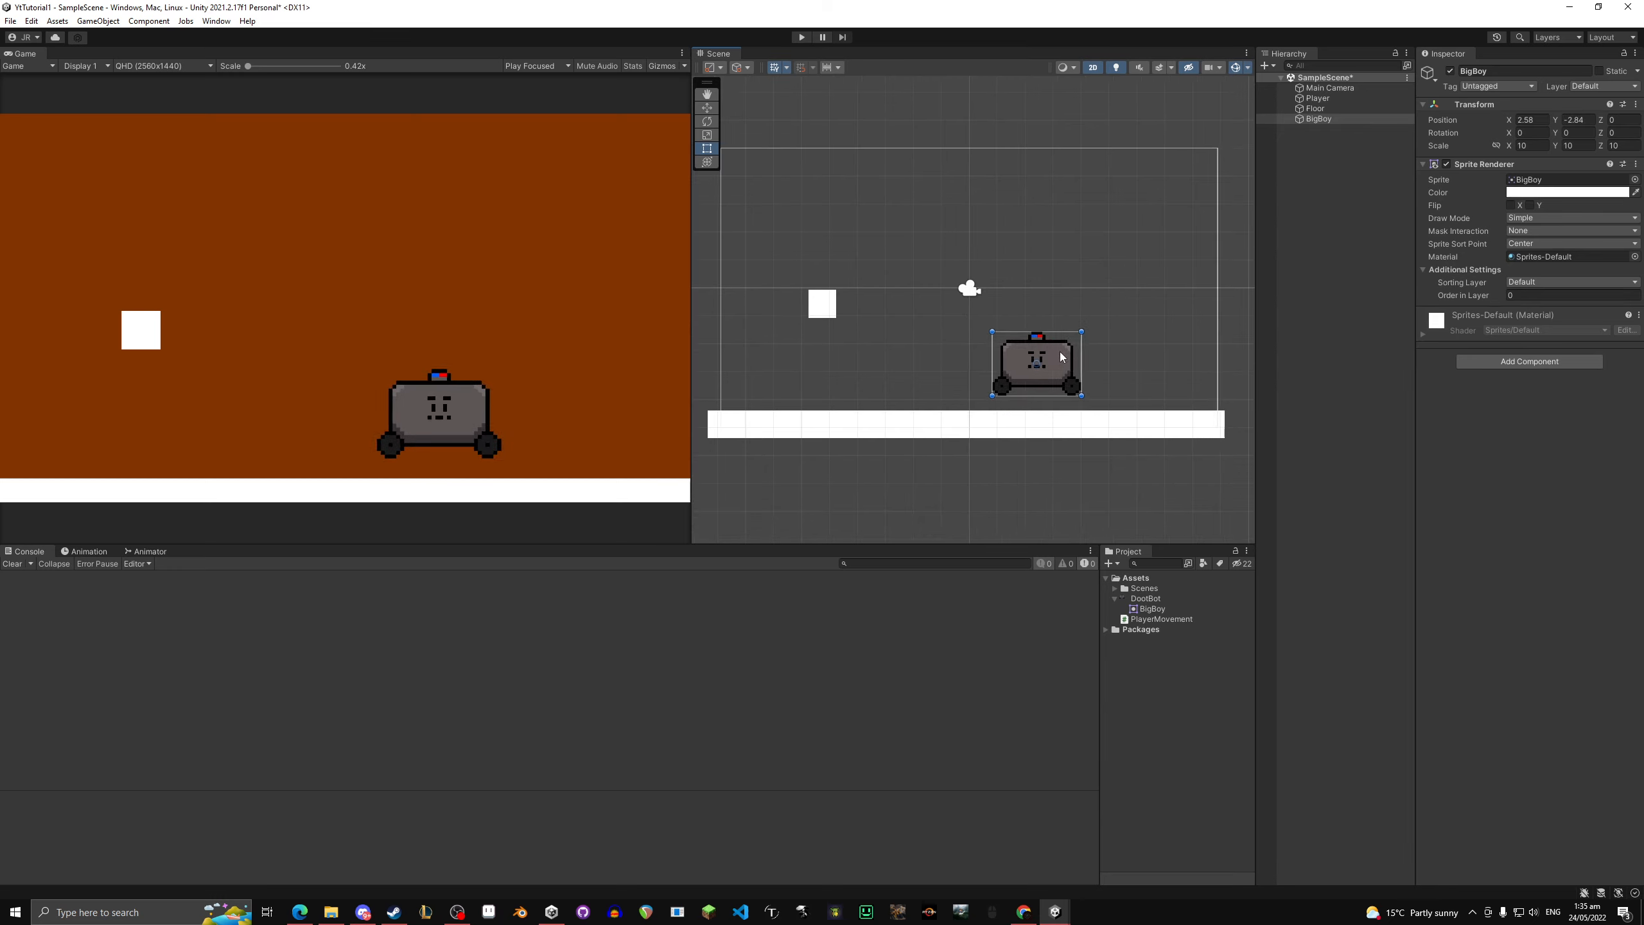
pyautogui.moveTo(1036, 362); pyautogui.dragTo(959, 372)
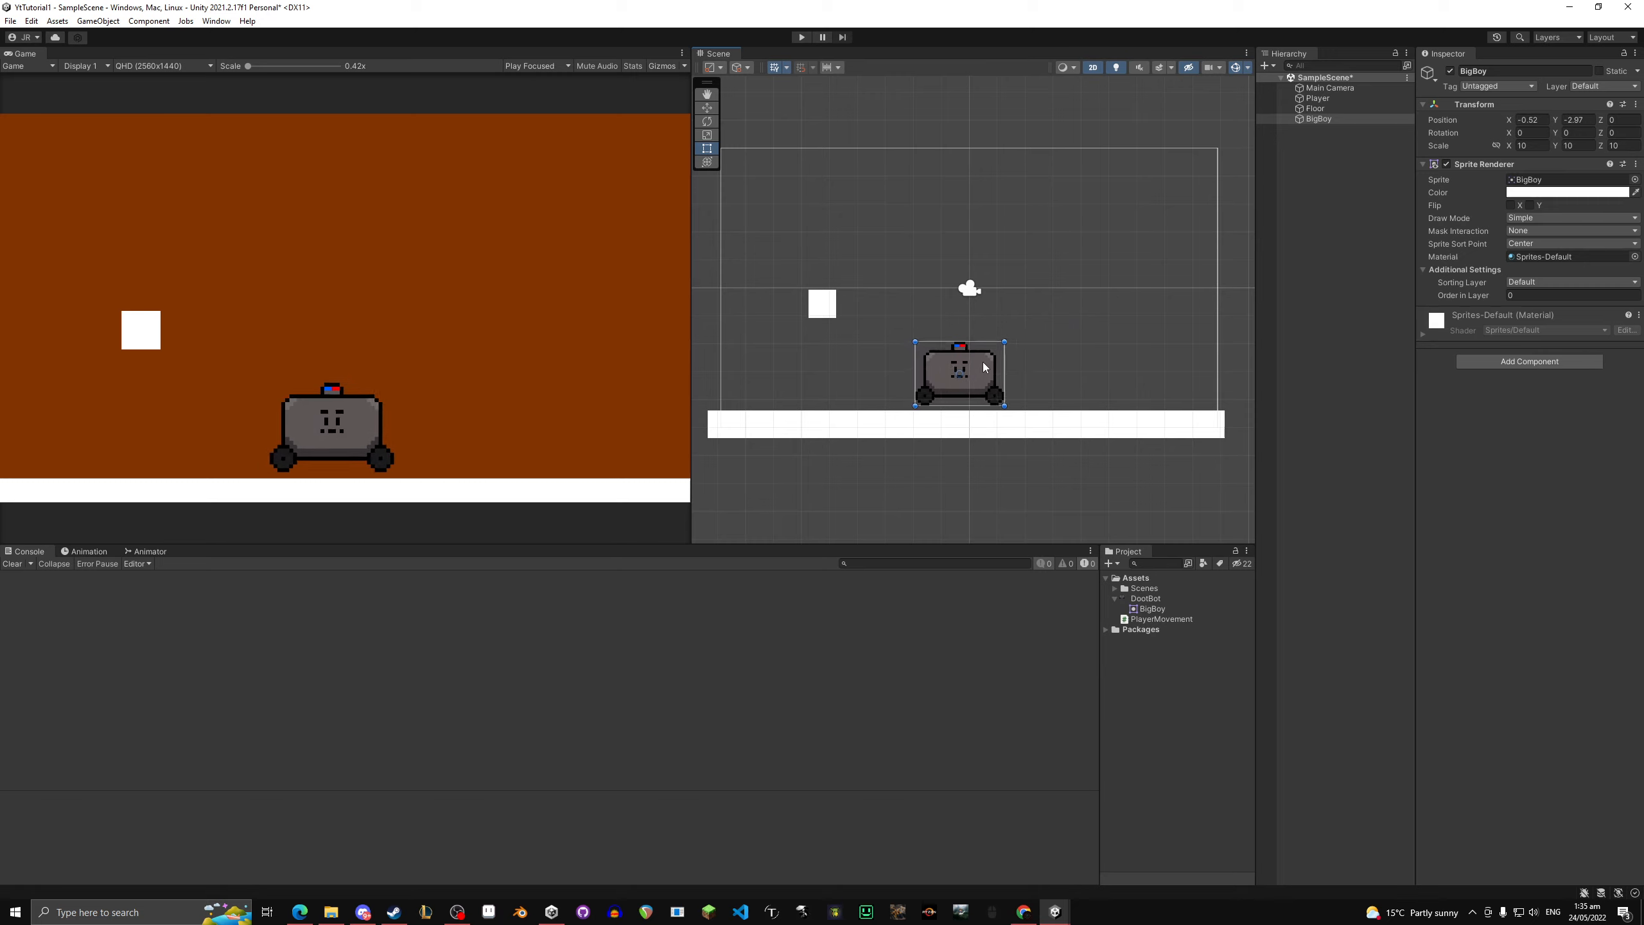
pyautogui.moveTo(957, 372); pyautogui.dragTo(965, 377)
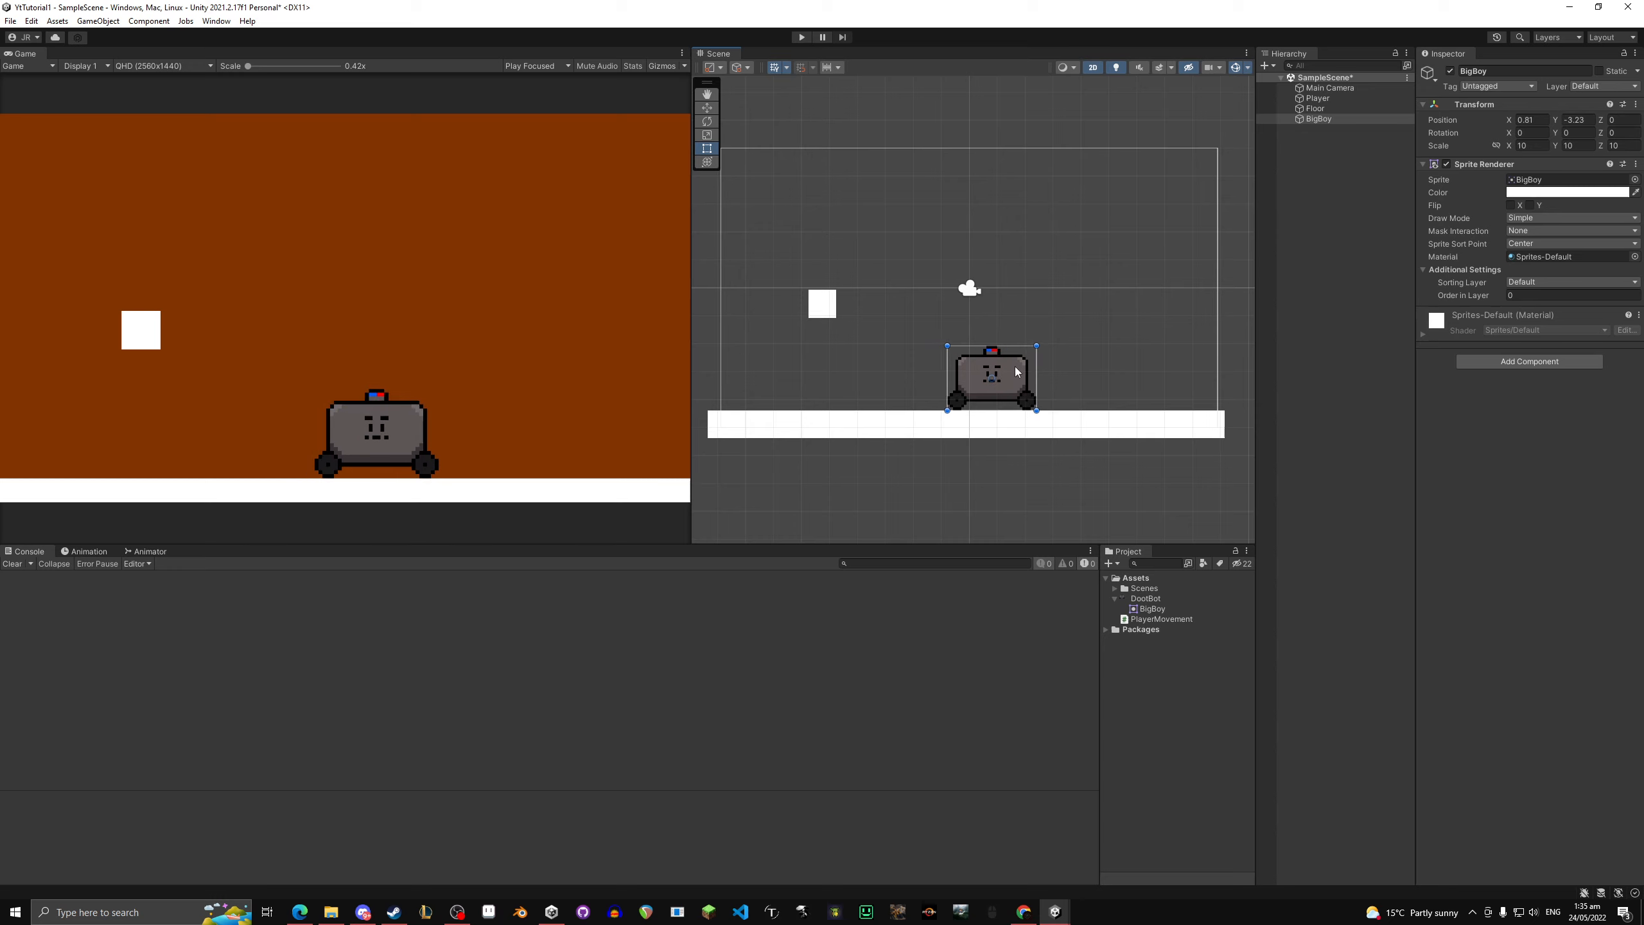
pyautogui.moveTo(989, 375); pyautogui.dragTo(1039, 337)
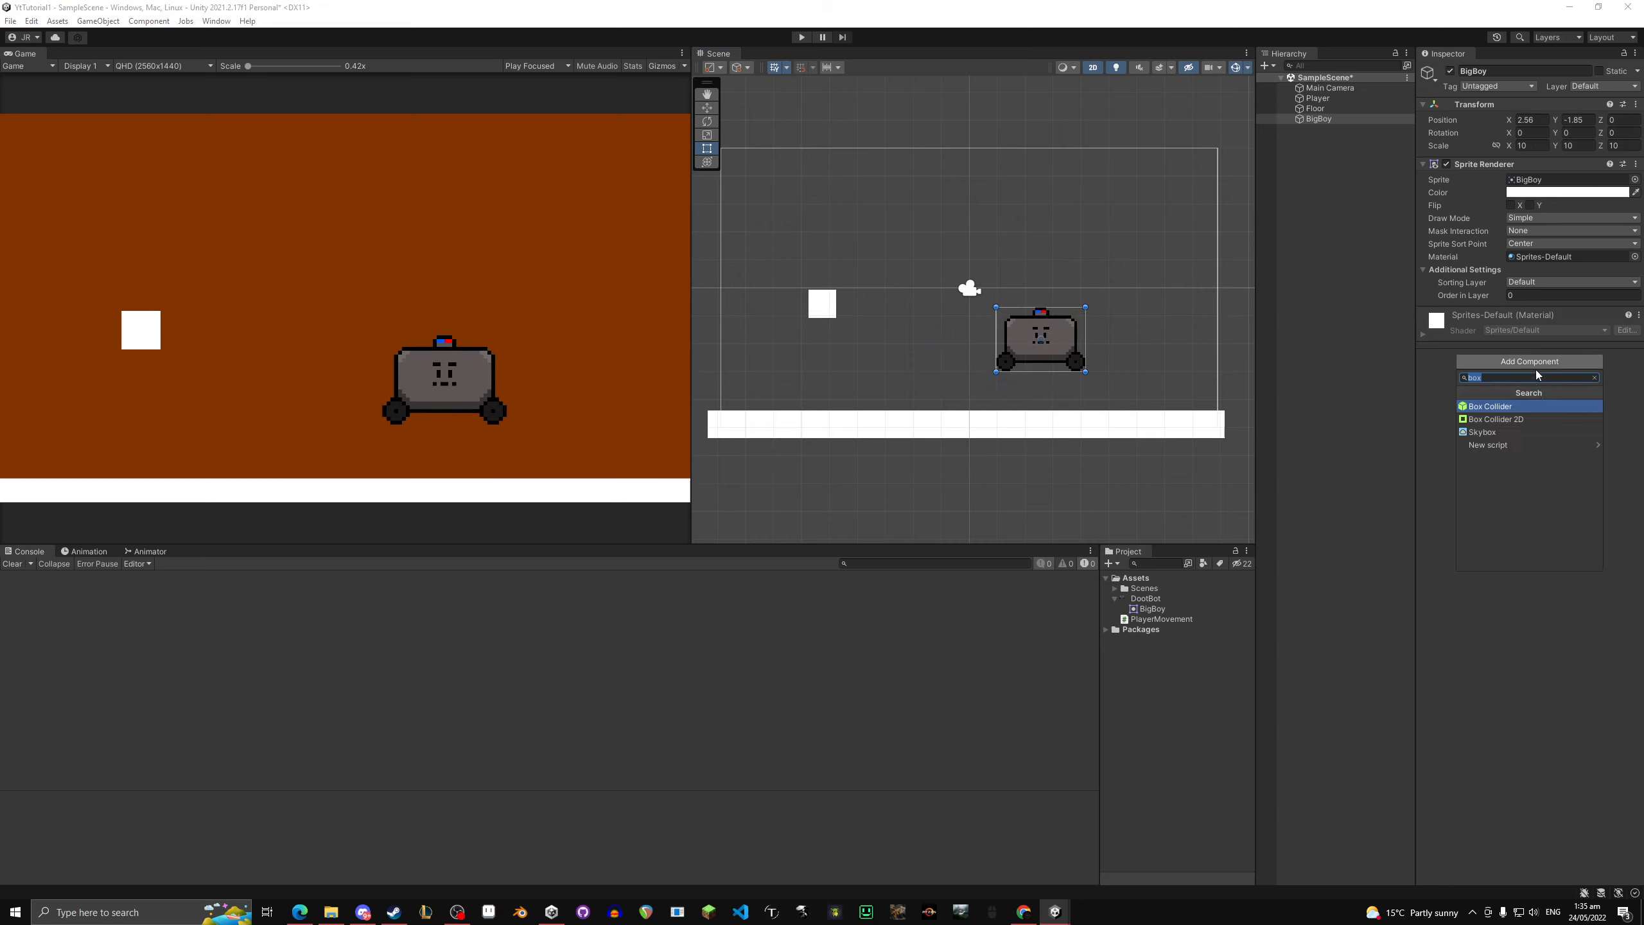
# Step: Select Player in the Hierarchy to show its Box Collider 2D, Rigidbody 2D and PlayerMovement
pyautogui.click(1495, 419)
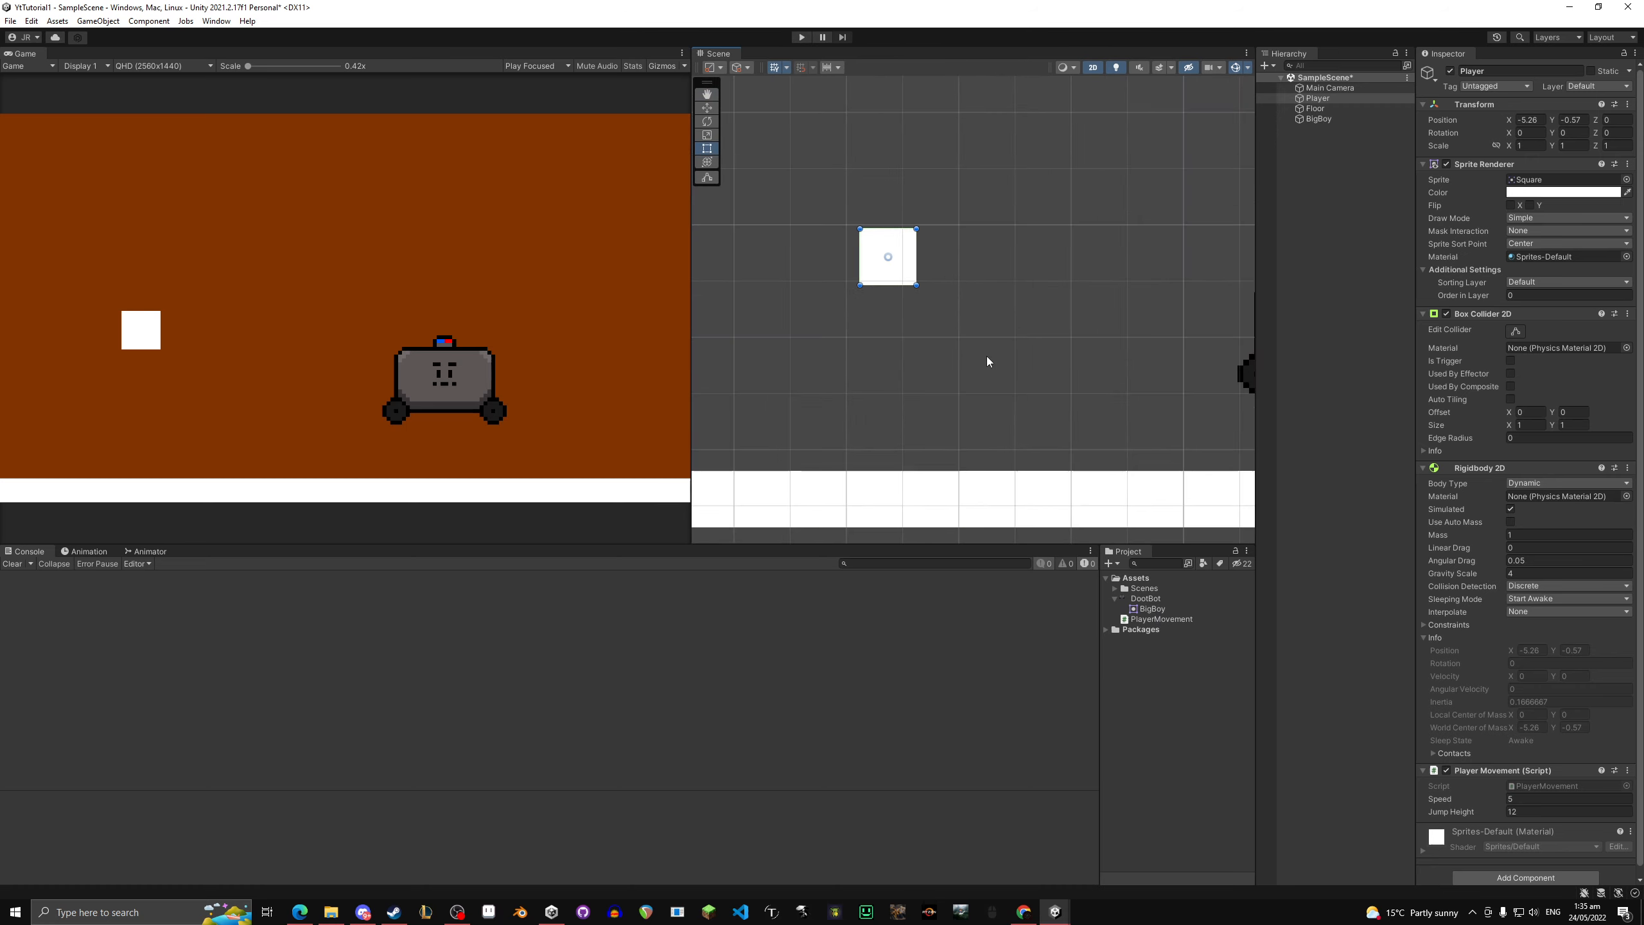
pyautogui.moveTo(1156, 615)
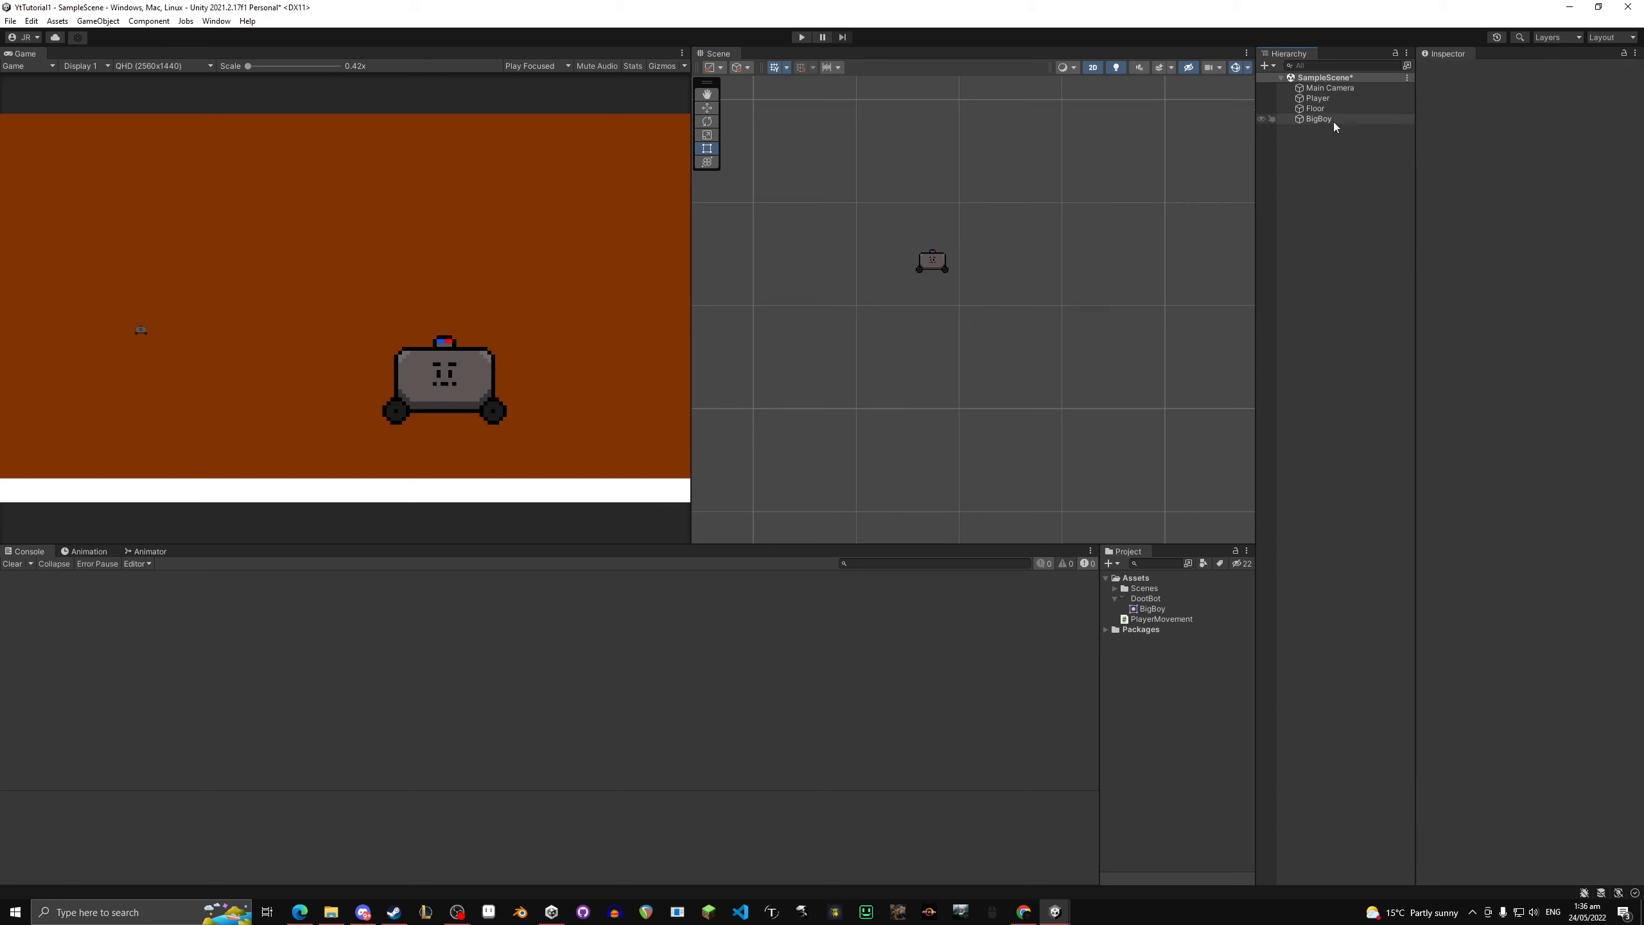
# Step: Scale Player to 10 and refit its Box Collider 2D to 0.32 by 0.23, then select the Player robot
pyautogui.click(1317, 97)
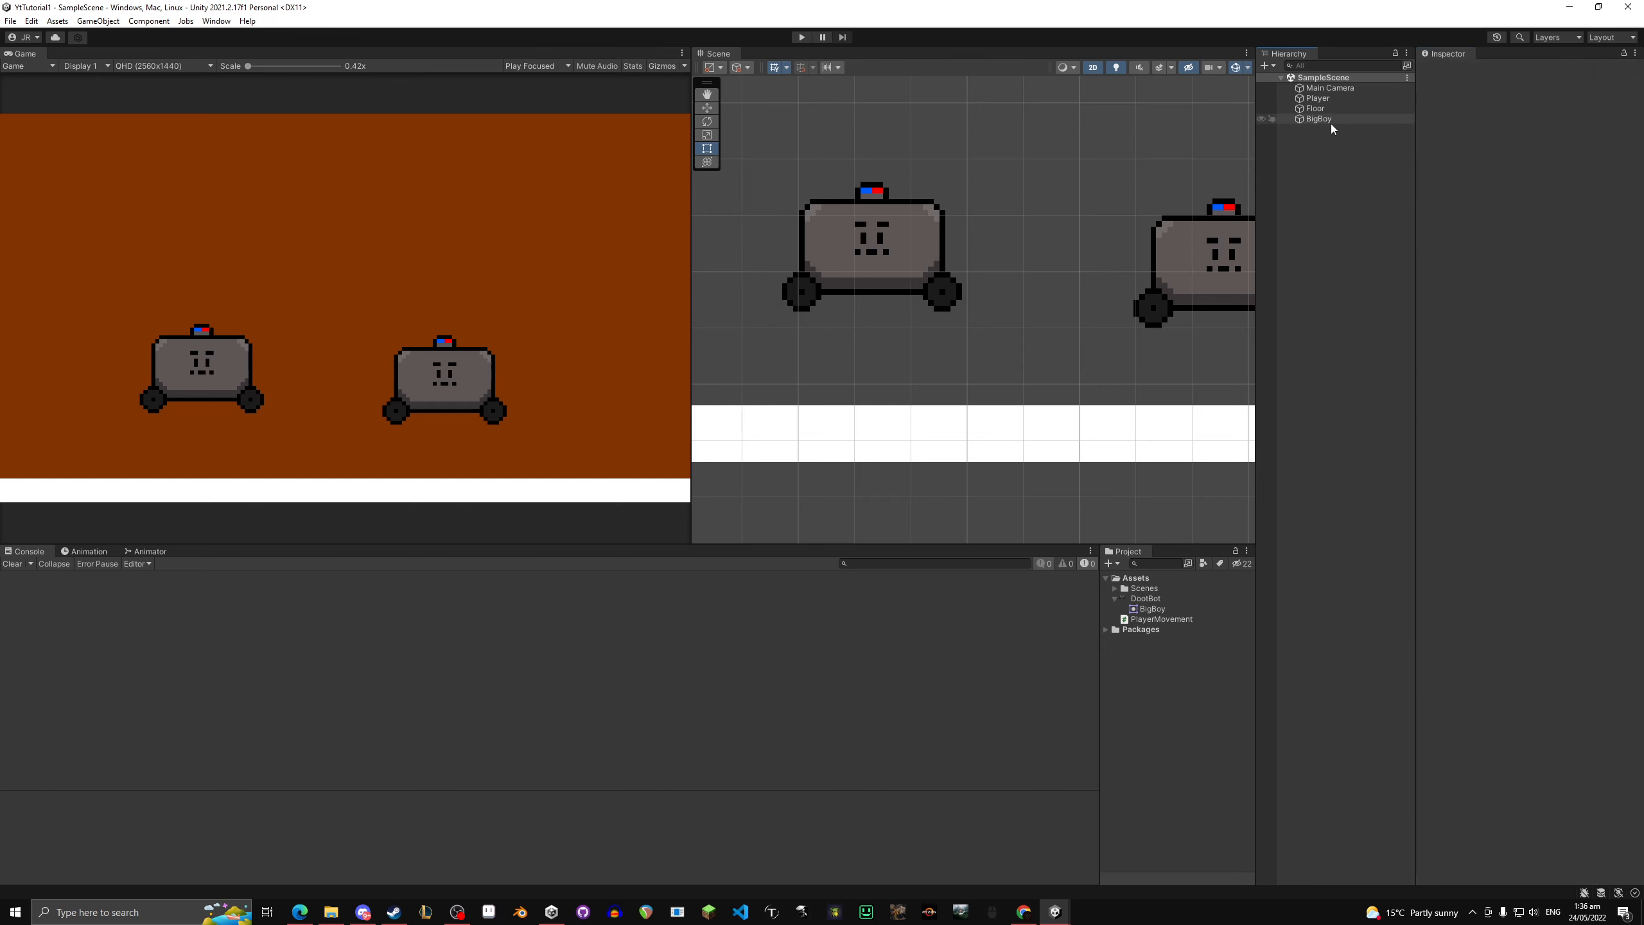
pyautogui.click(1317, 97)
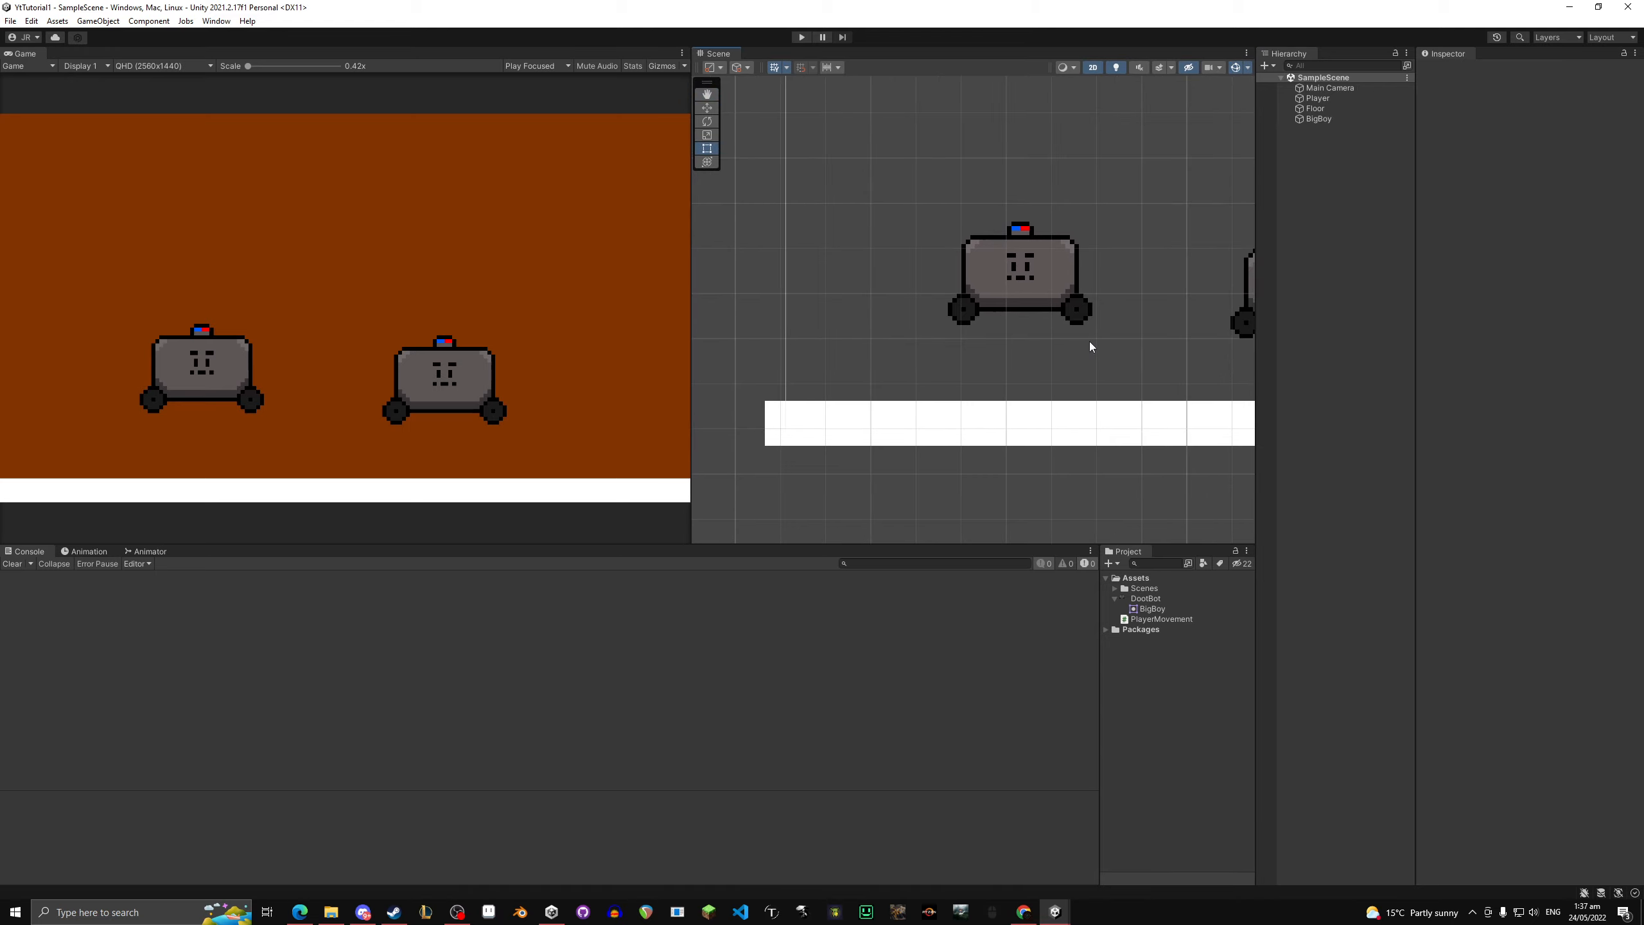
pyautogui.click(1045, 287)
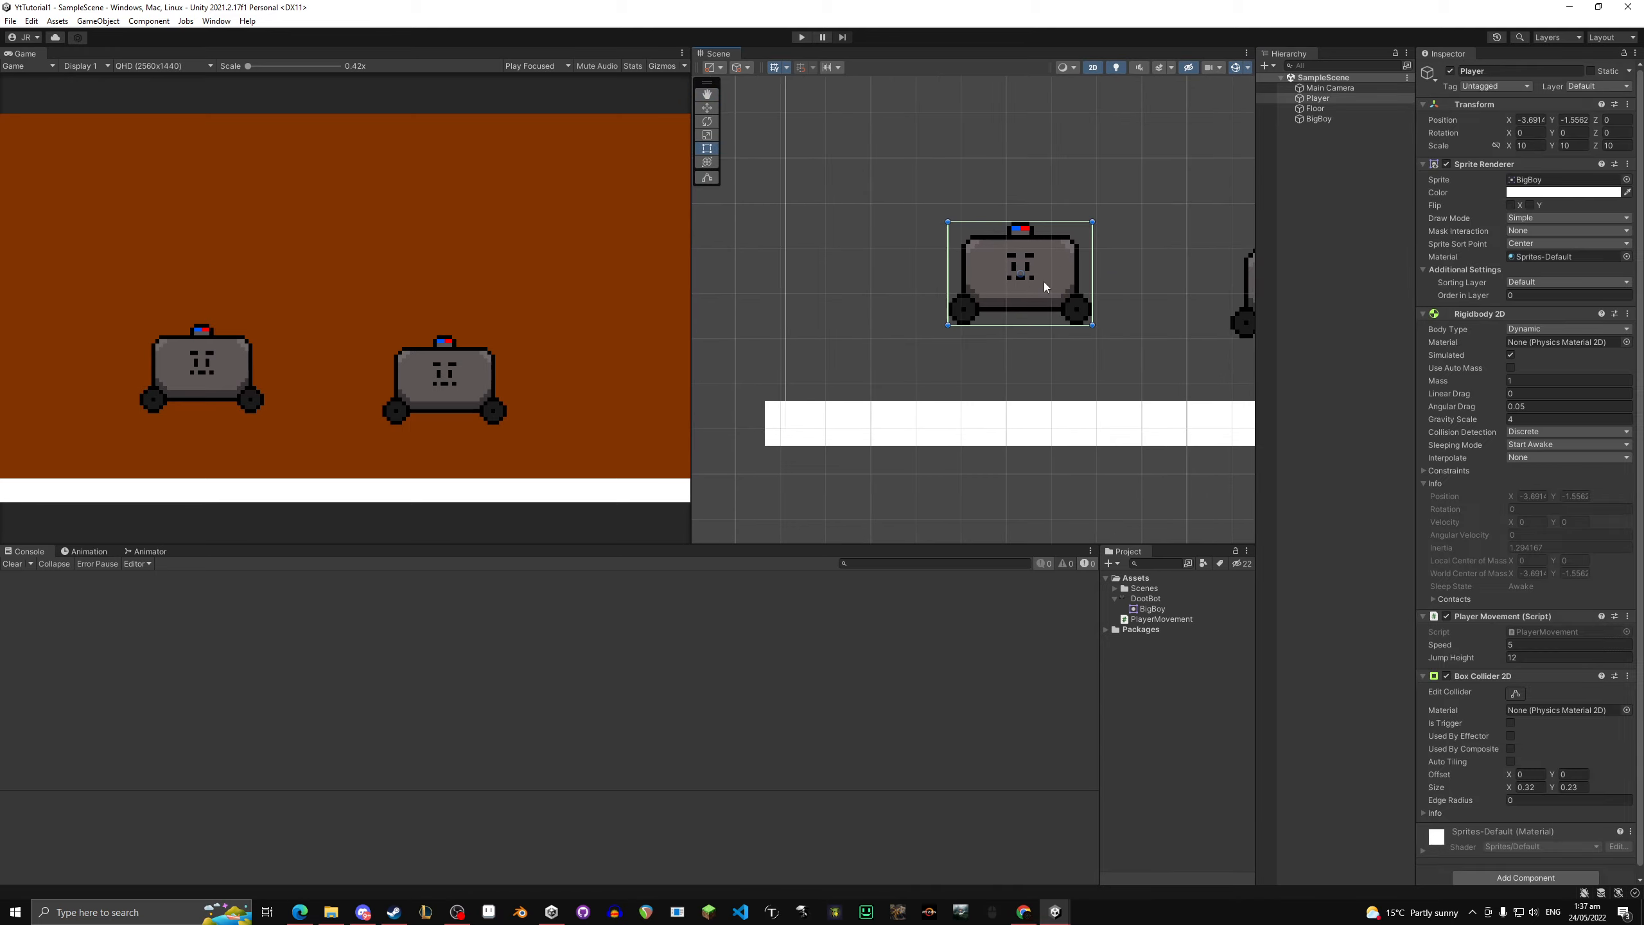